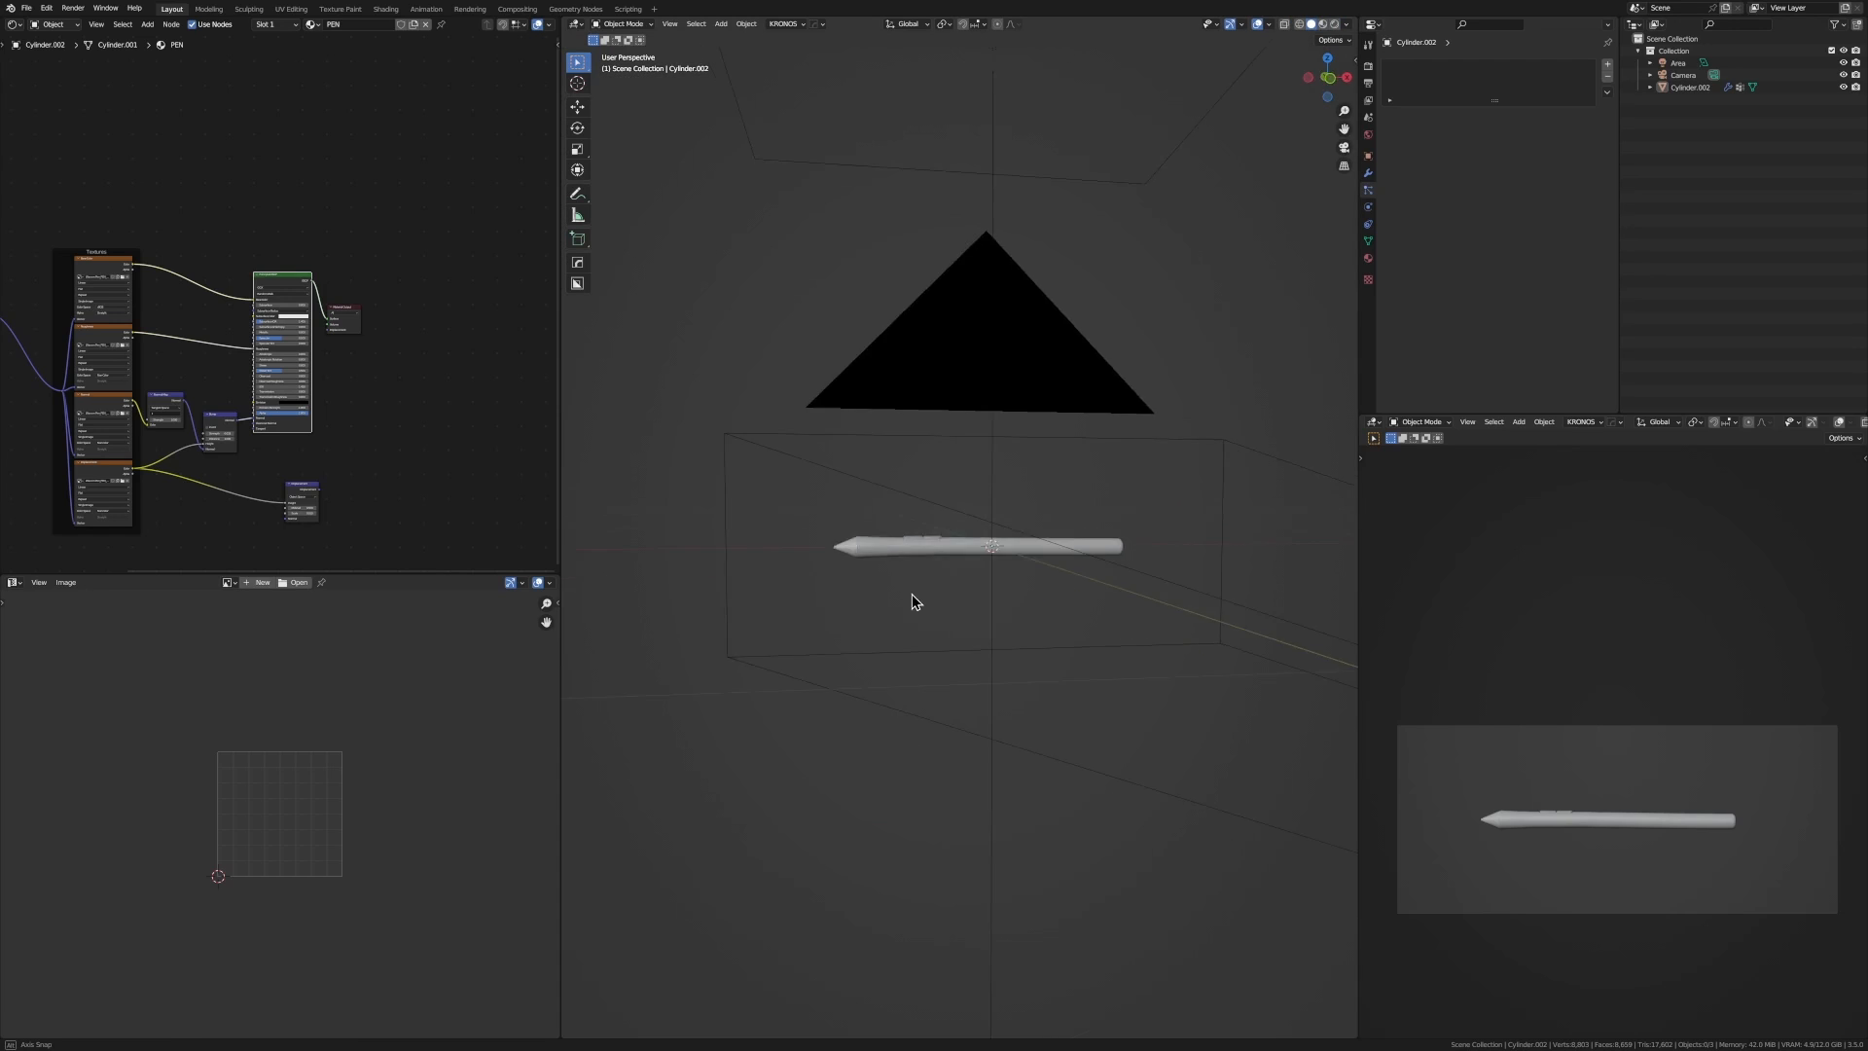
- Add an Ico Sphere mesh to the scene beside the pen model
{"action": "left_click", "coordinate": [720, 24]}
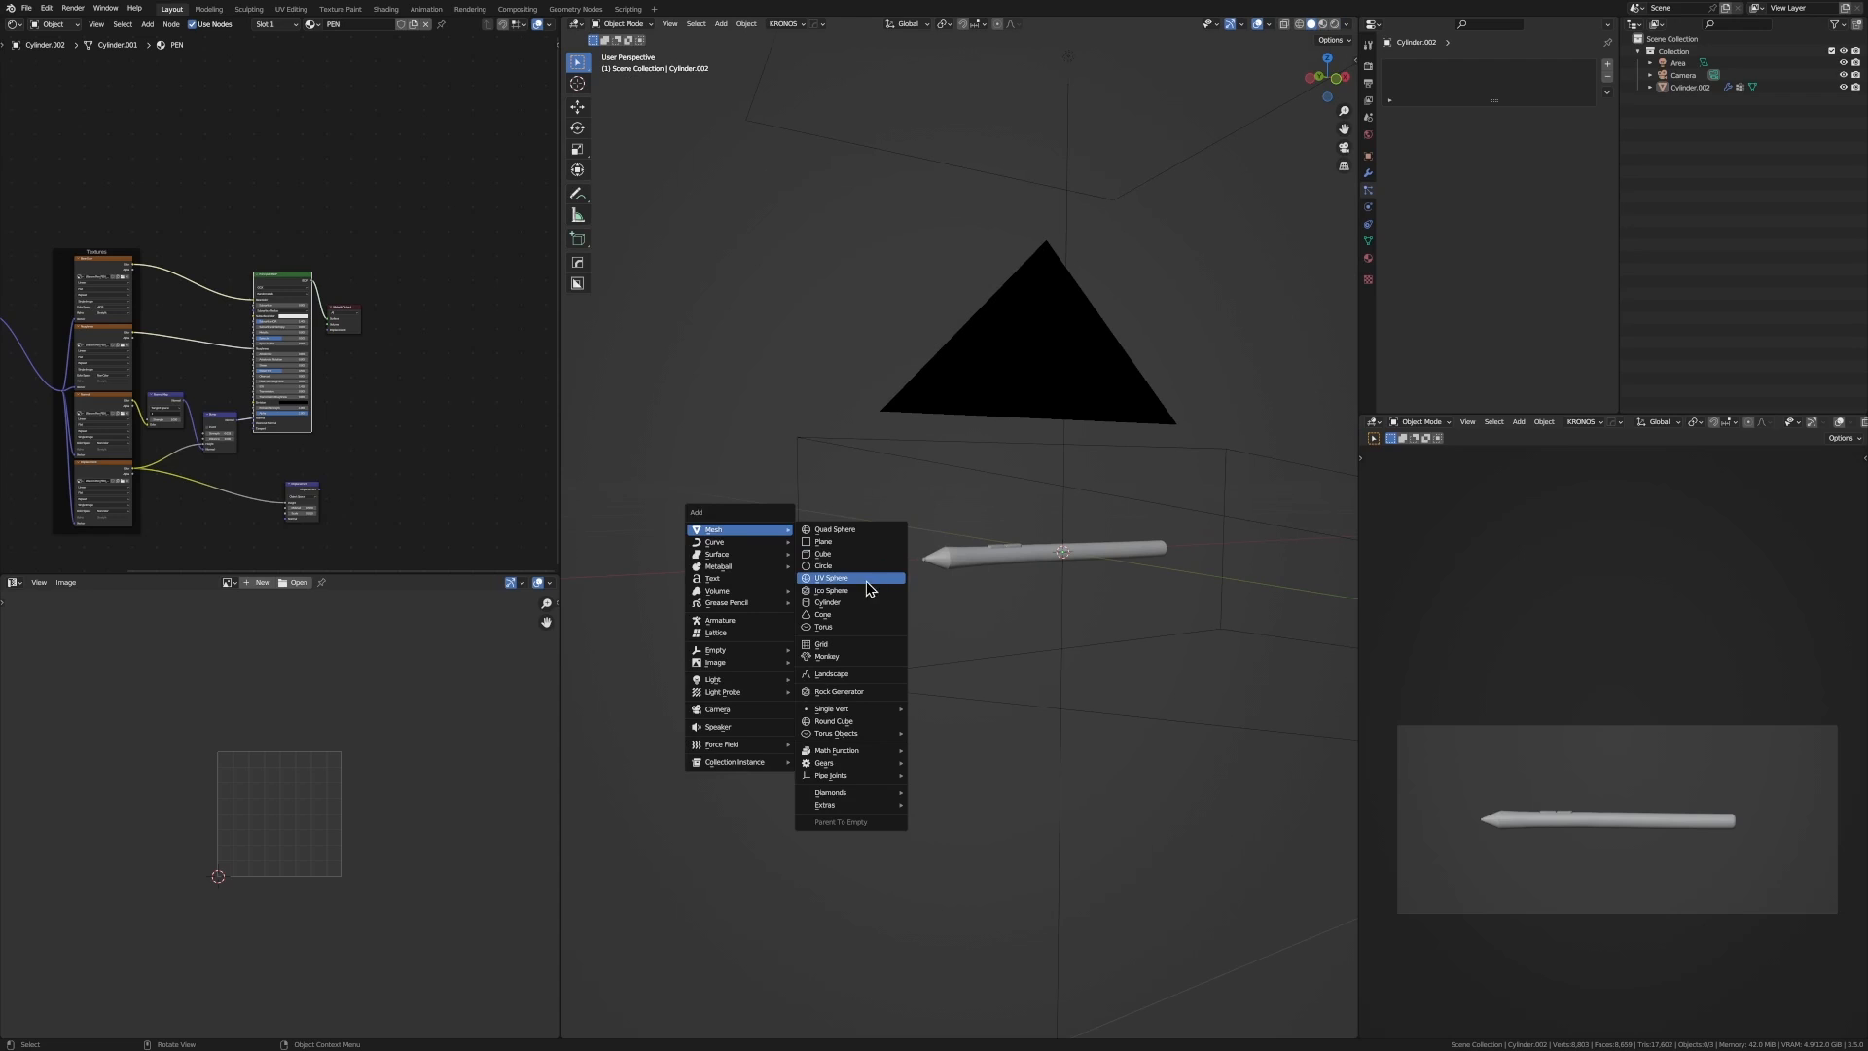
{"action": "left_click", "coordinate": [830, 590]}
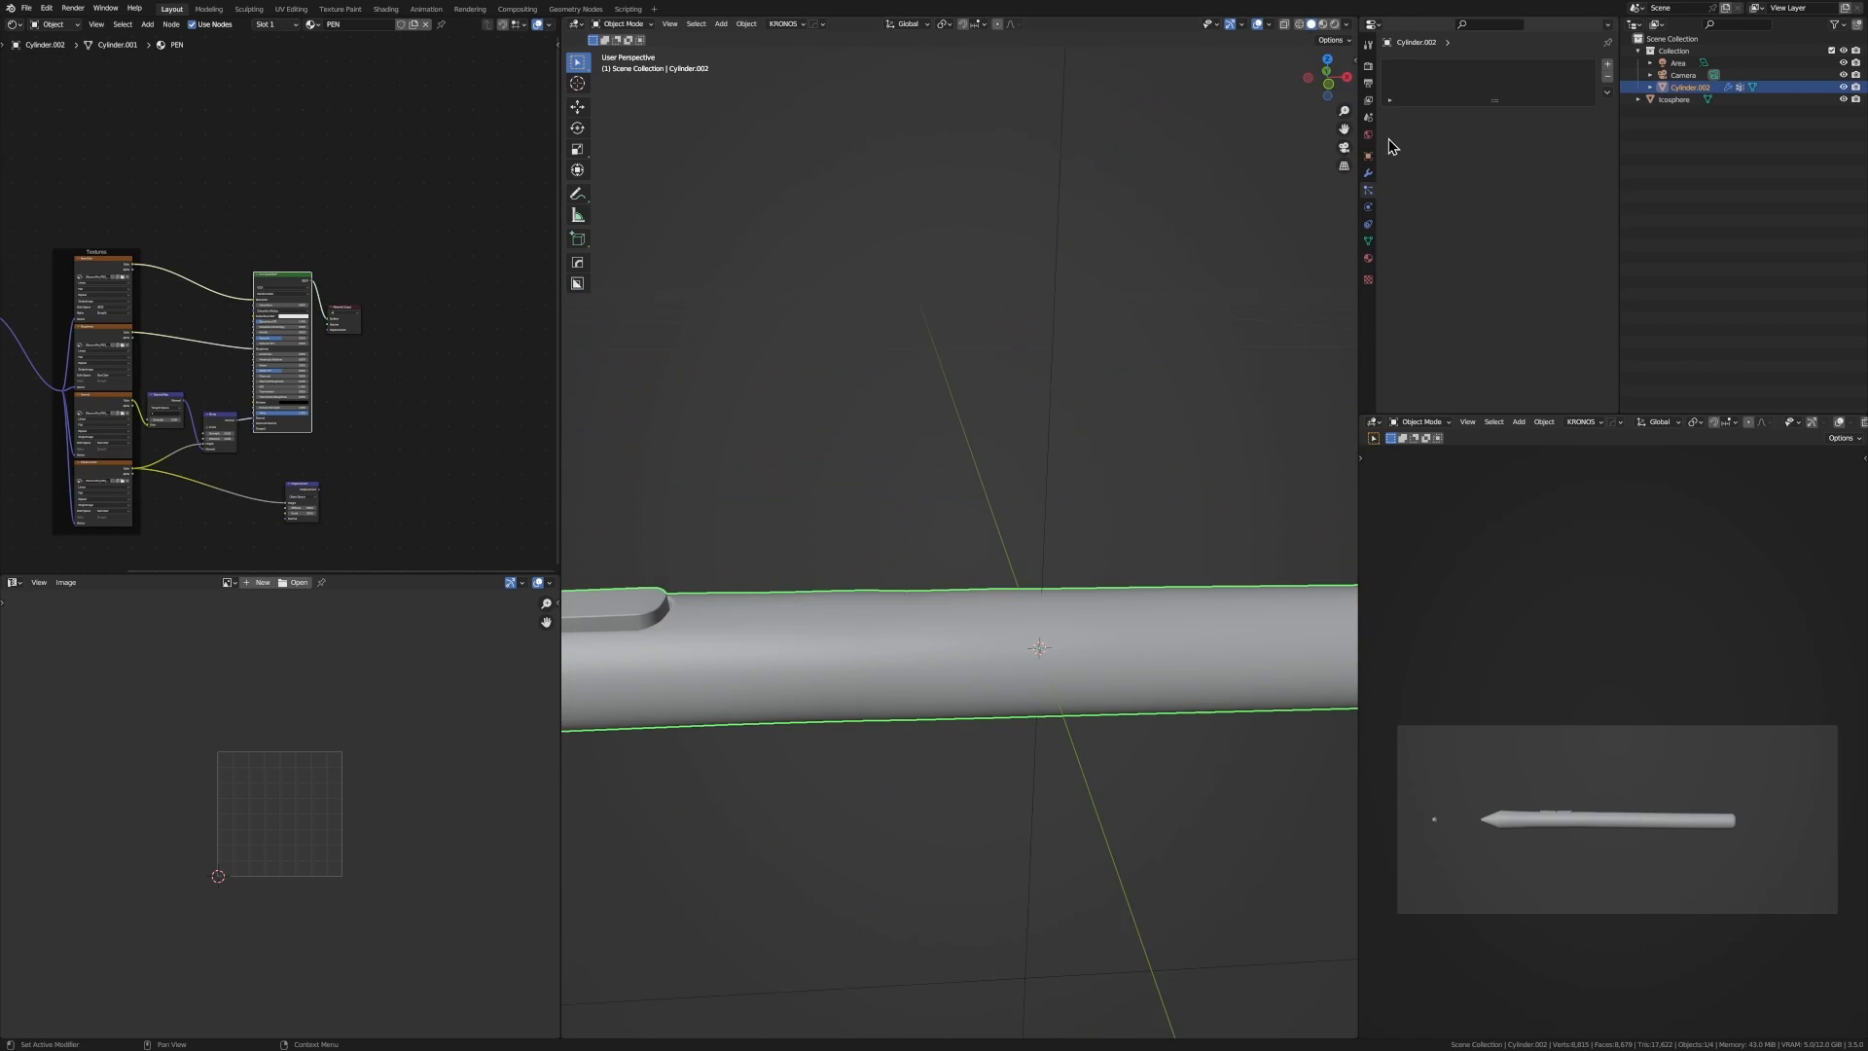
- Give the pen a Hair particle system rendered as Icosphere object instances
{"action": "scroll", "scroll_direction": "down", "scroll_amount": 3}
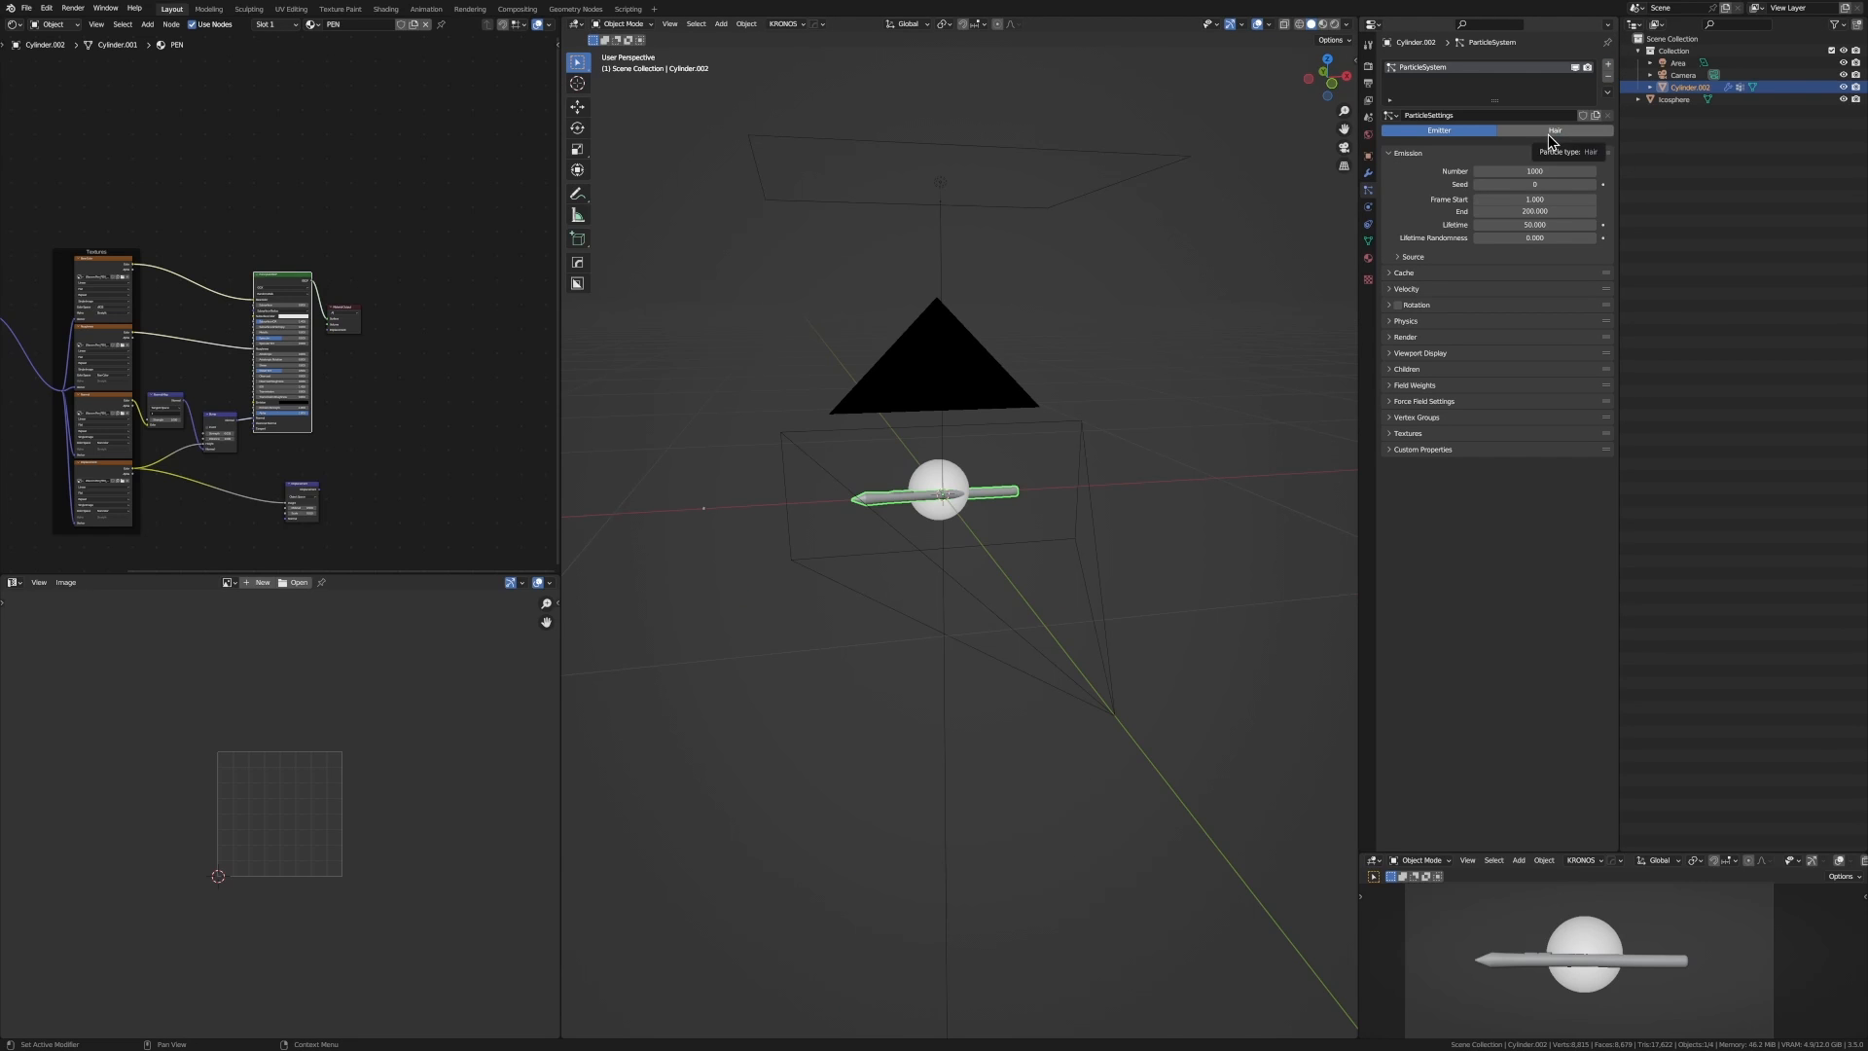
{"action": "left_click", "coordinate": [1553, 130]}
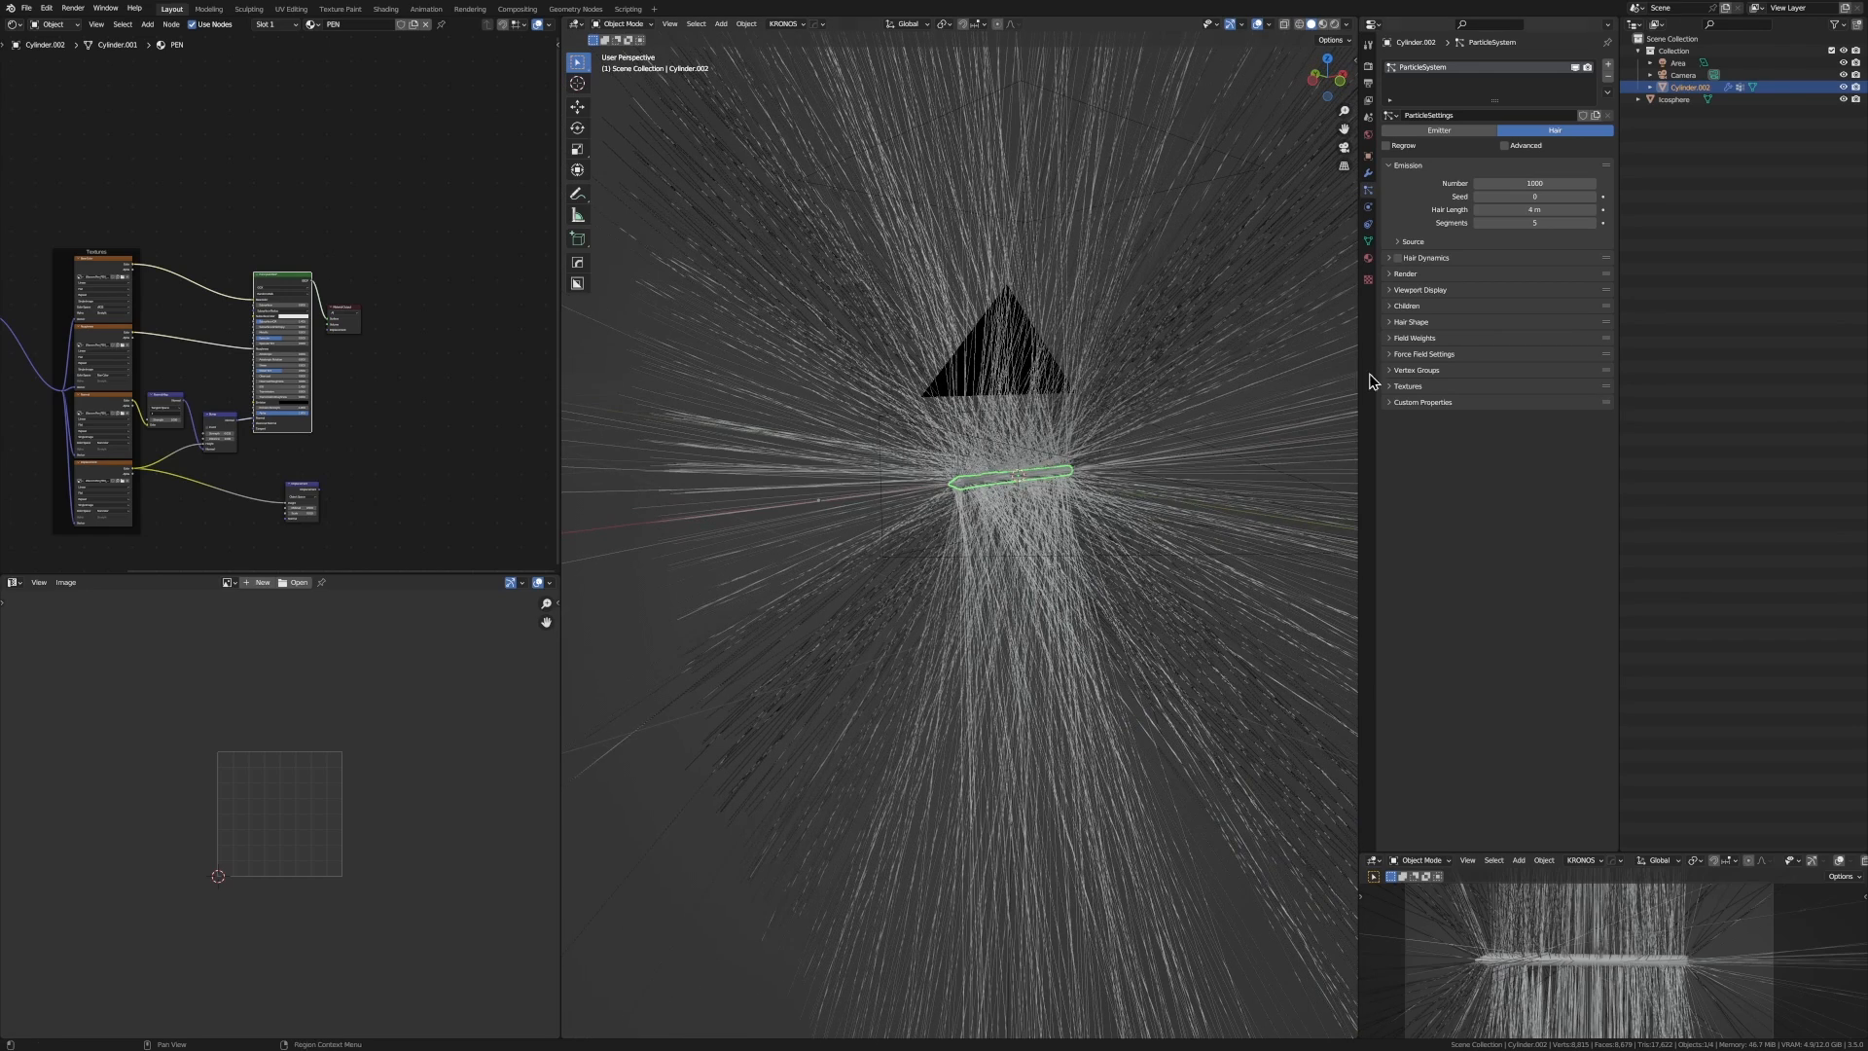
{"action": "left_click", "coordinate": [1534, 291]}
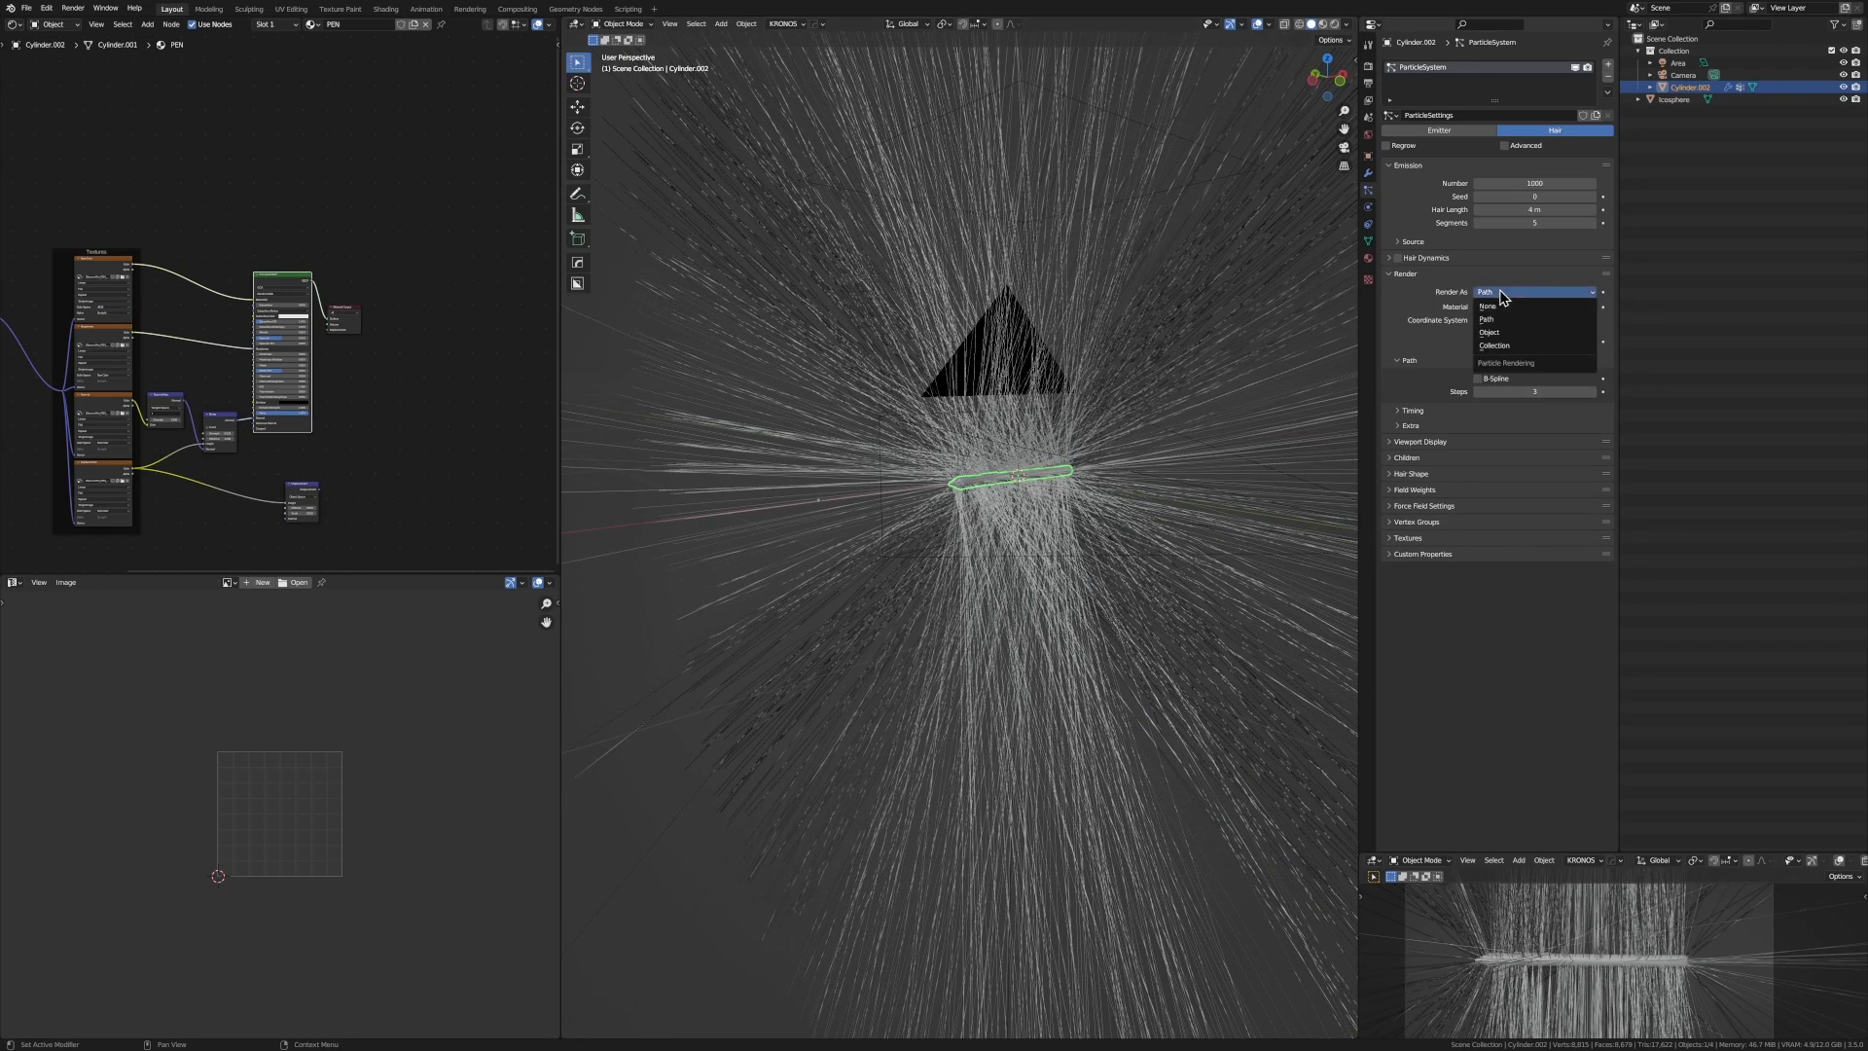
{"action": "left_click", "coordinate": [1487, 331]}
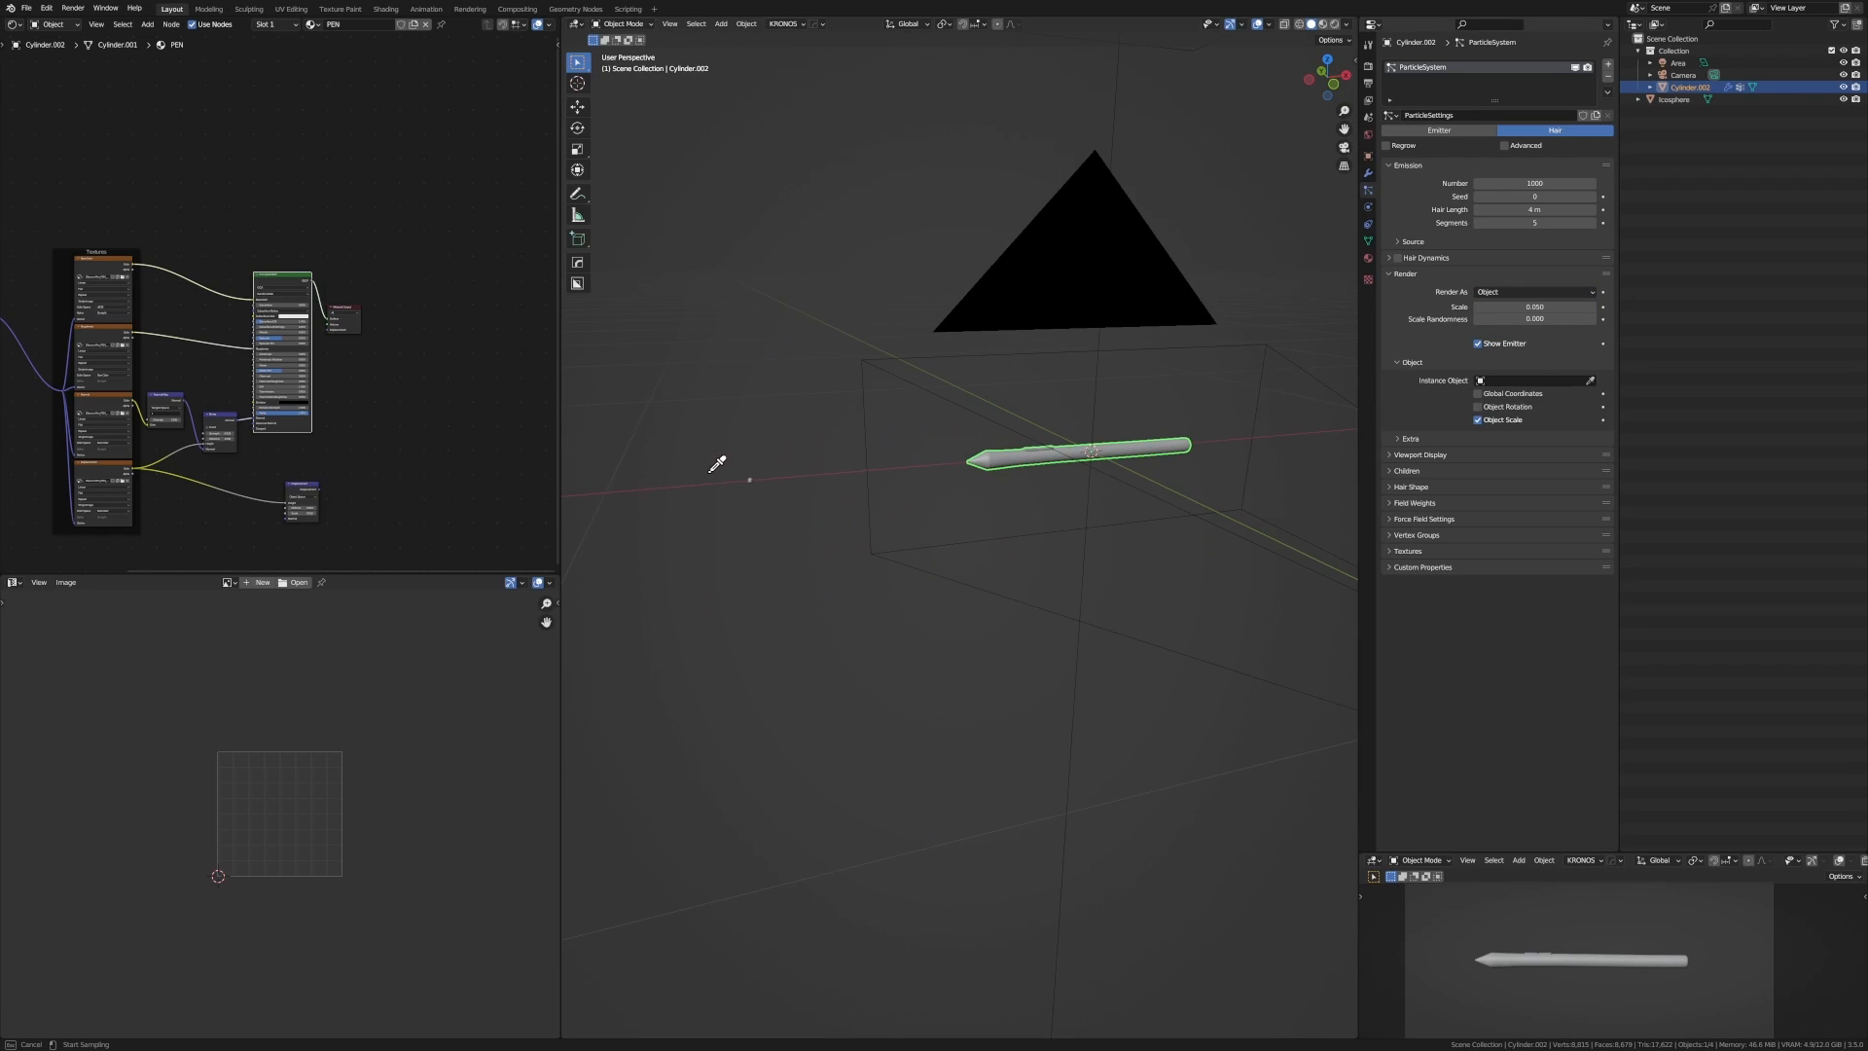
{"action": "left_click", "coordinate": [1533, 381]}
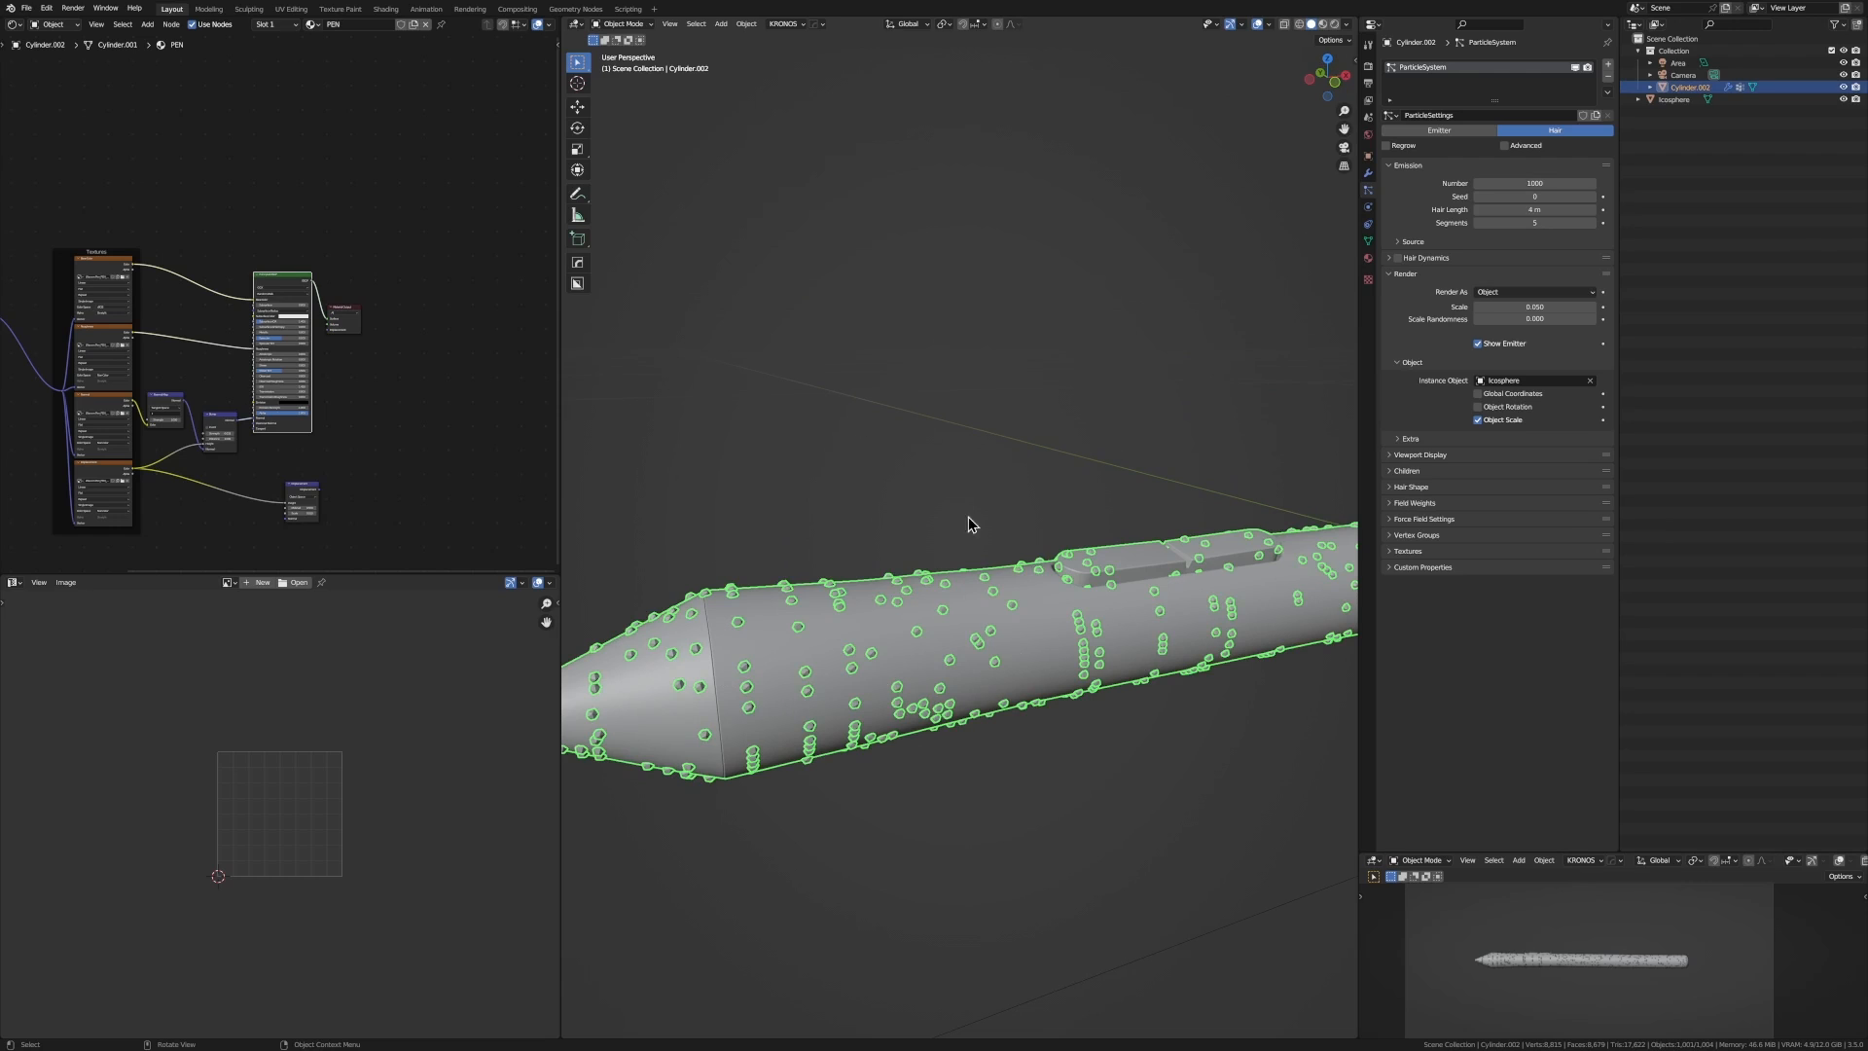
{"action": "mouse_move", "coordinate": [1225, 473]}
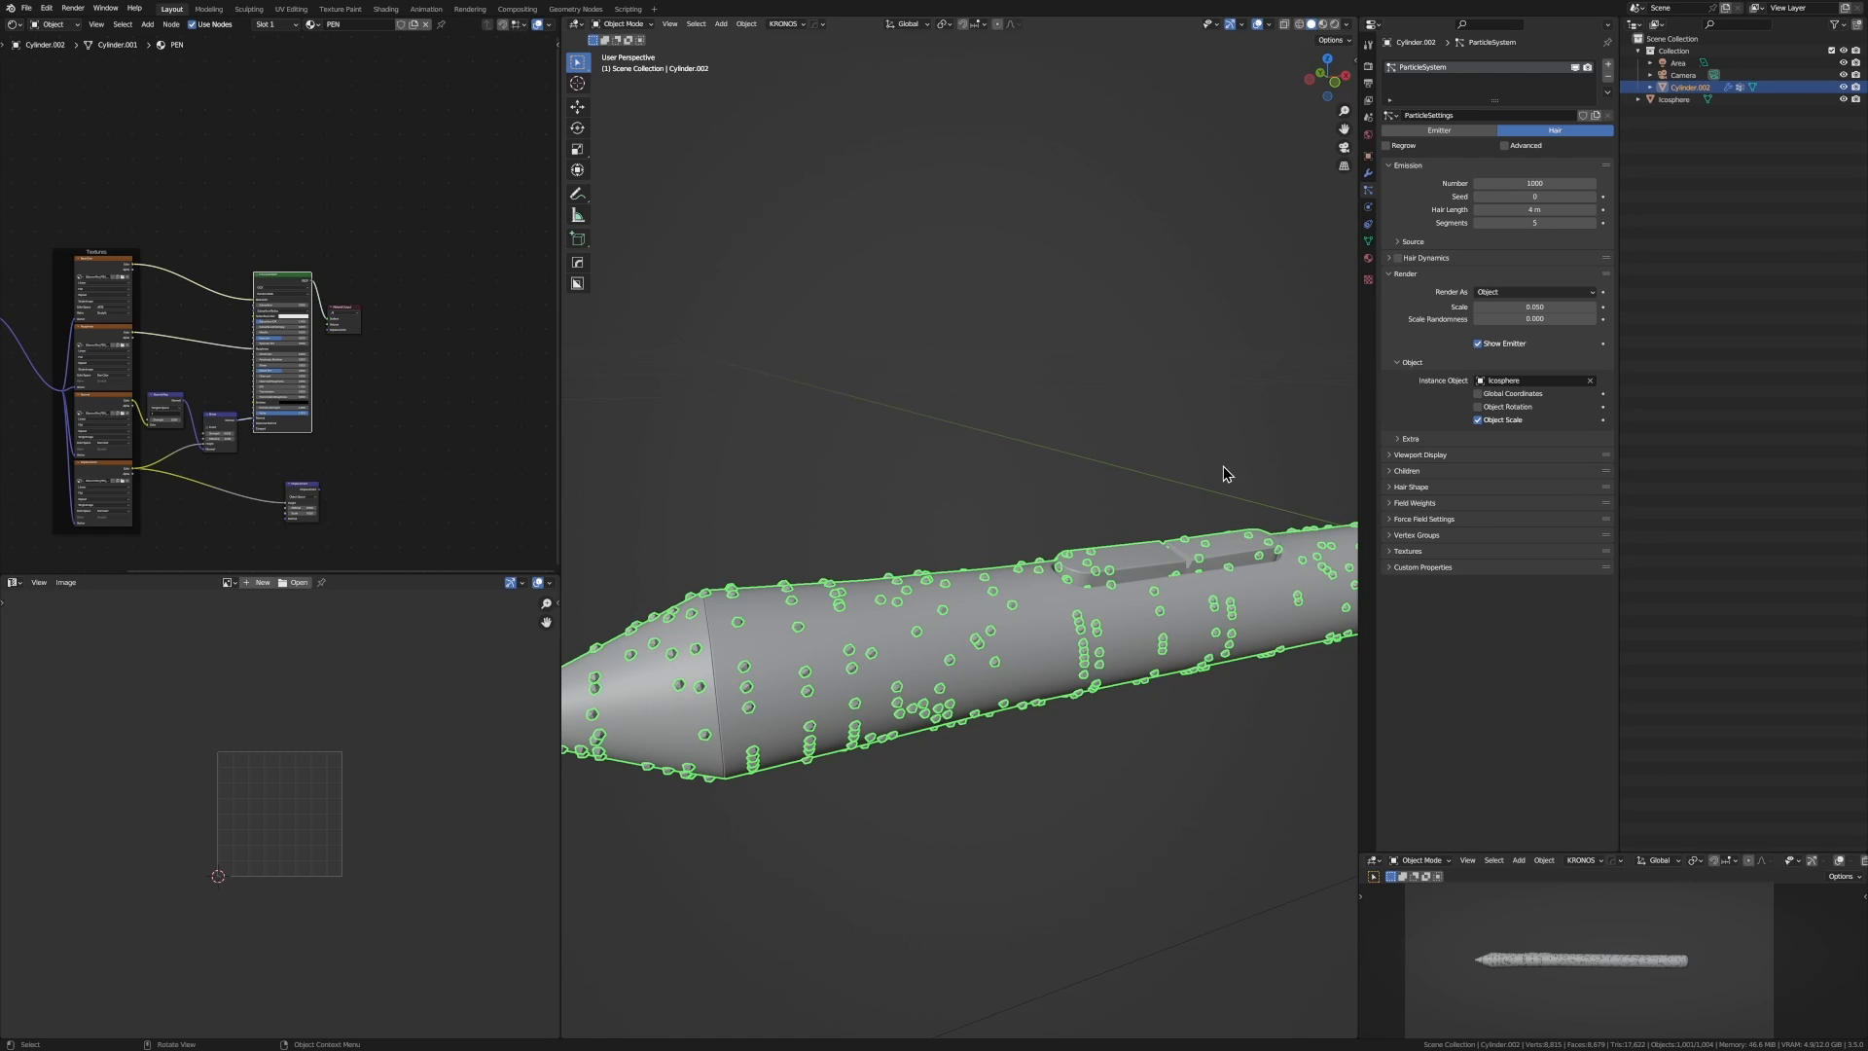
{"action": "mouse_move", "coordinate": [1436, 274]}
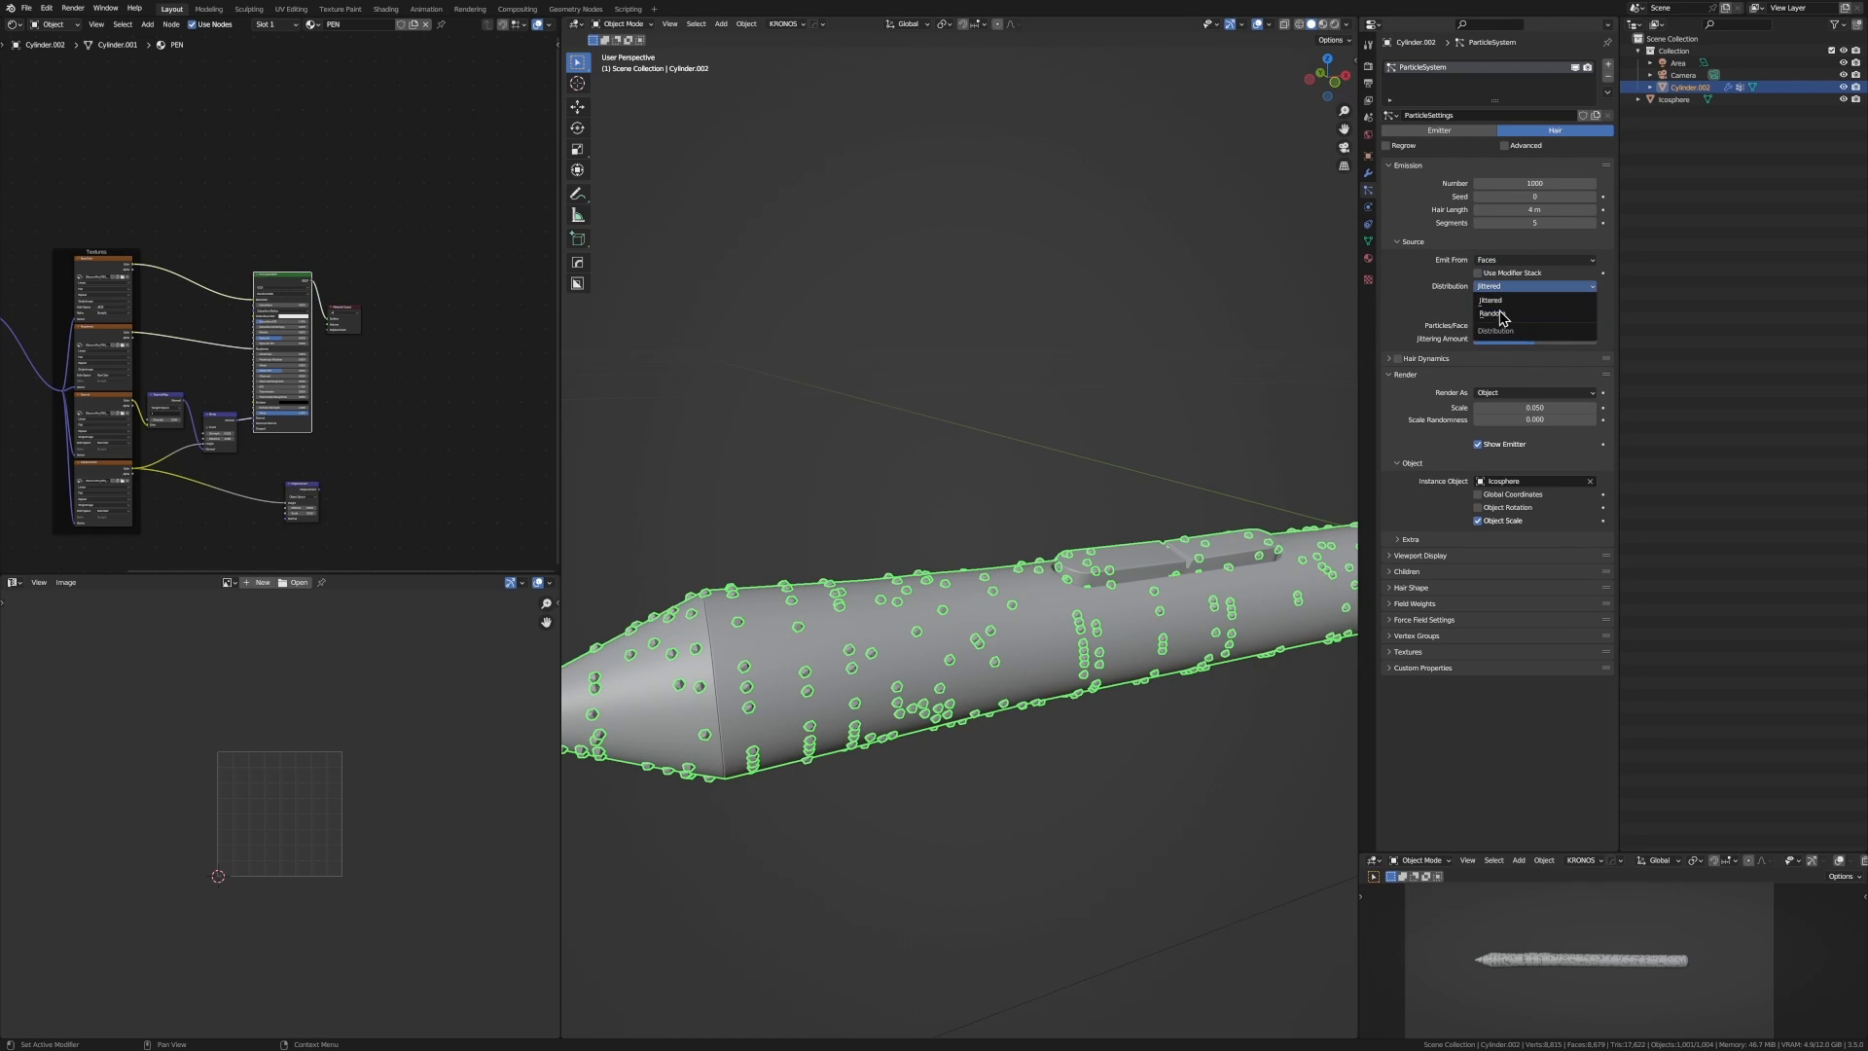
- Set particle distribution to Random, toggle Edit Mode, and set render scale to 0.025
{"action": "left_click", "coordinate": [1490, 314]}
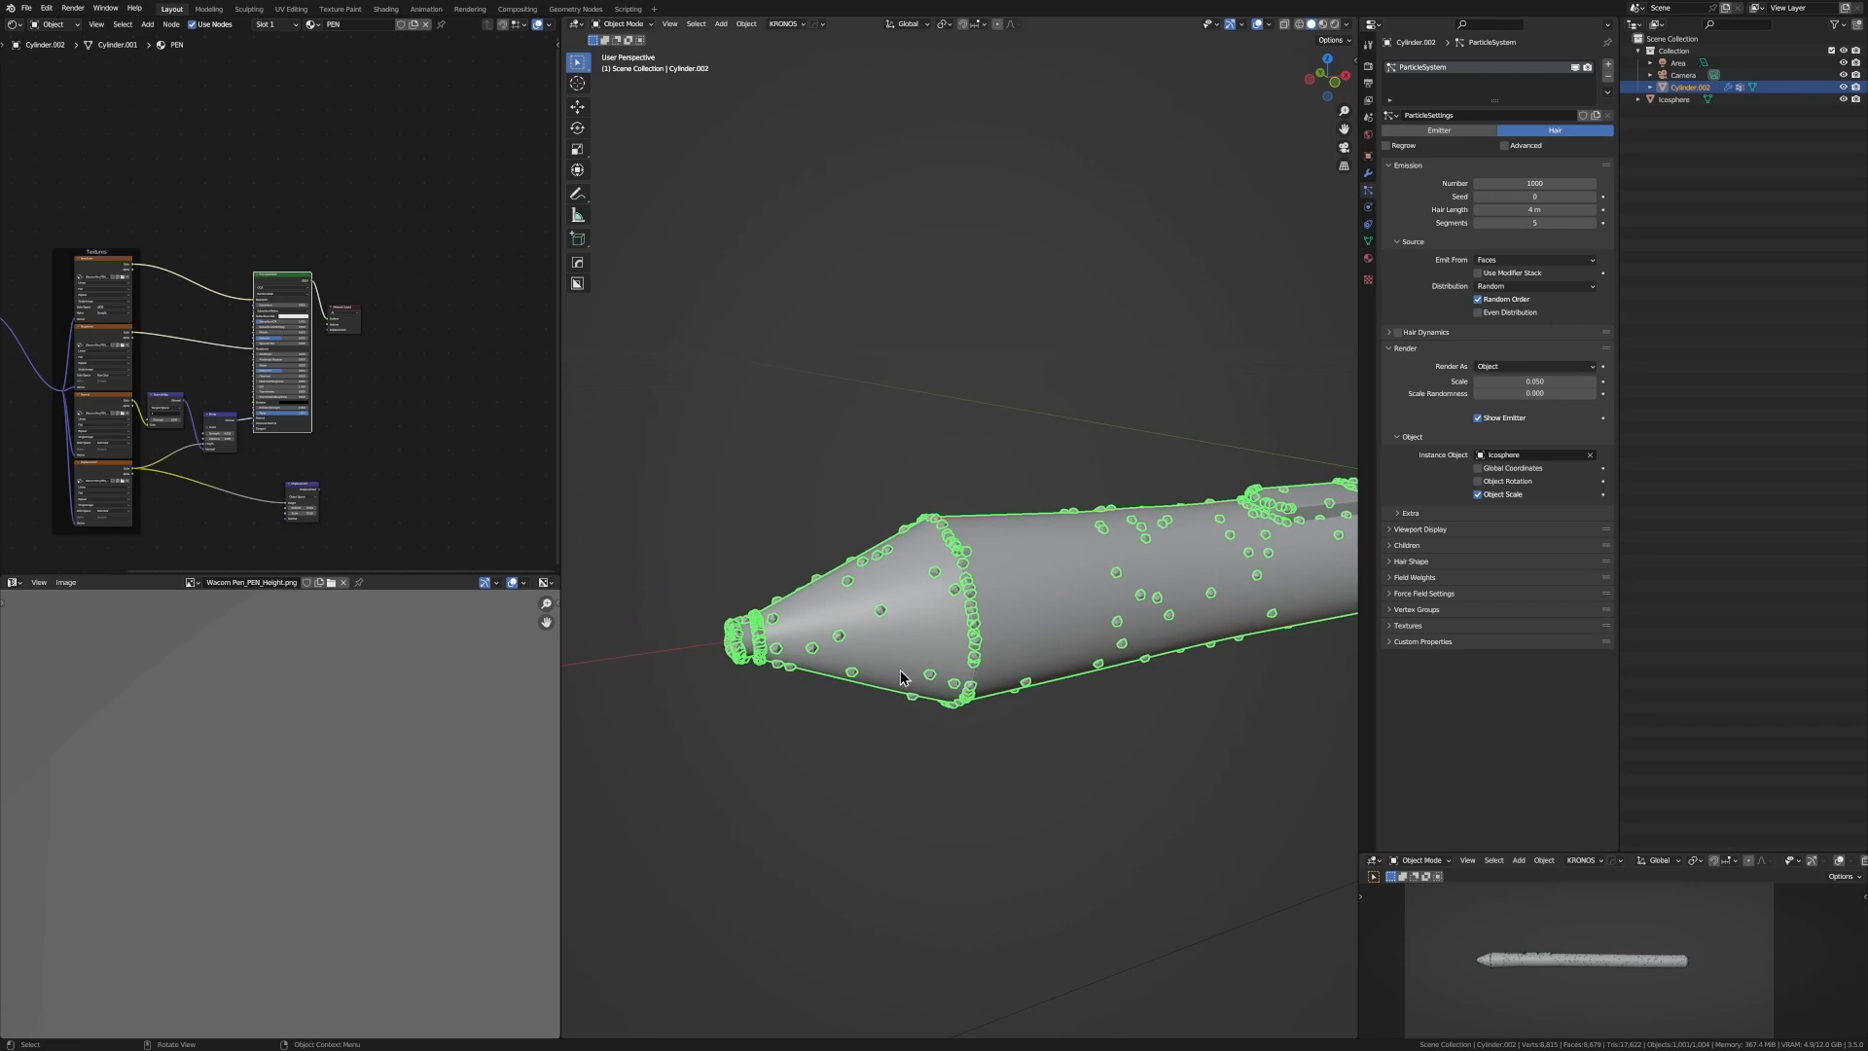
{"action": "key", "text": "Tab"}
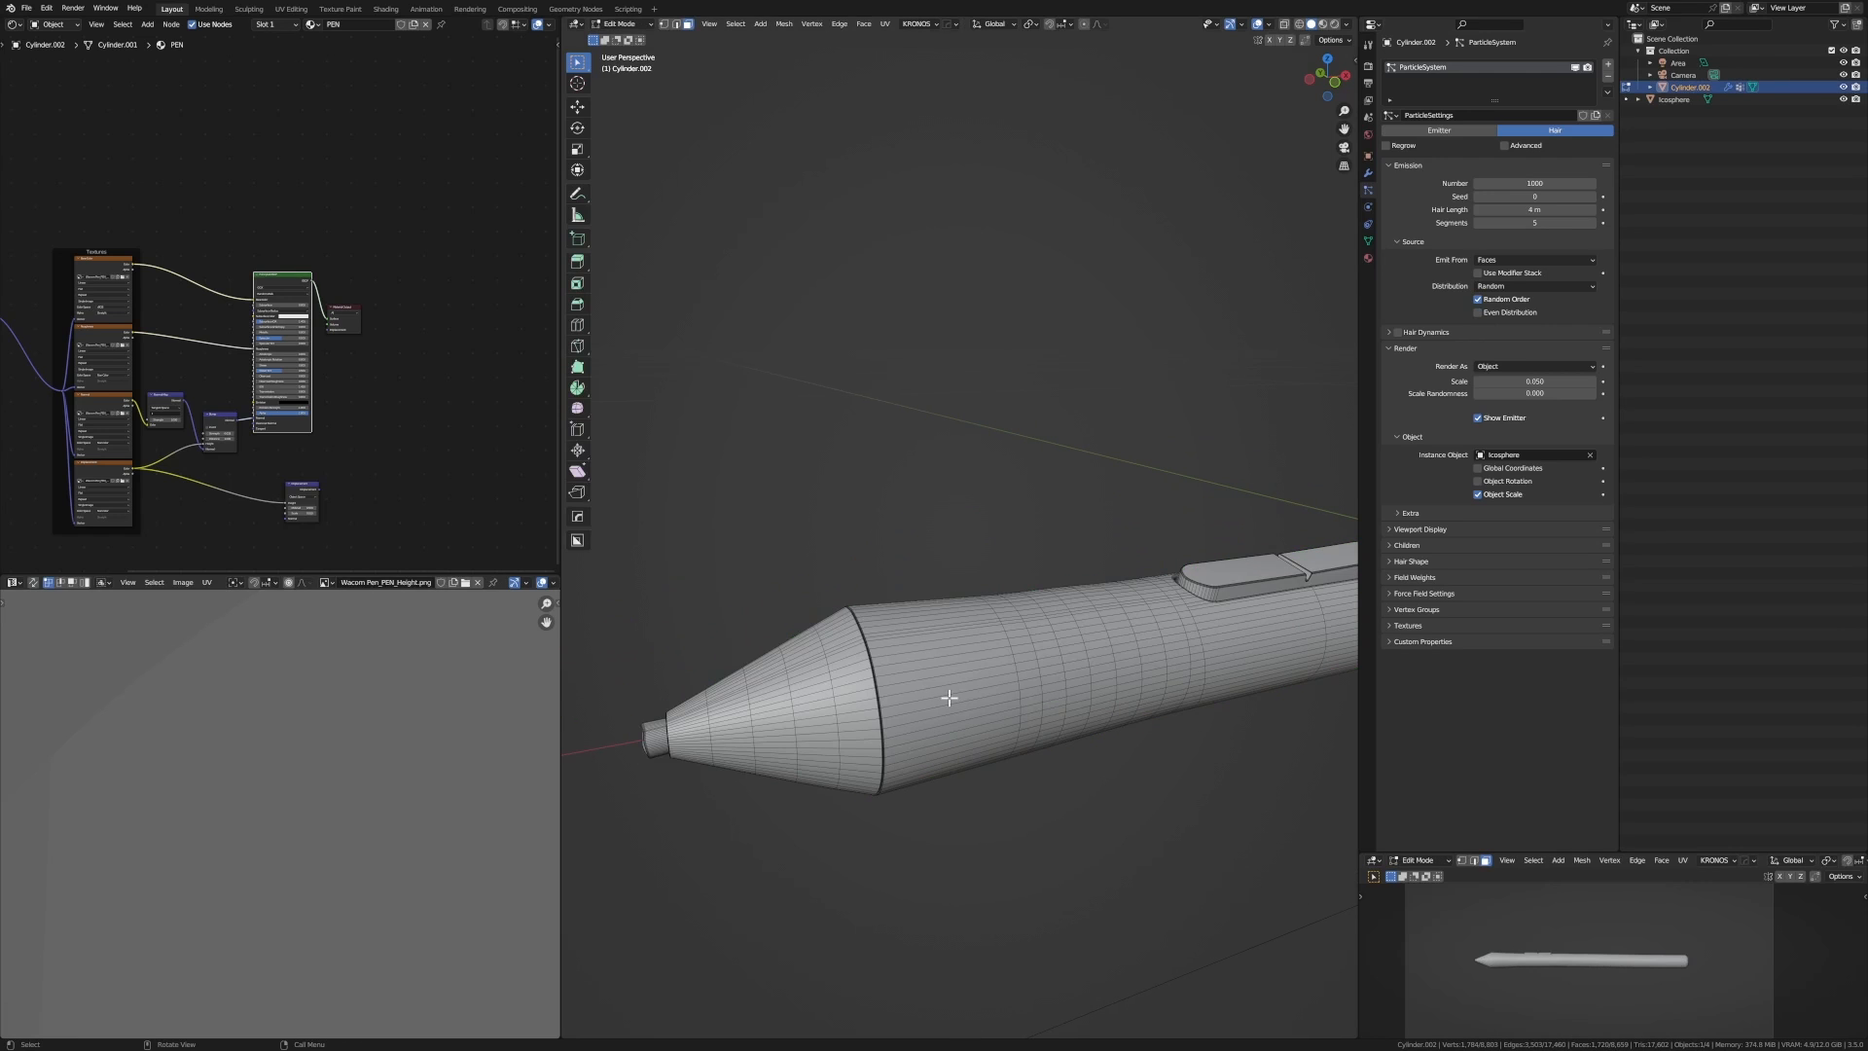
{"action": "key", "text": "Tab"}
{"action": "type", "text": ".01"}
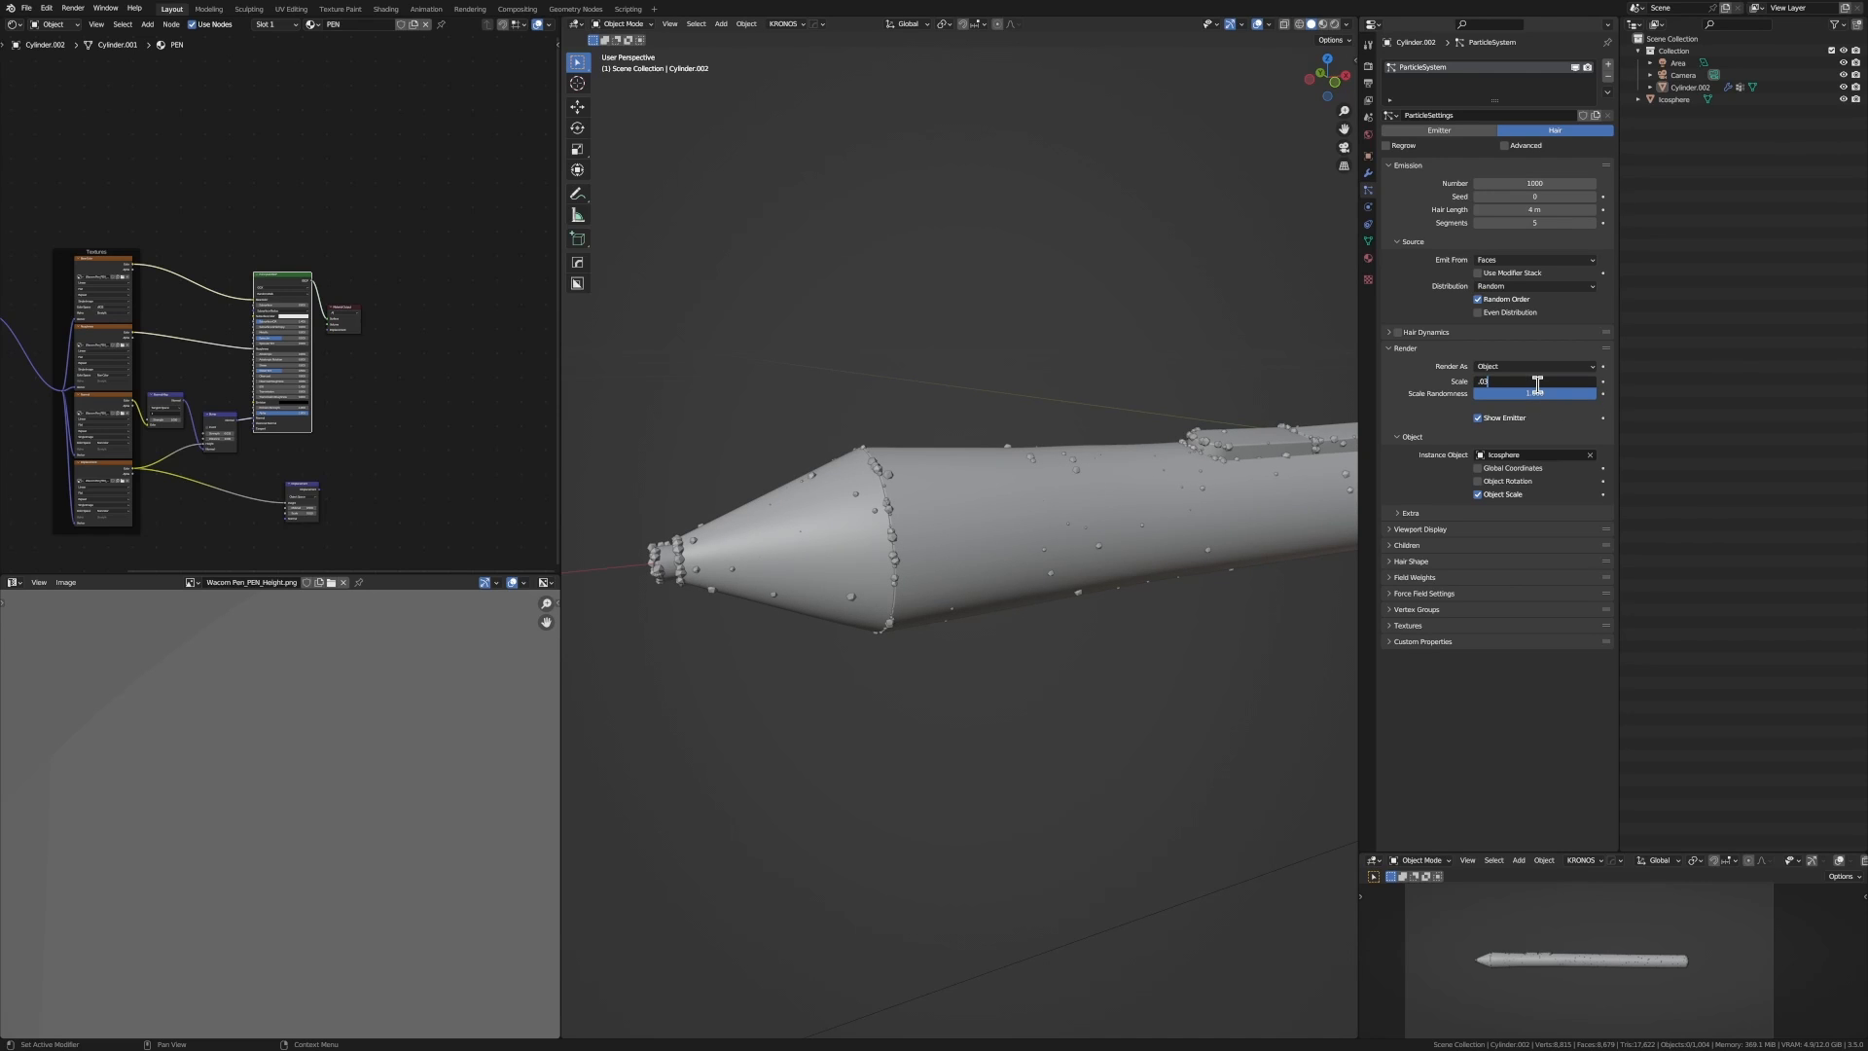
{"action": "type", "text": "0.025"}
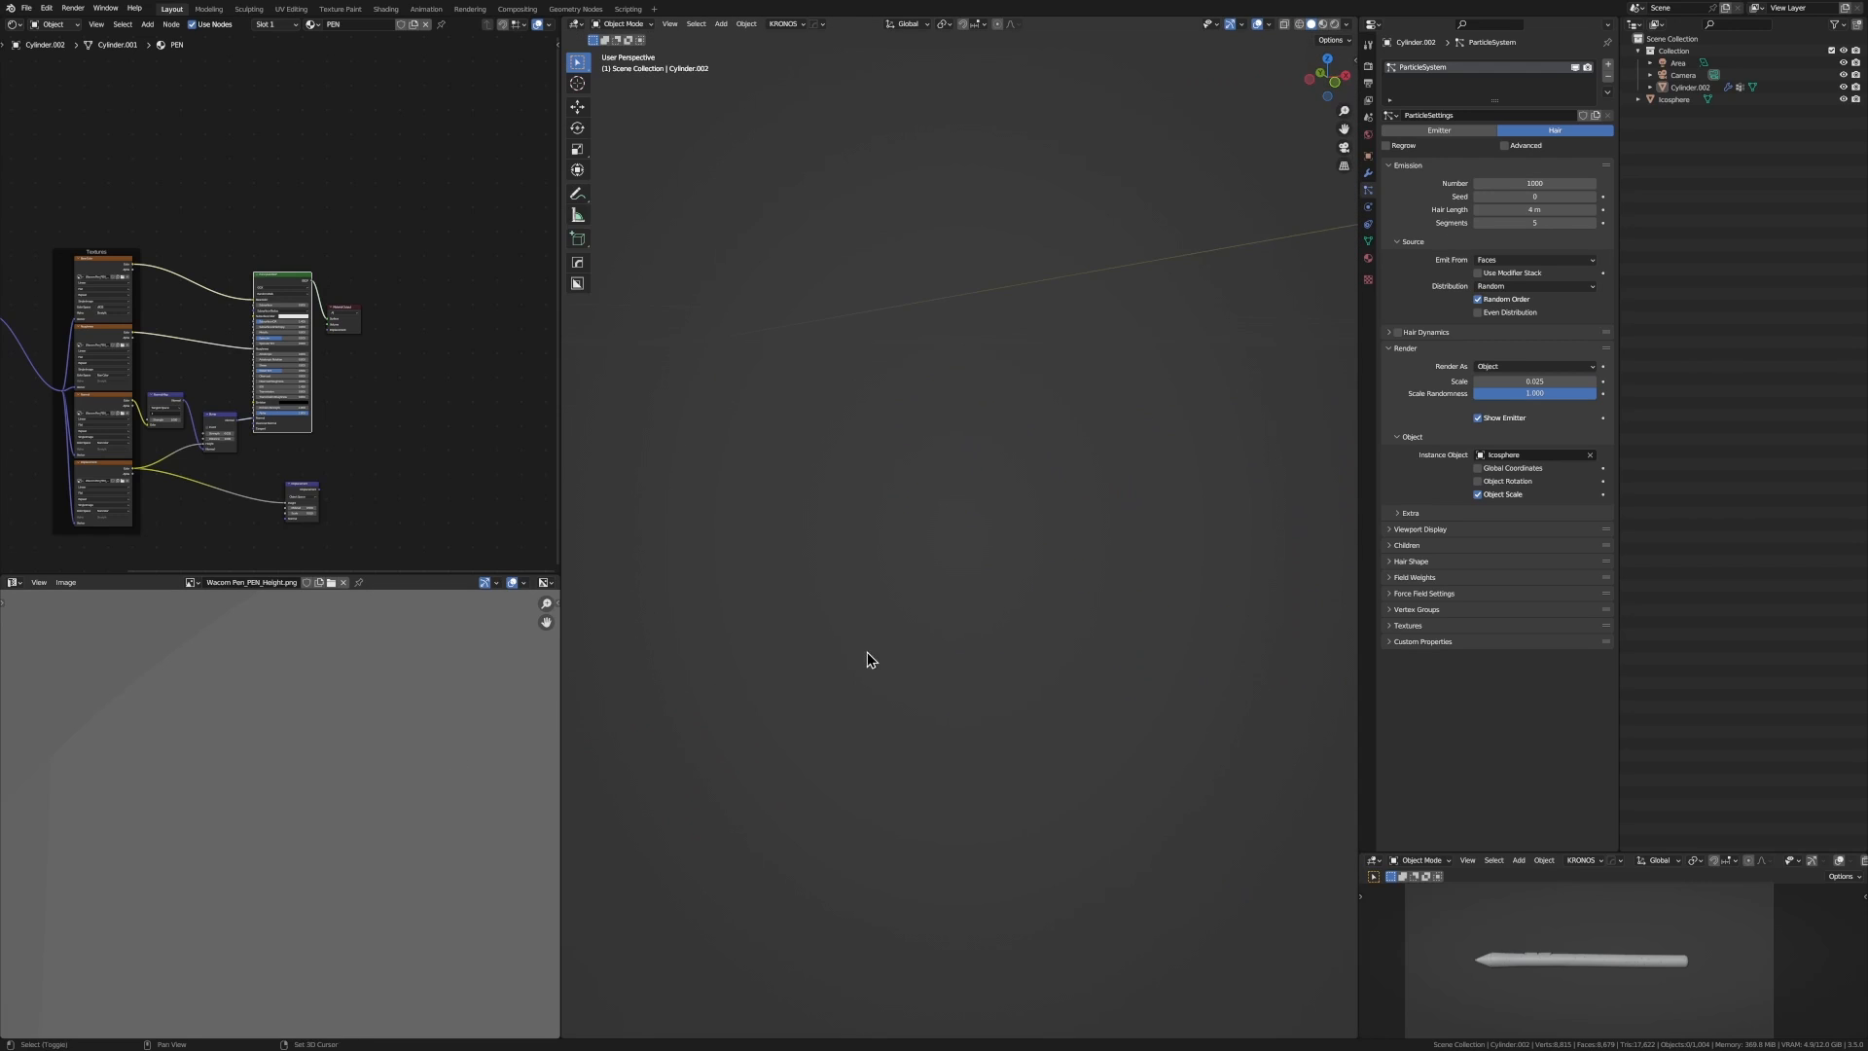
- Select the Icosphere in the Outliner to show its material node tree
{"action": "left_click", "coordinate": [1503, 144]}
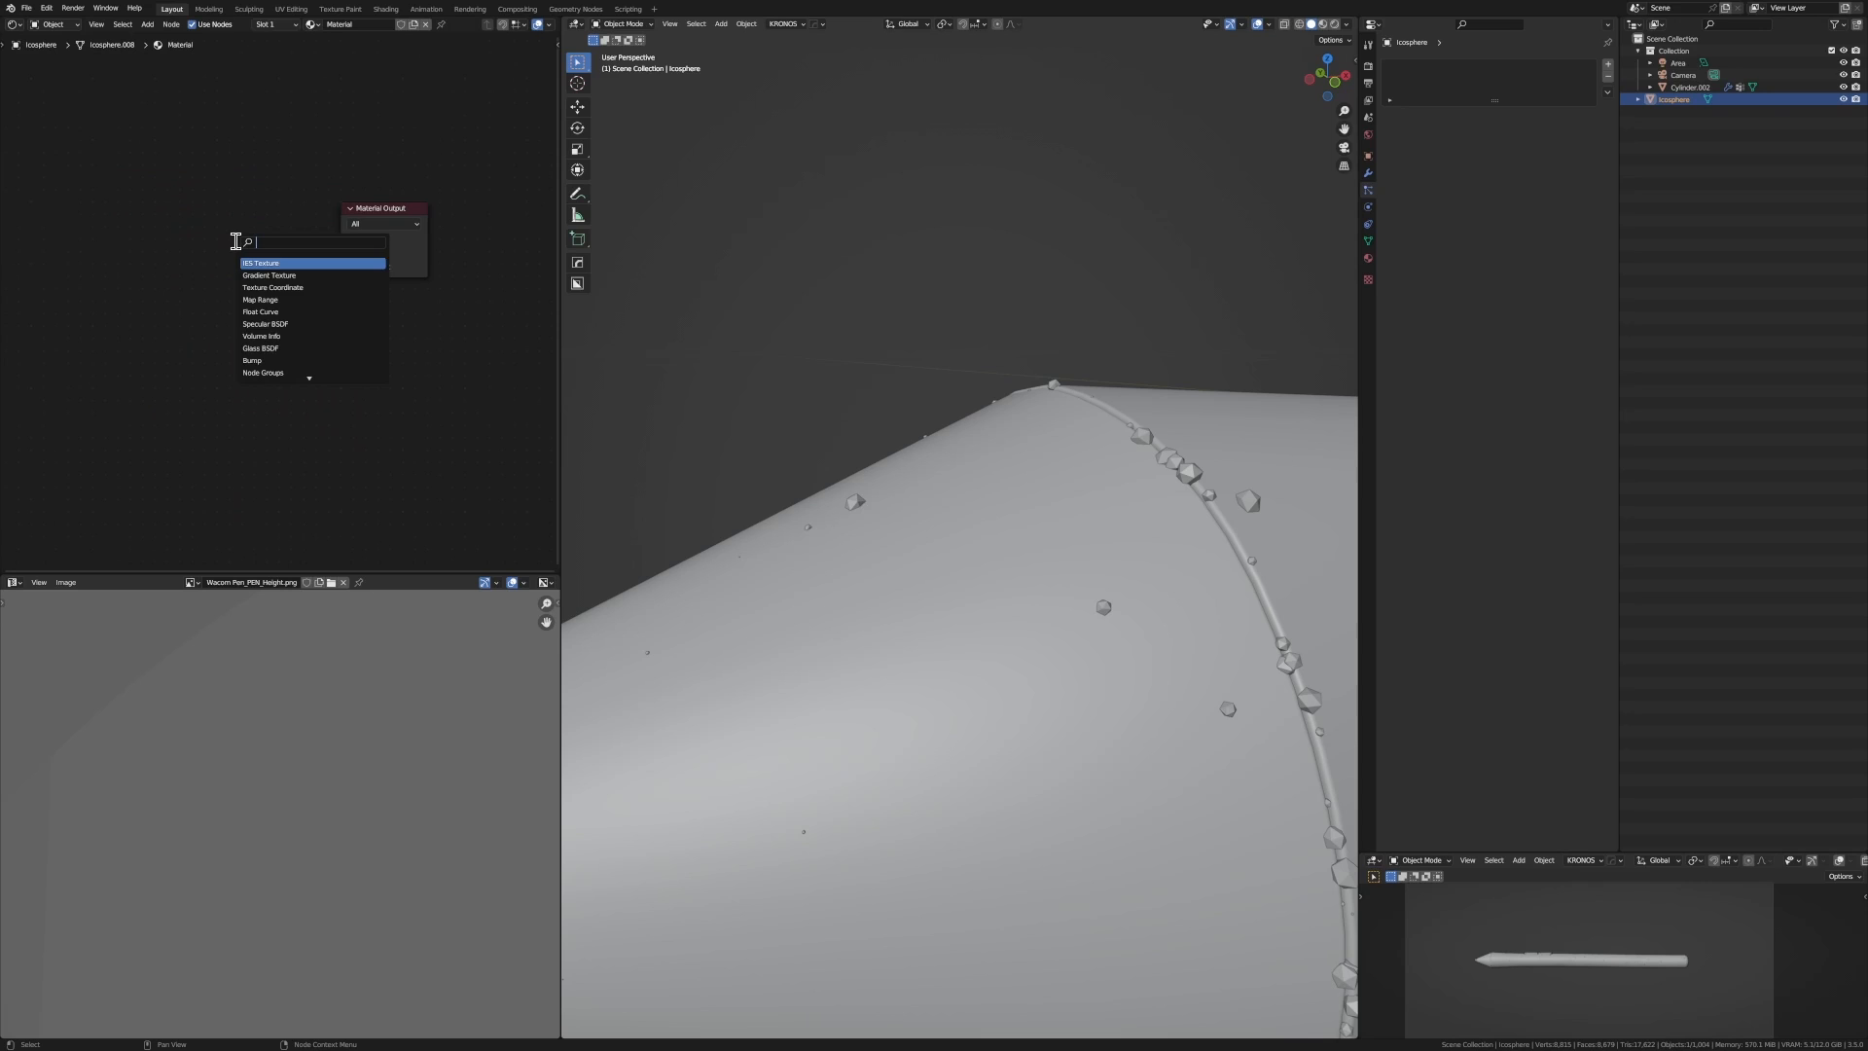
- Add Diffuse and Transparent BSDF shaders, wiring them through a Mix Shader to Material Output
{"action": "type", "text": "d"}
{"action": "type", "text": "t"}
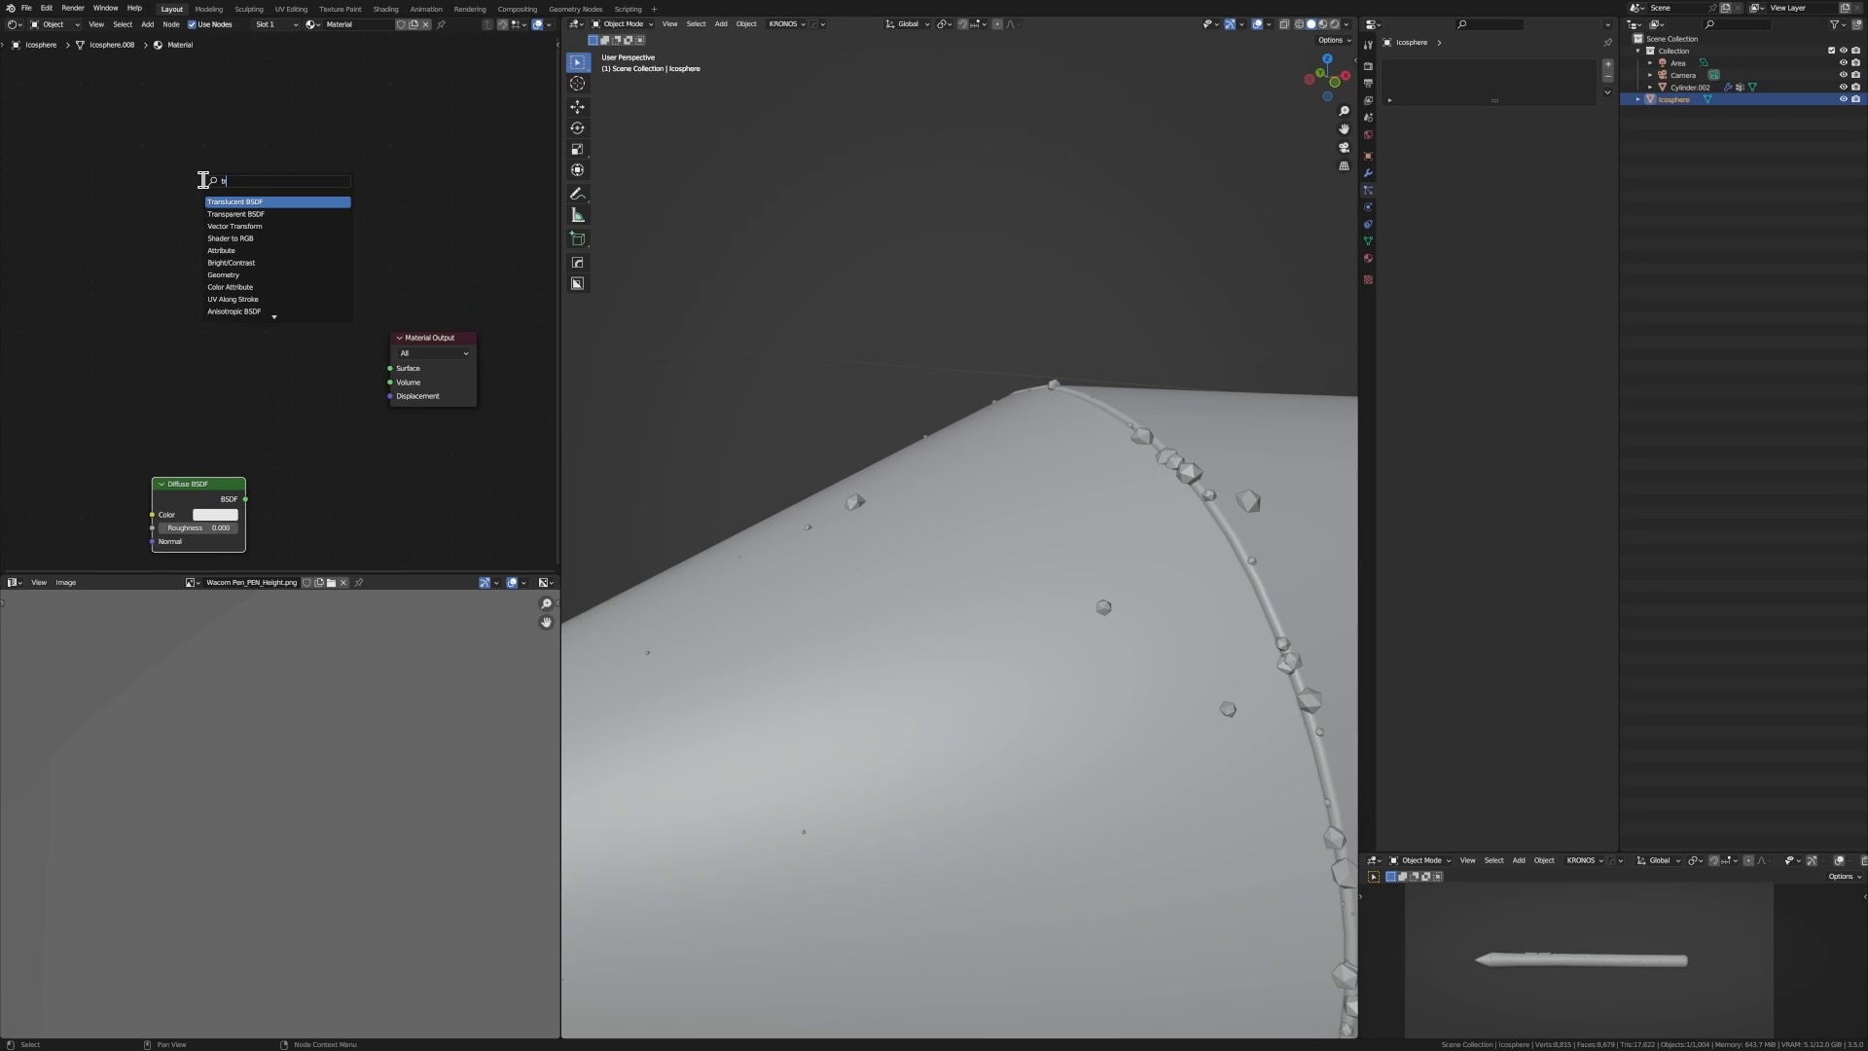
{"action": "left_click", "coordinate": [235, 214]}
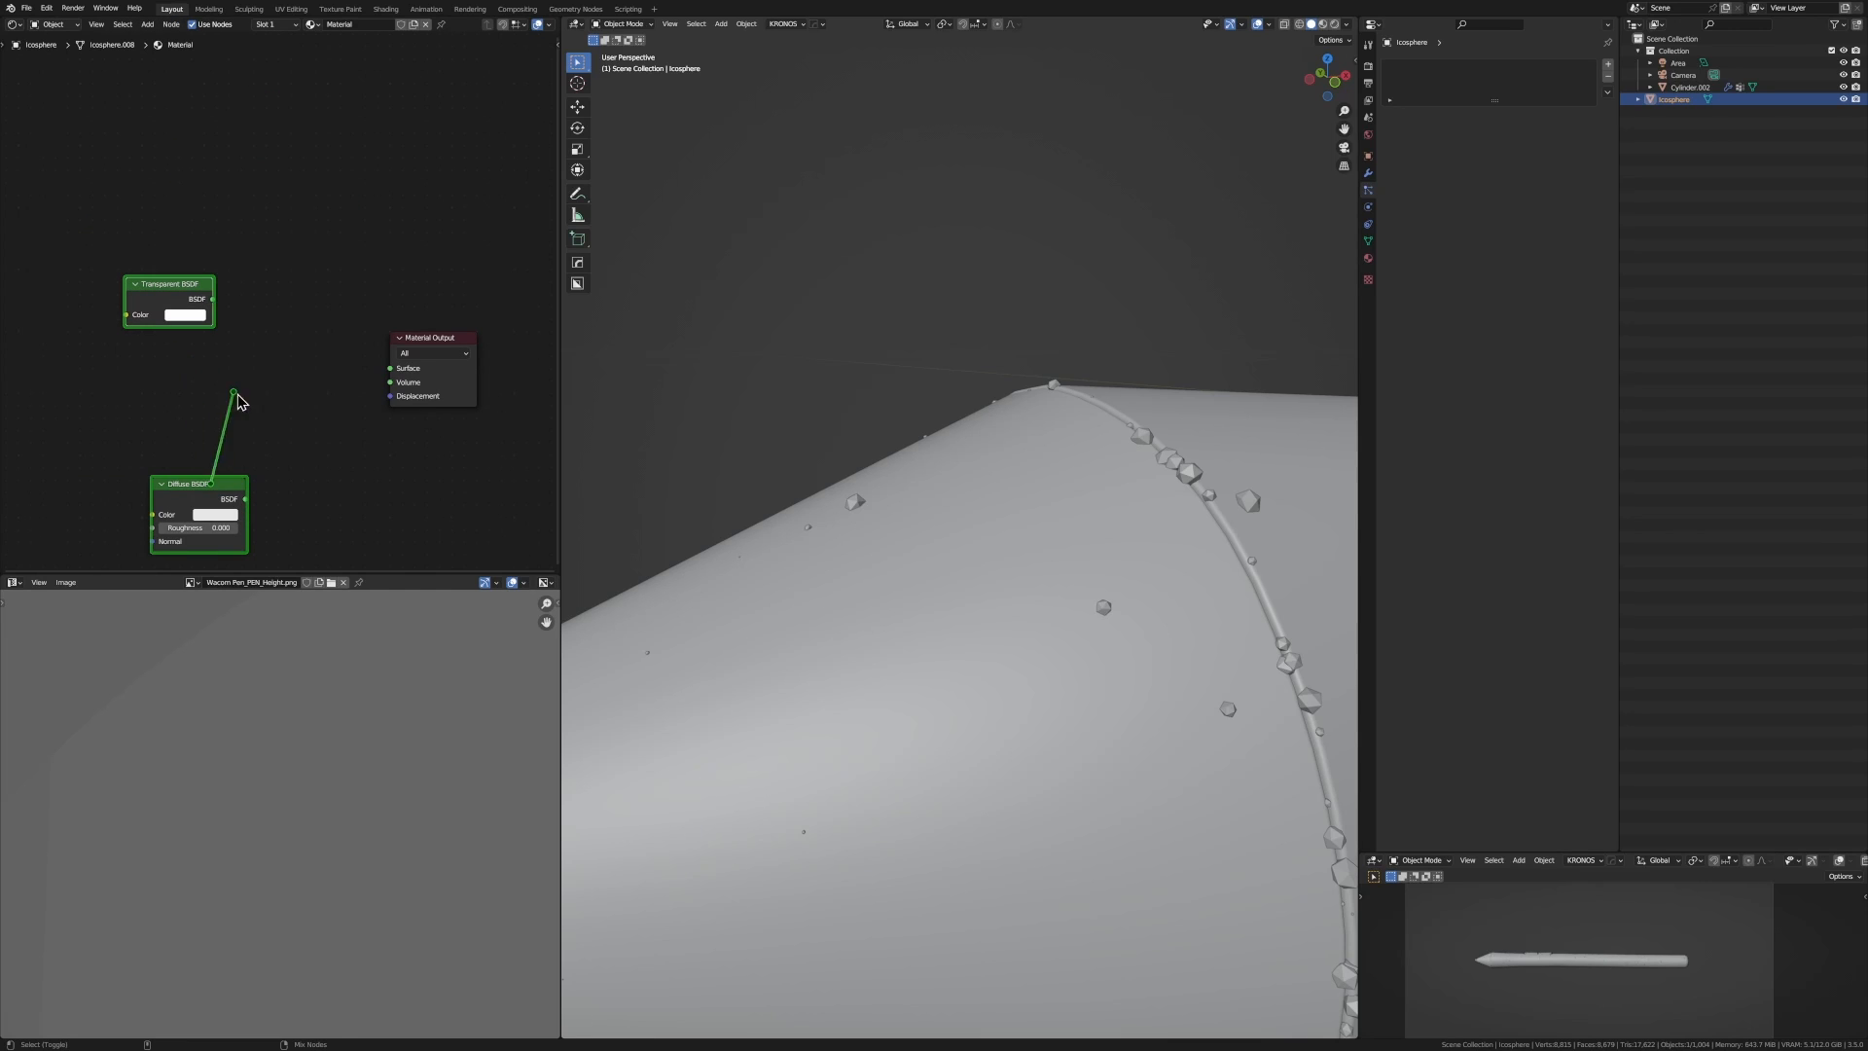
{"action": "left_click_drag", "start_coordinate": [234, 396], "coordinate": [214, 485]}
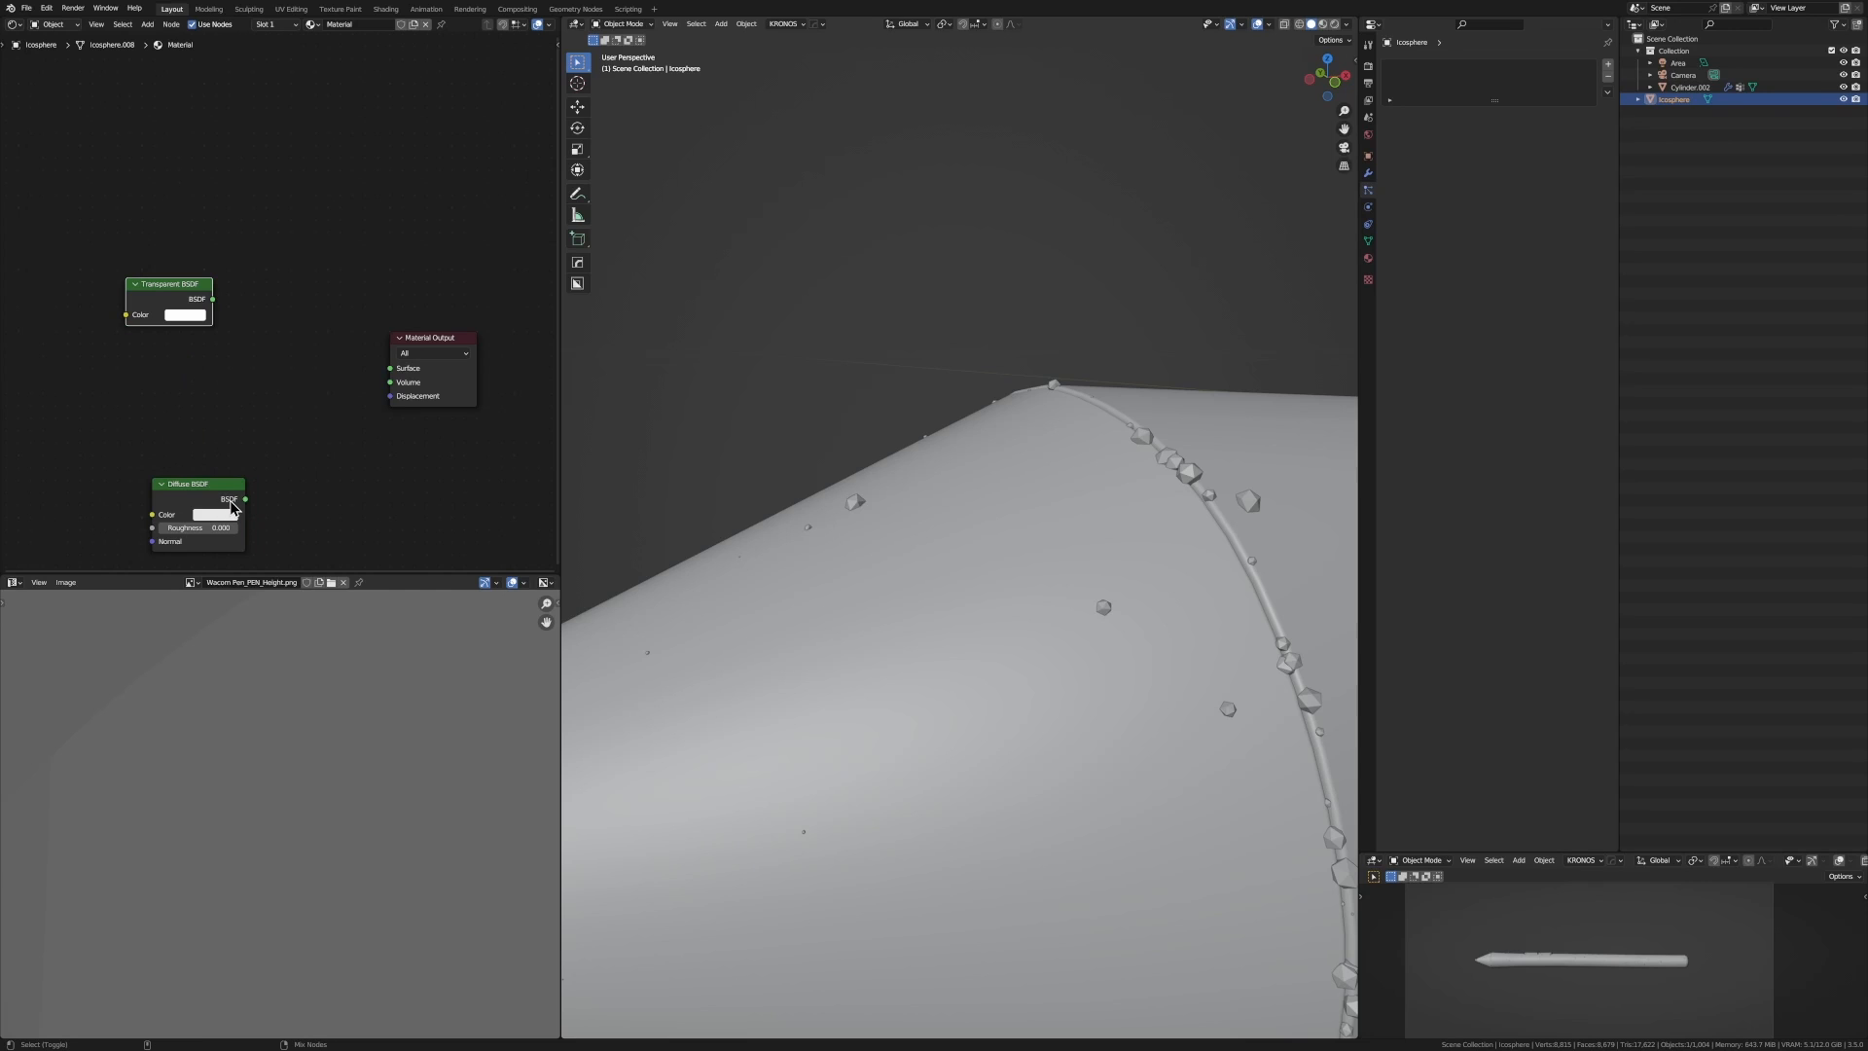
{"action": "left_click_drag", "start_coordinate": [244, 498], "coordinate": [176, 344]}
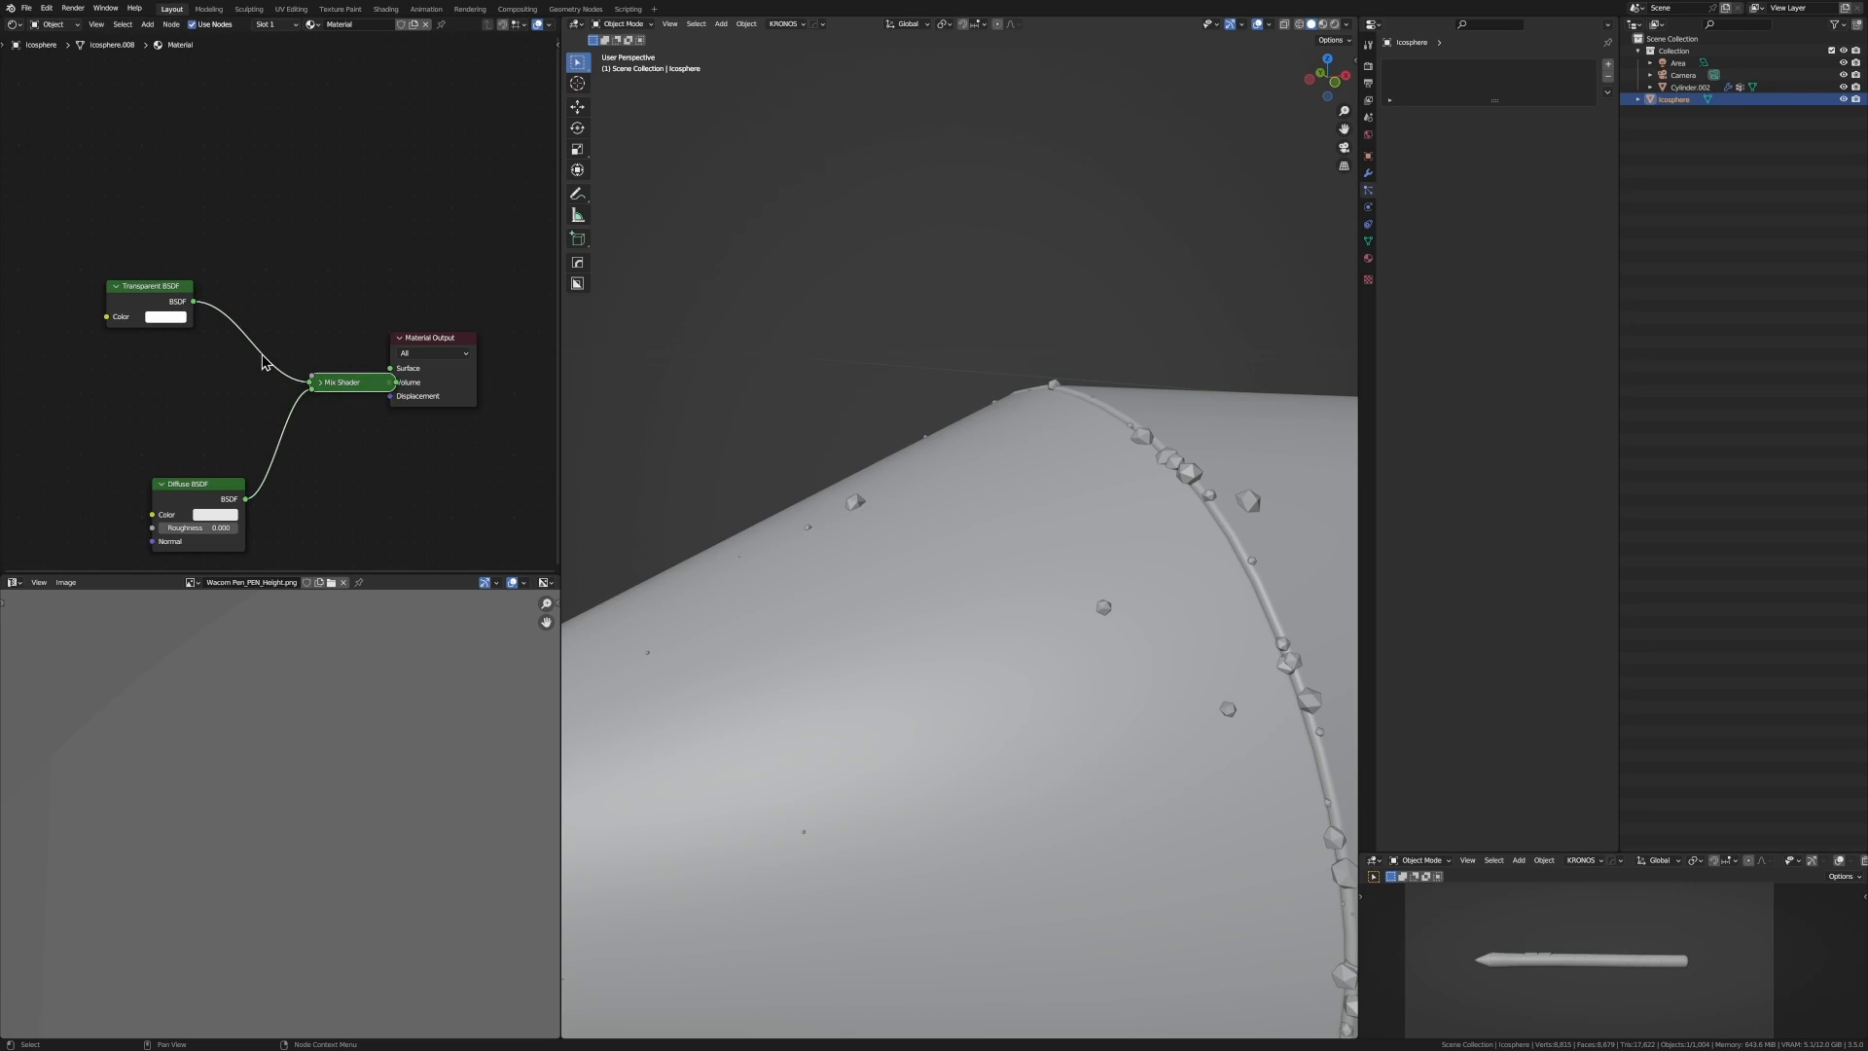
{"action": "left_click_drag", "start_coordinate": [345, 382], "coordinate": [280, 351]}
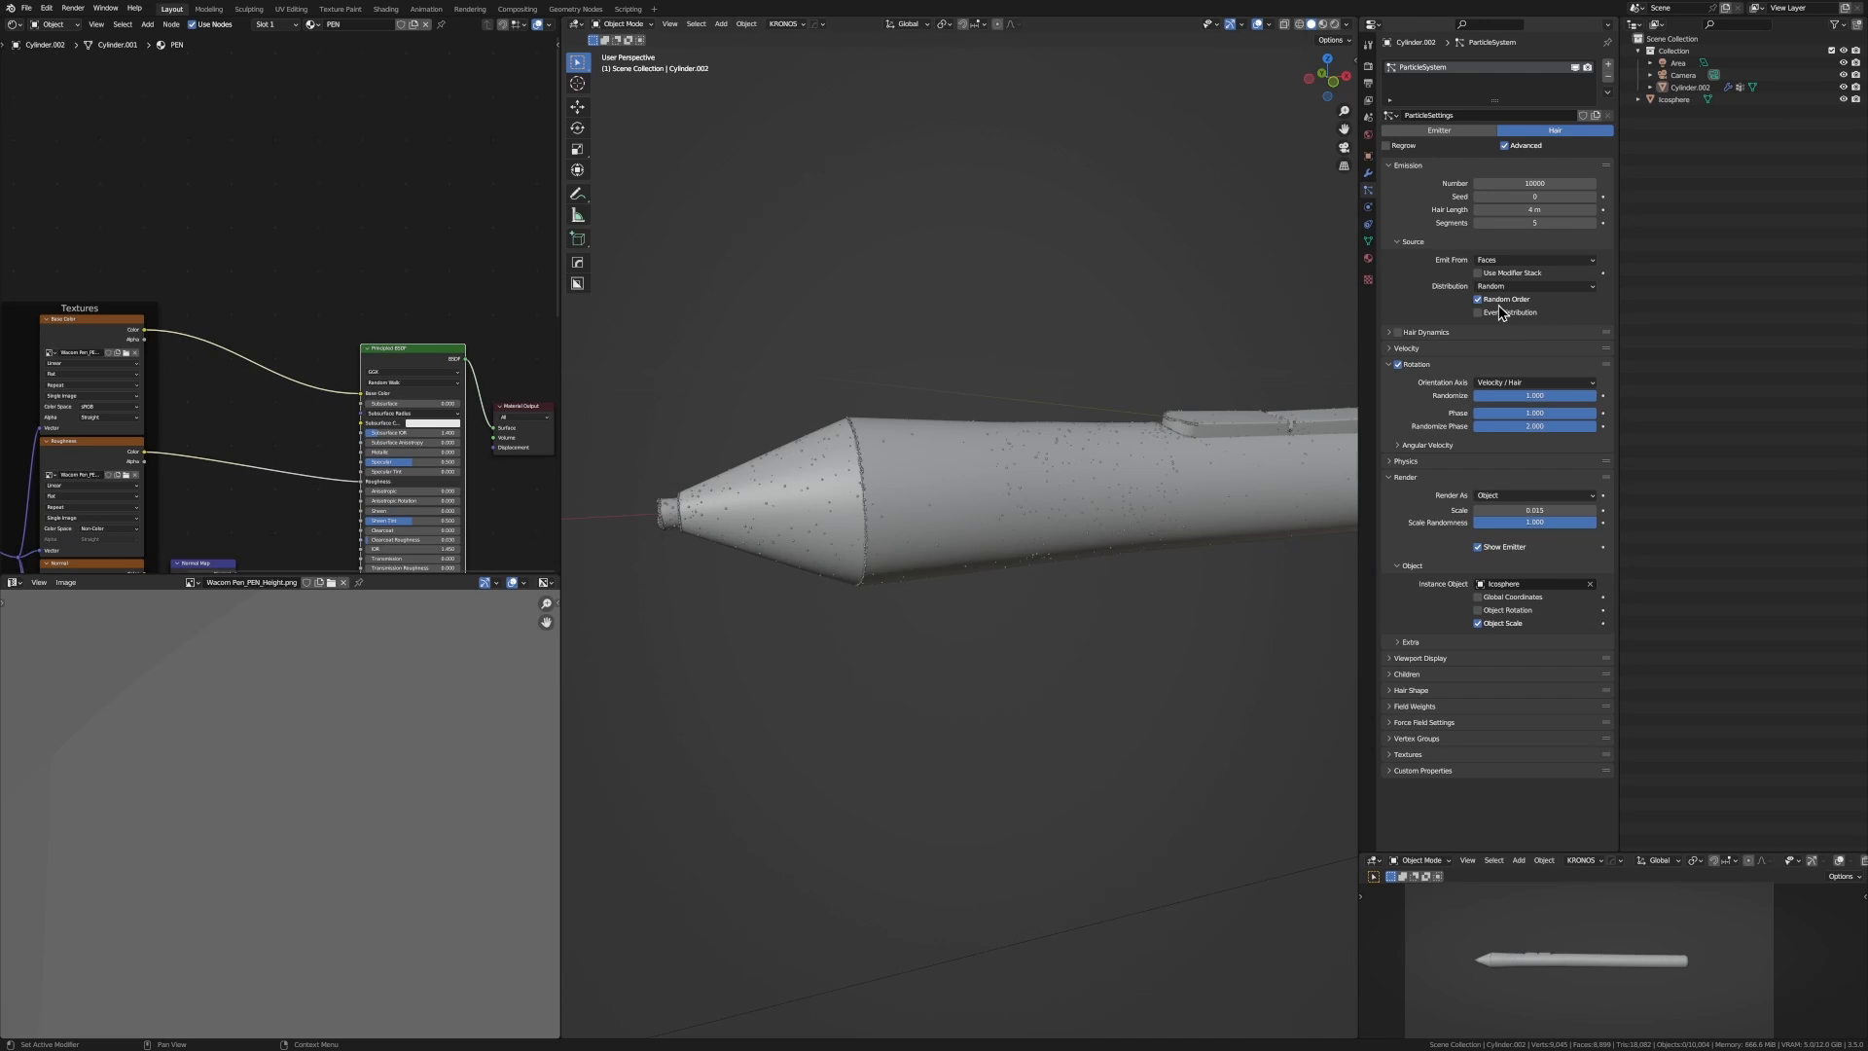
- Change the pen's particle distribution to spread specks evenly across its faces
{"action": "left_click", "coordinate": [1477, 311]}
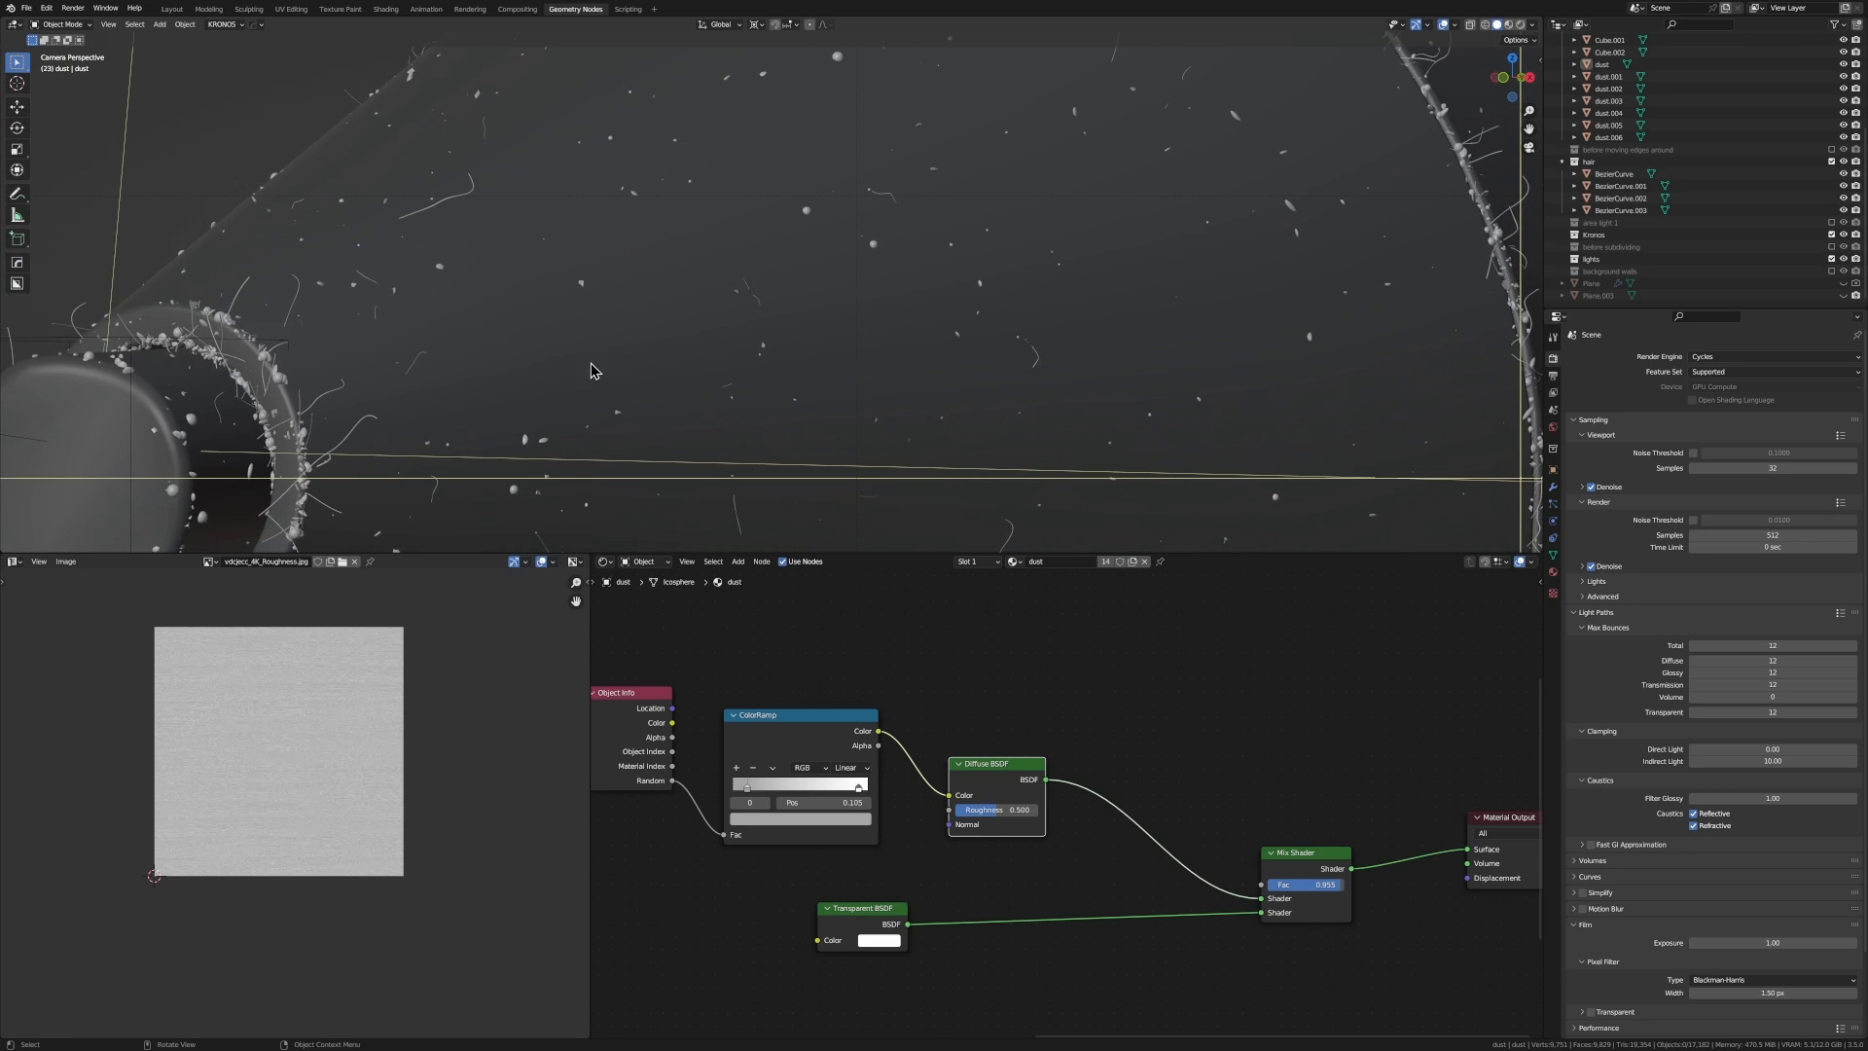
{"action": "mouse_move", "coordinate": [696, 382]}
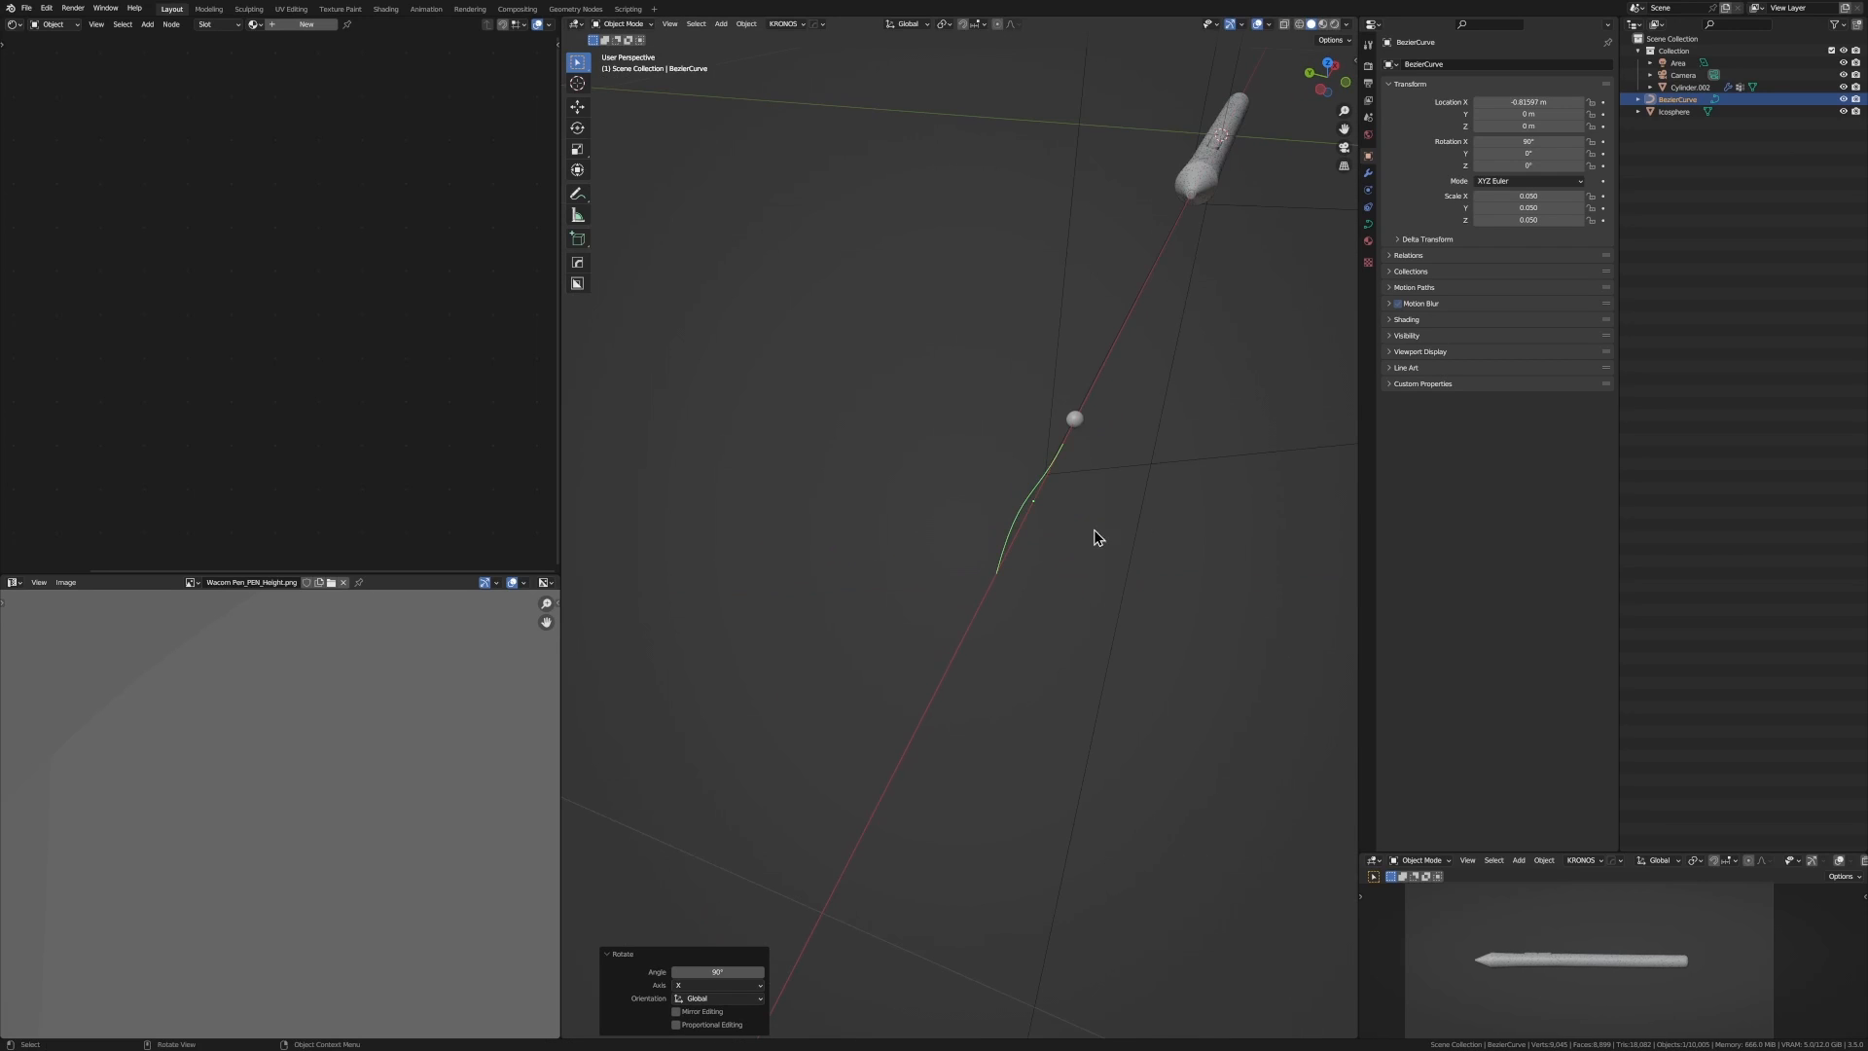
- Reshape the Bezier curve's control points in Edit Mode into a bent hair strand
{"action": "key", "text": "Tab"}
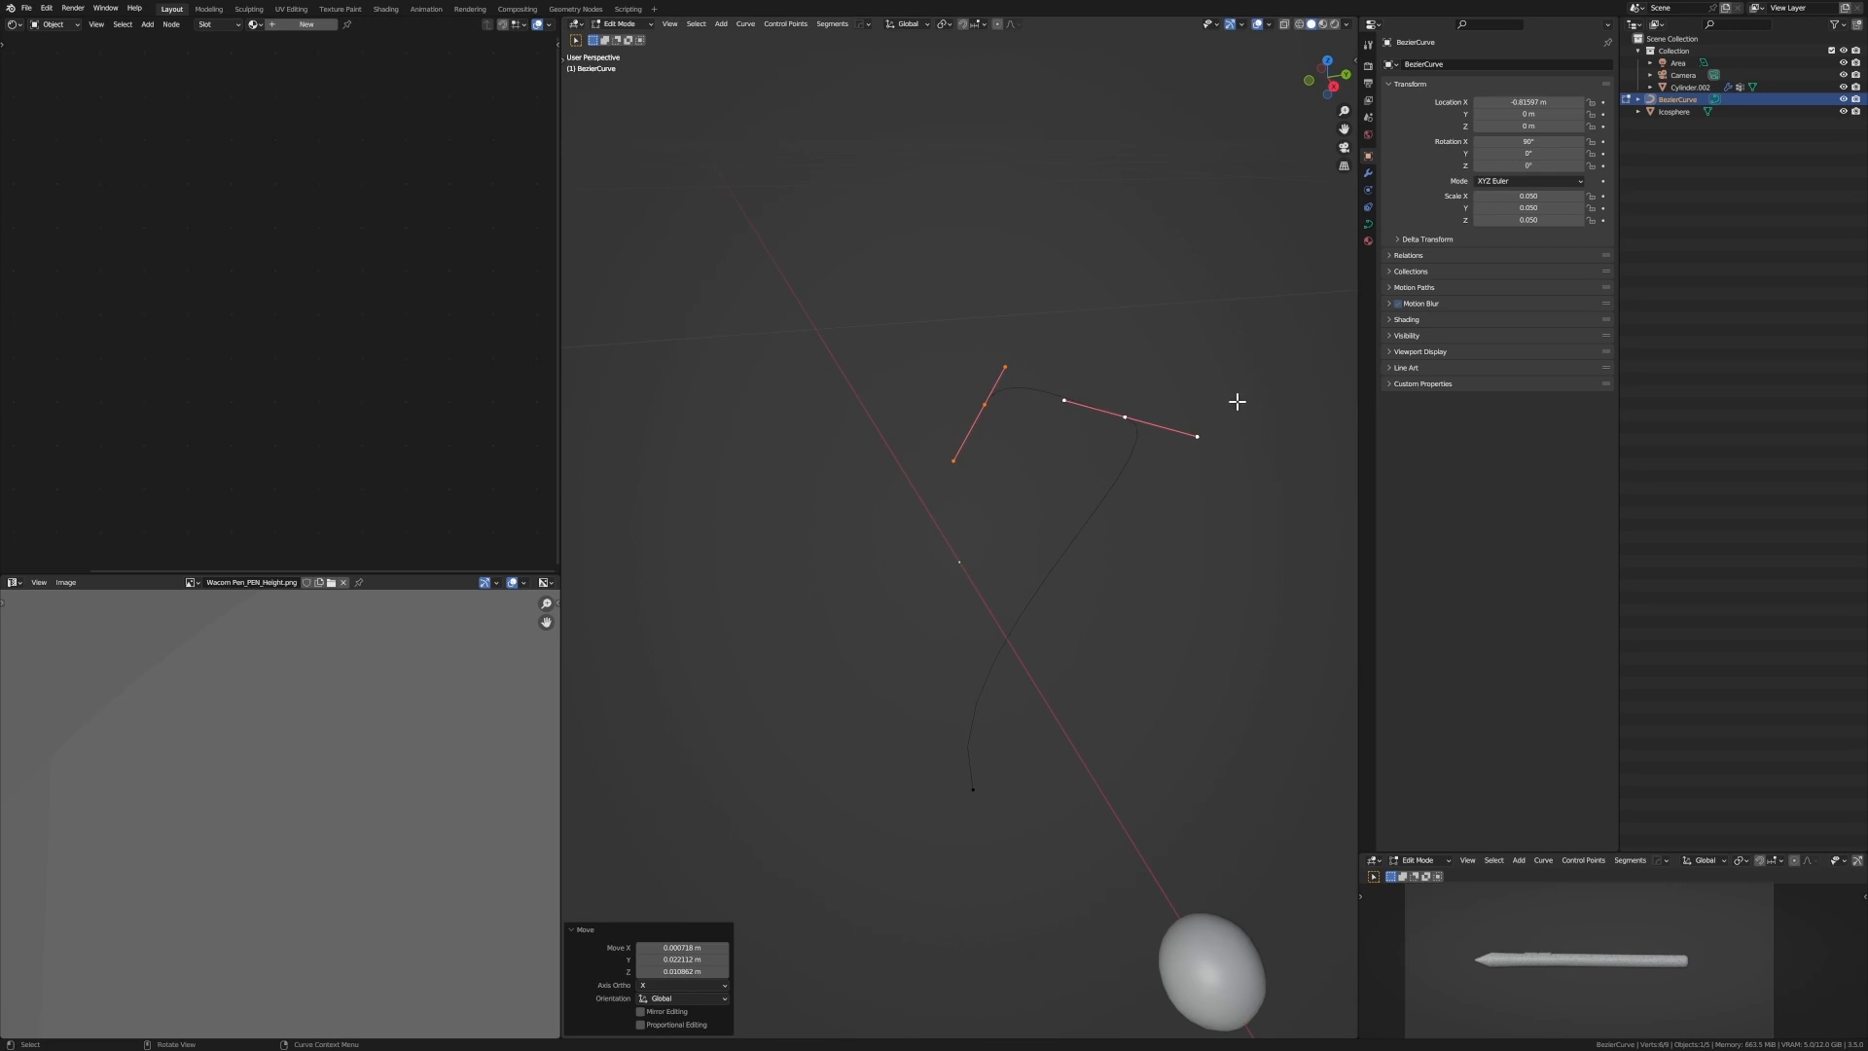
{"action": "key", "text": "Tab"}
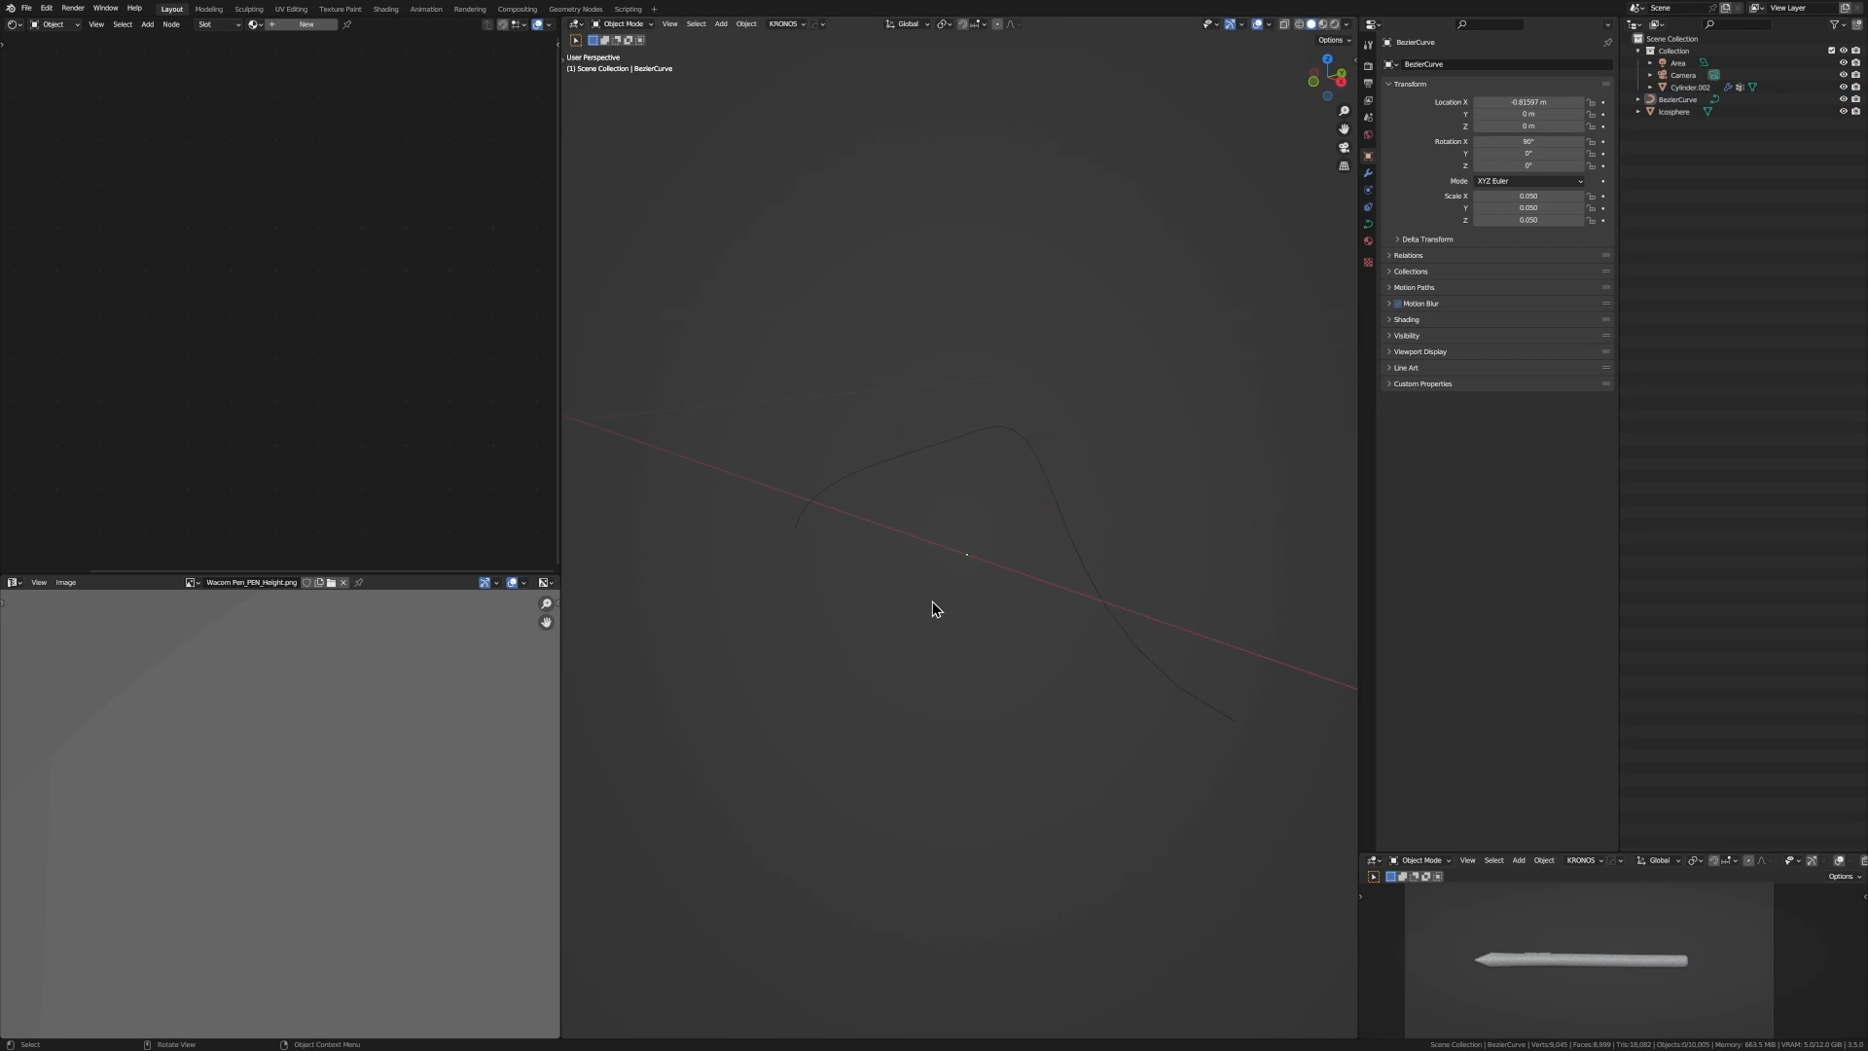
{"action": "left_click_drag", "start_coordinate": [954, 595], "coordinate": [953, 561]}
{"action": "type", "text": "conver"}
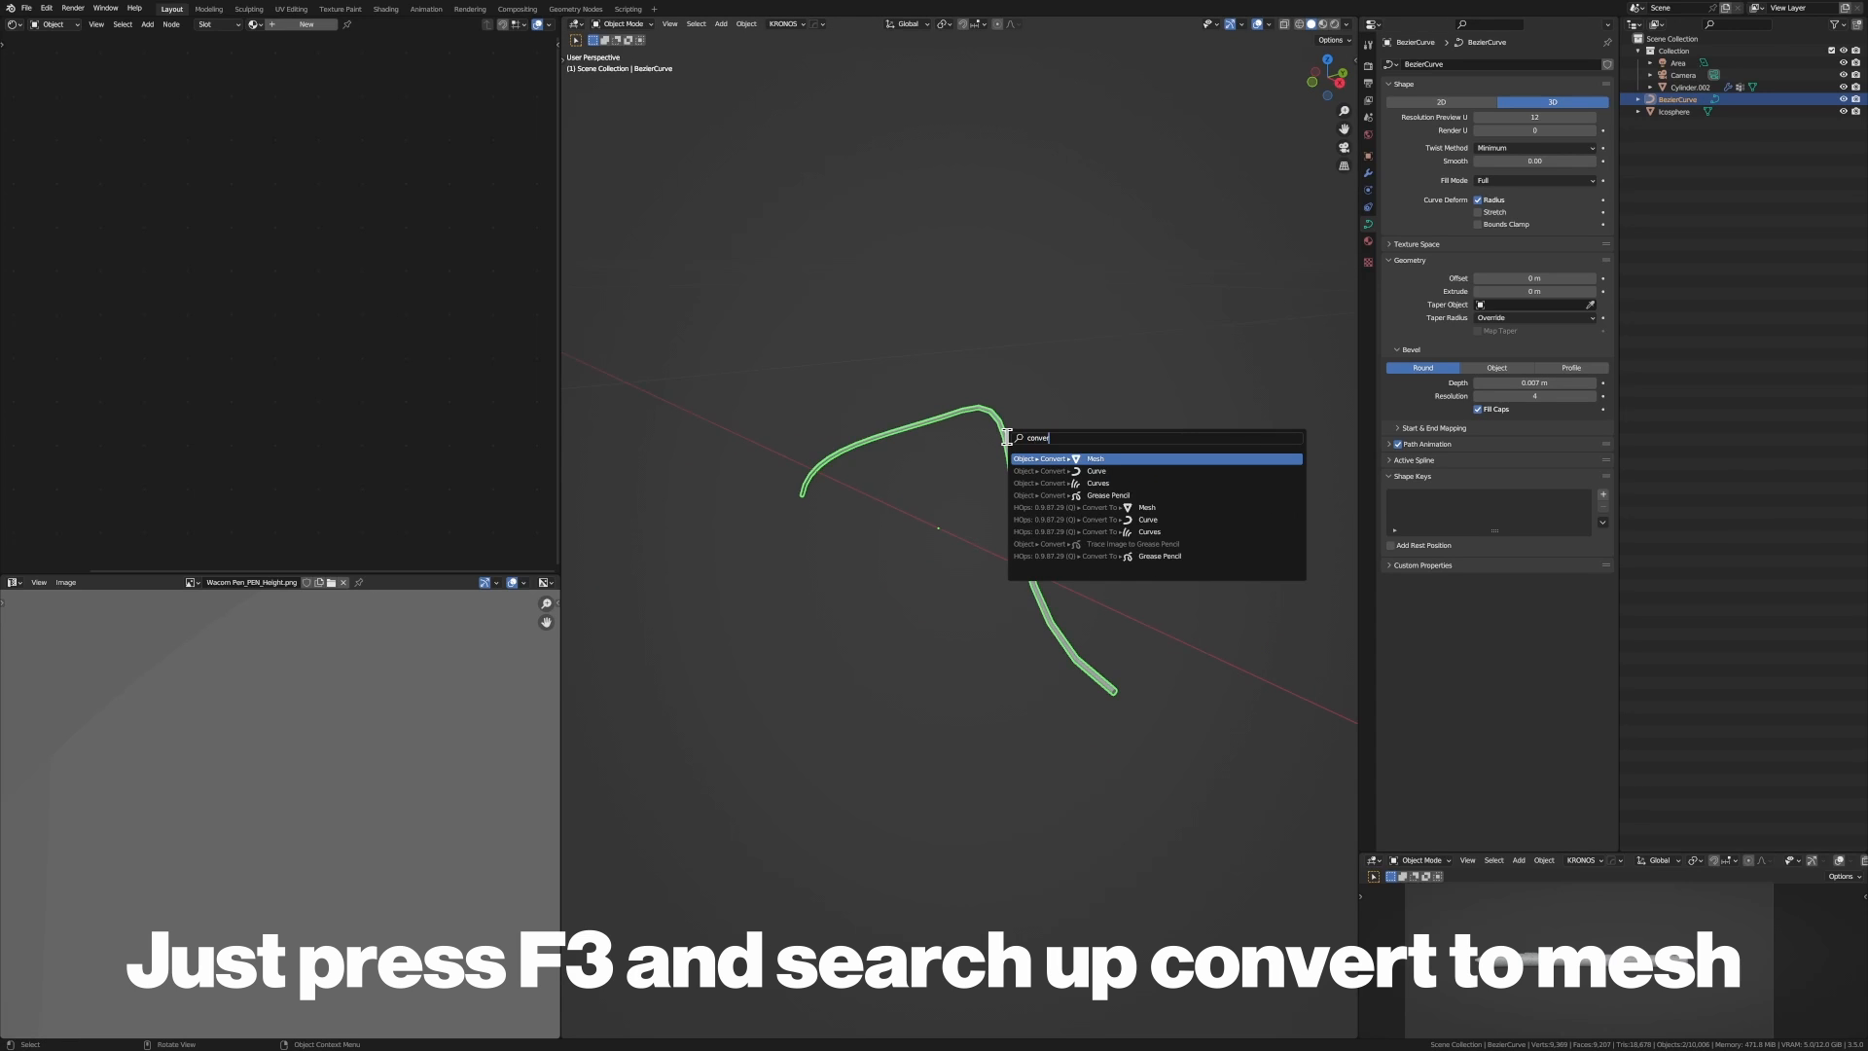
- Convert the beveled hair curve into a mesh and toggle Edit Mode in and out
{"action": "left_click", "coordinate": [1093, 457]}
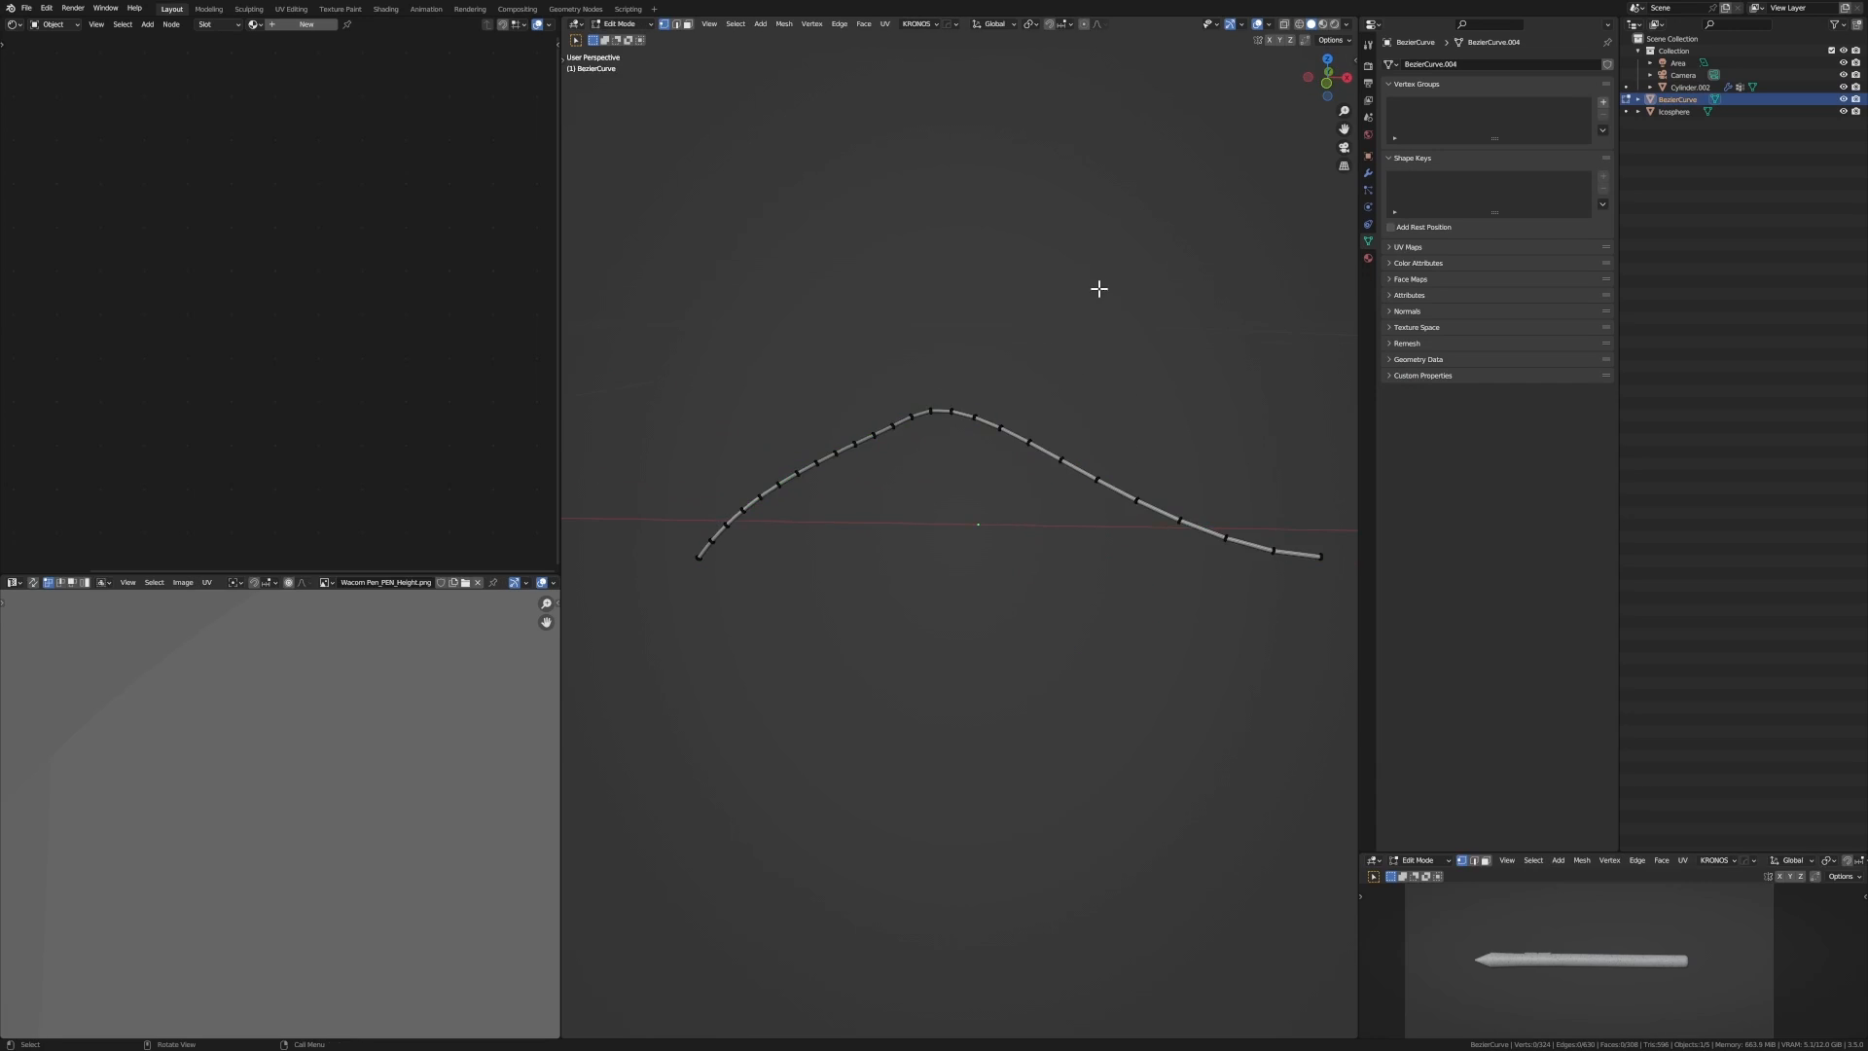
{"action": "key", "text": "Tab"}
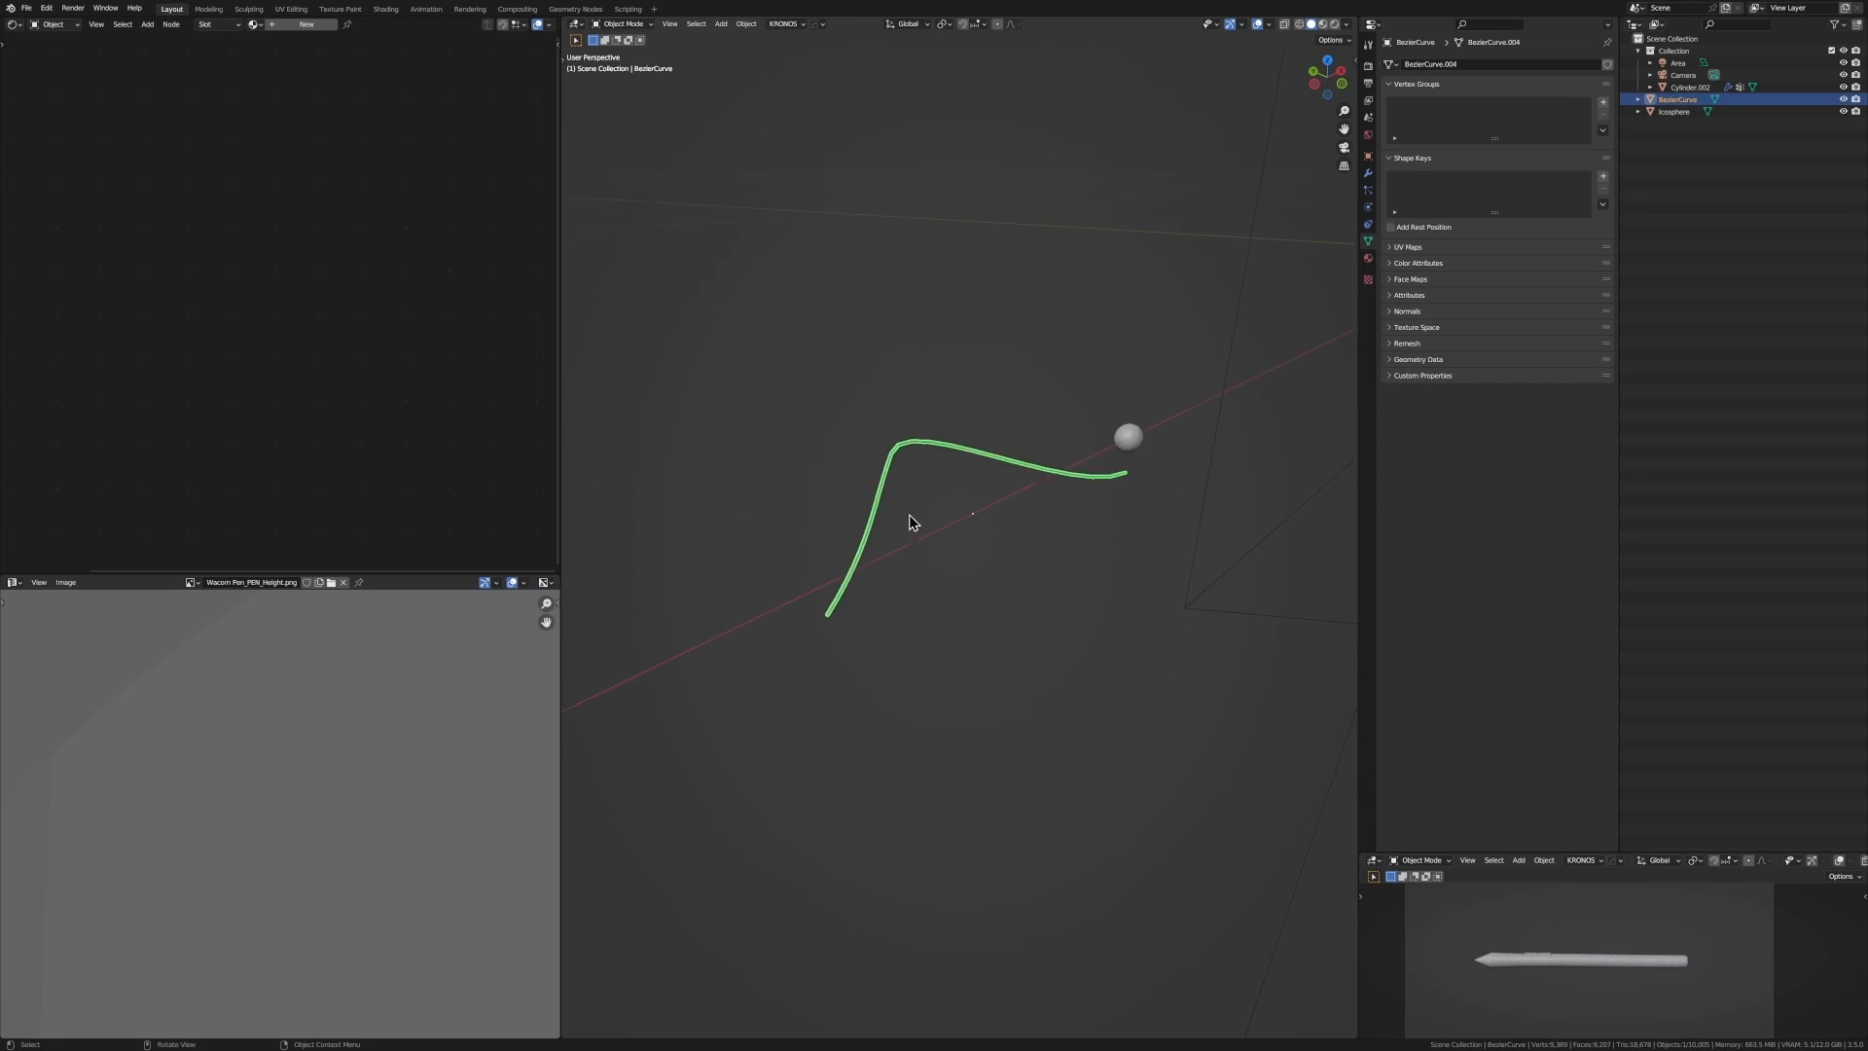
{"action": "key", "text": "Tab"}
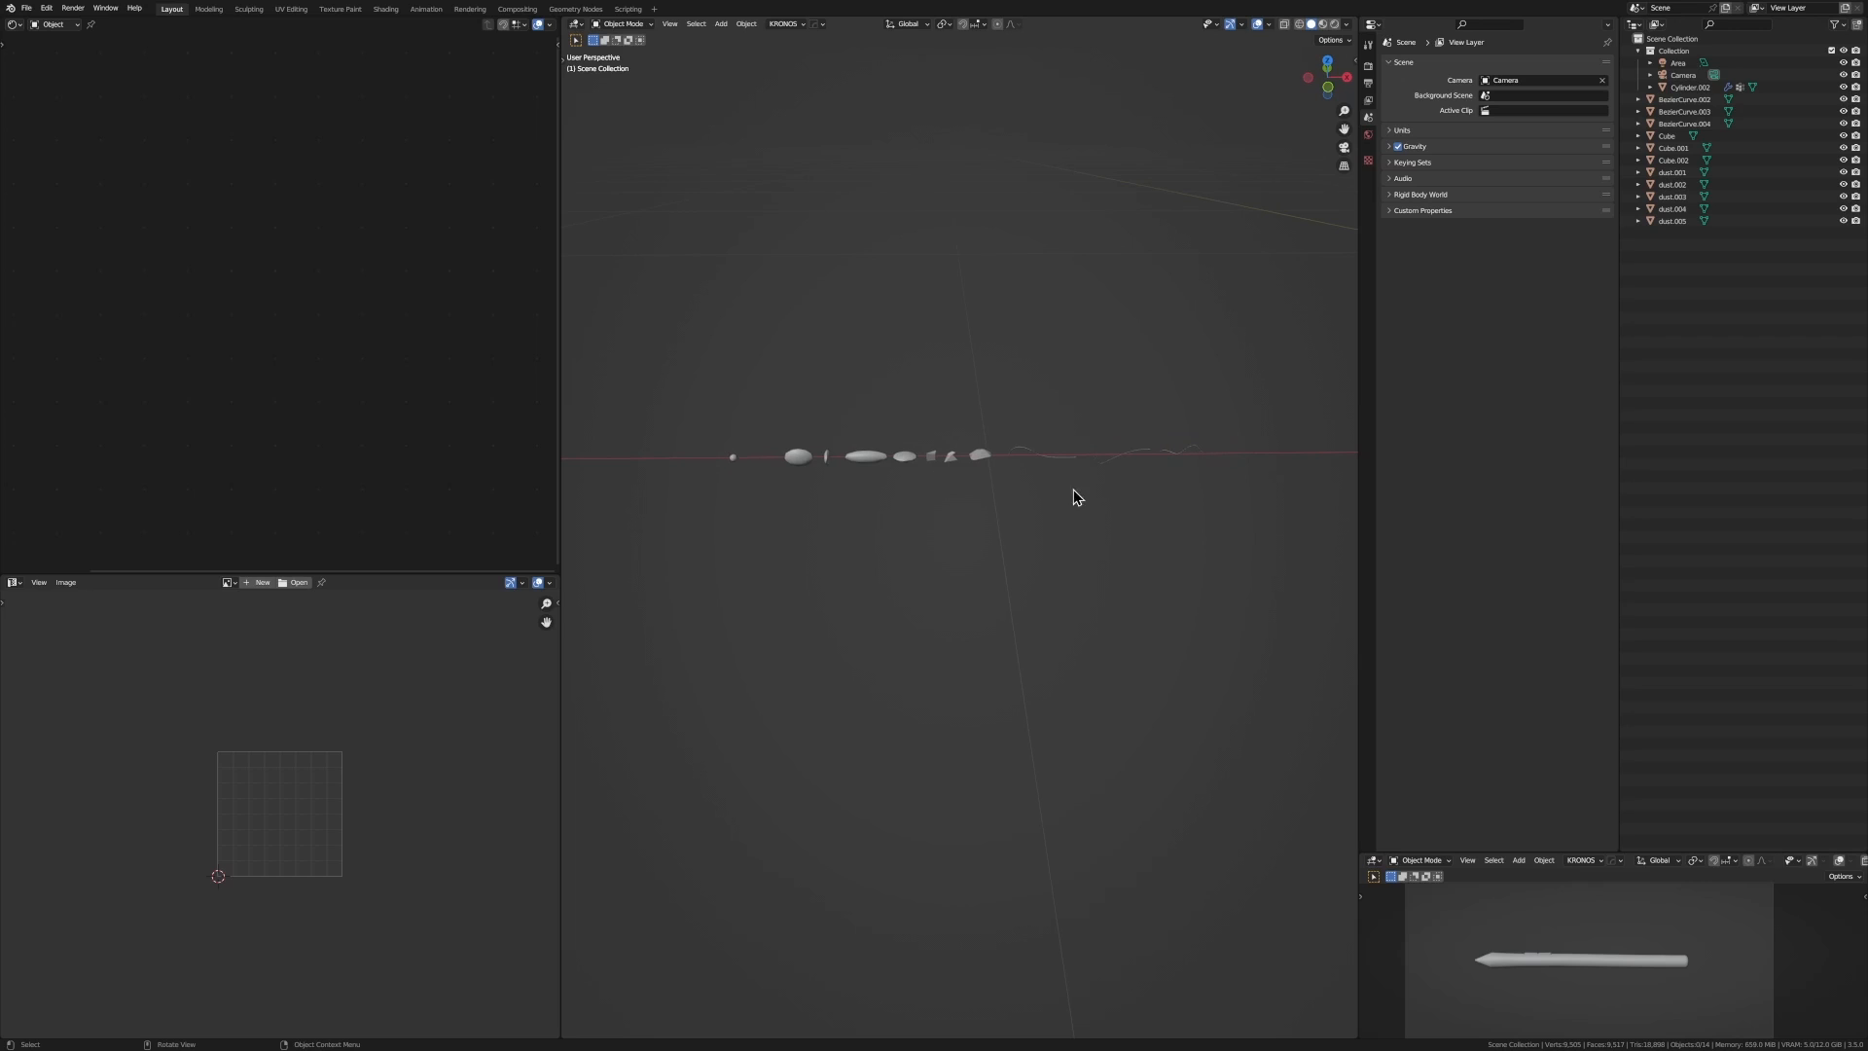
{"action": "mouse_move", "coordinate": [874, 525]}
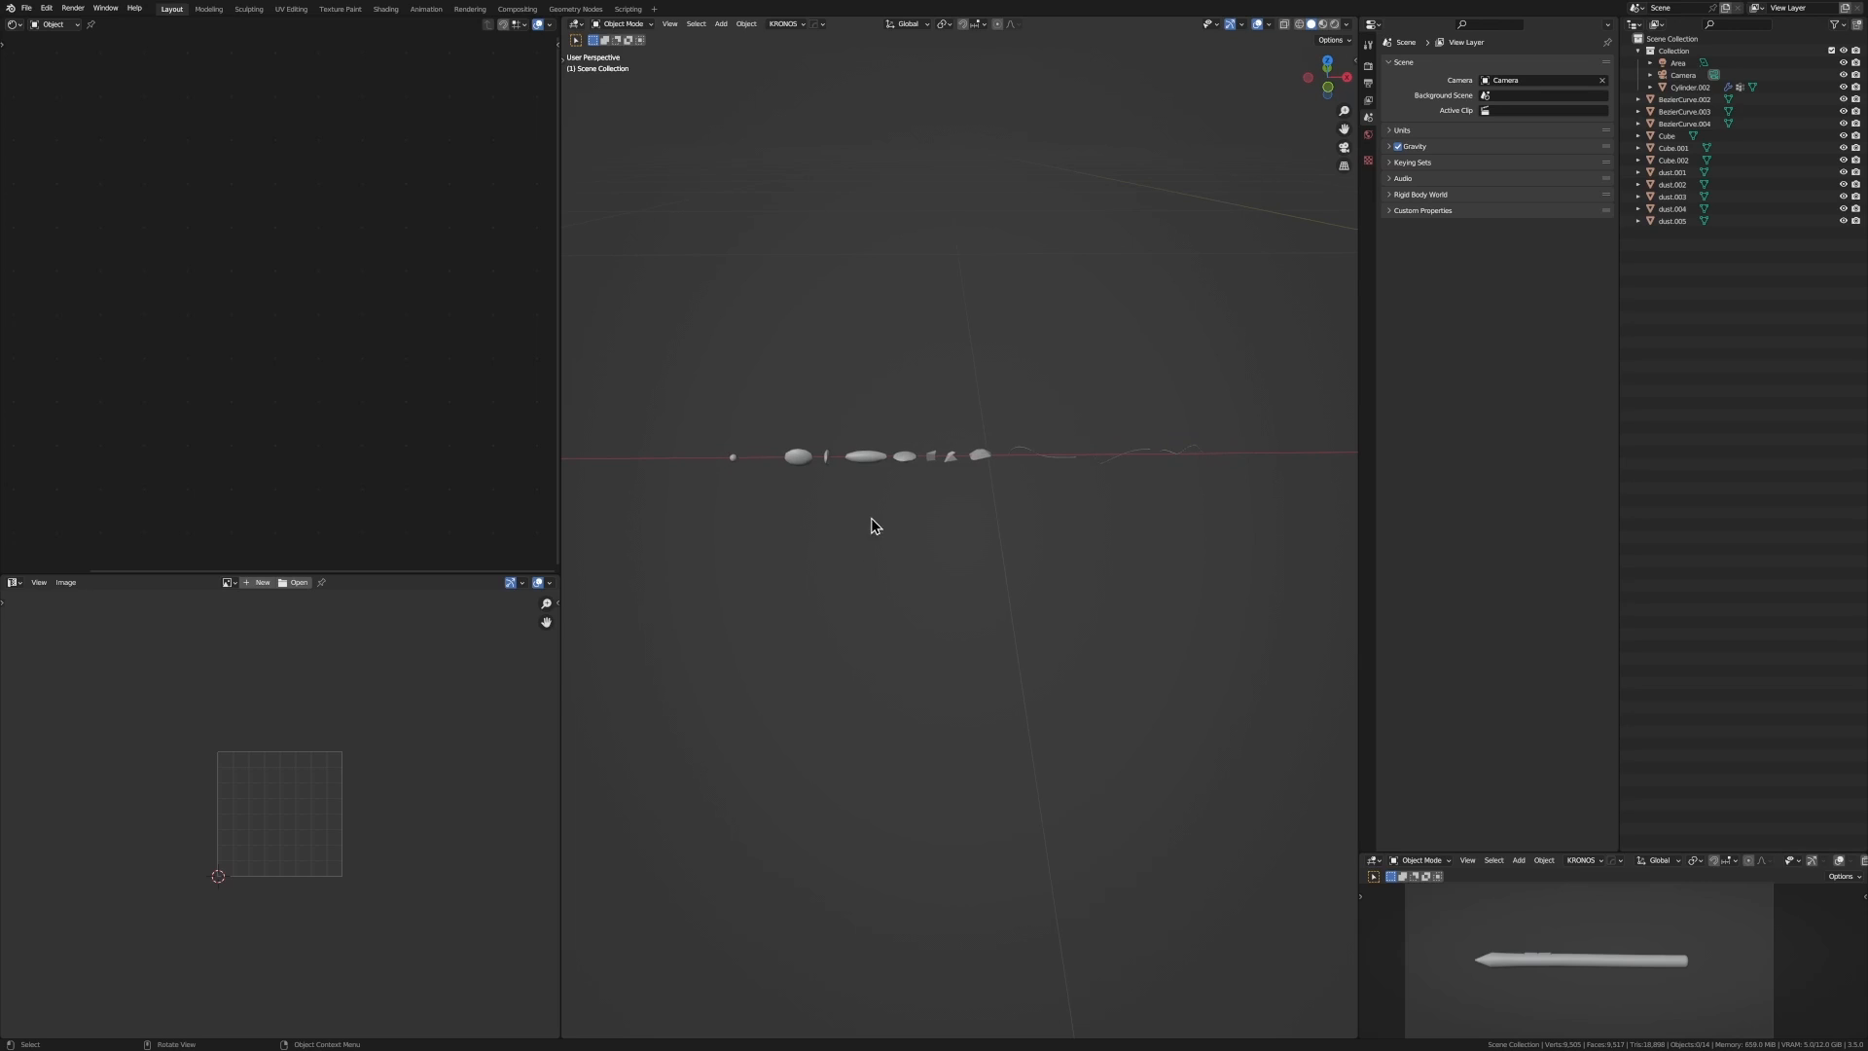
- Render the pen's hair particles as instances of the 'dusty' collection
{"action": "left_click", "coordinate": [1537, 495]}
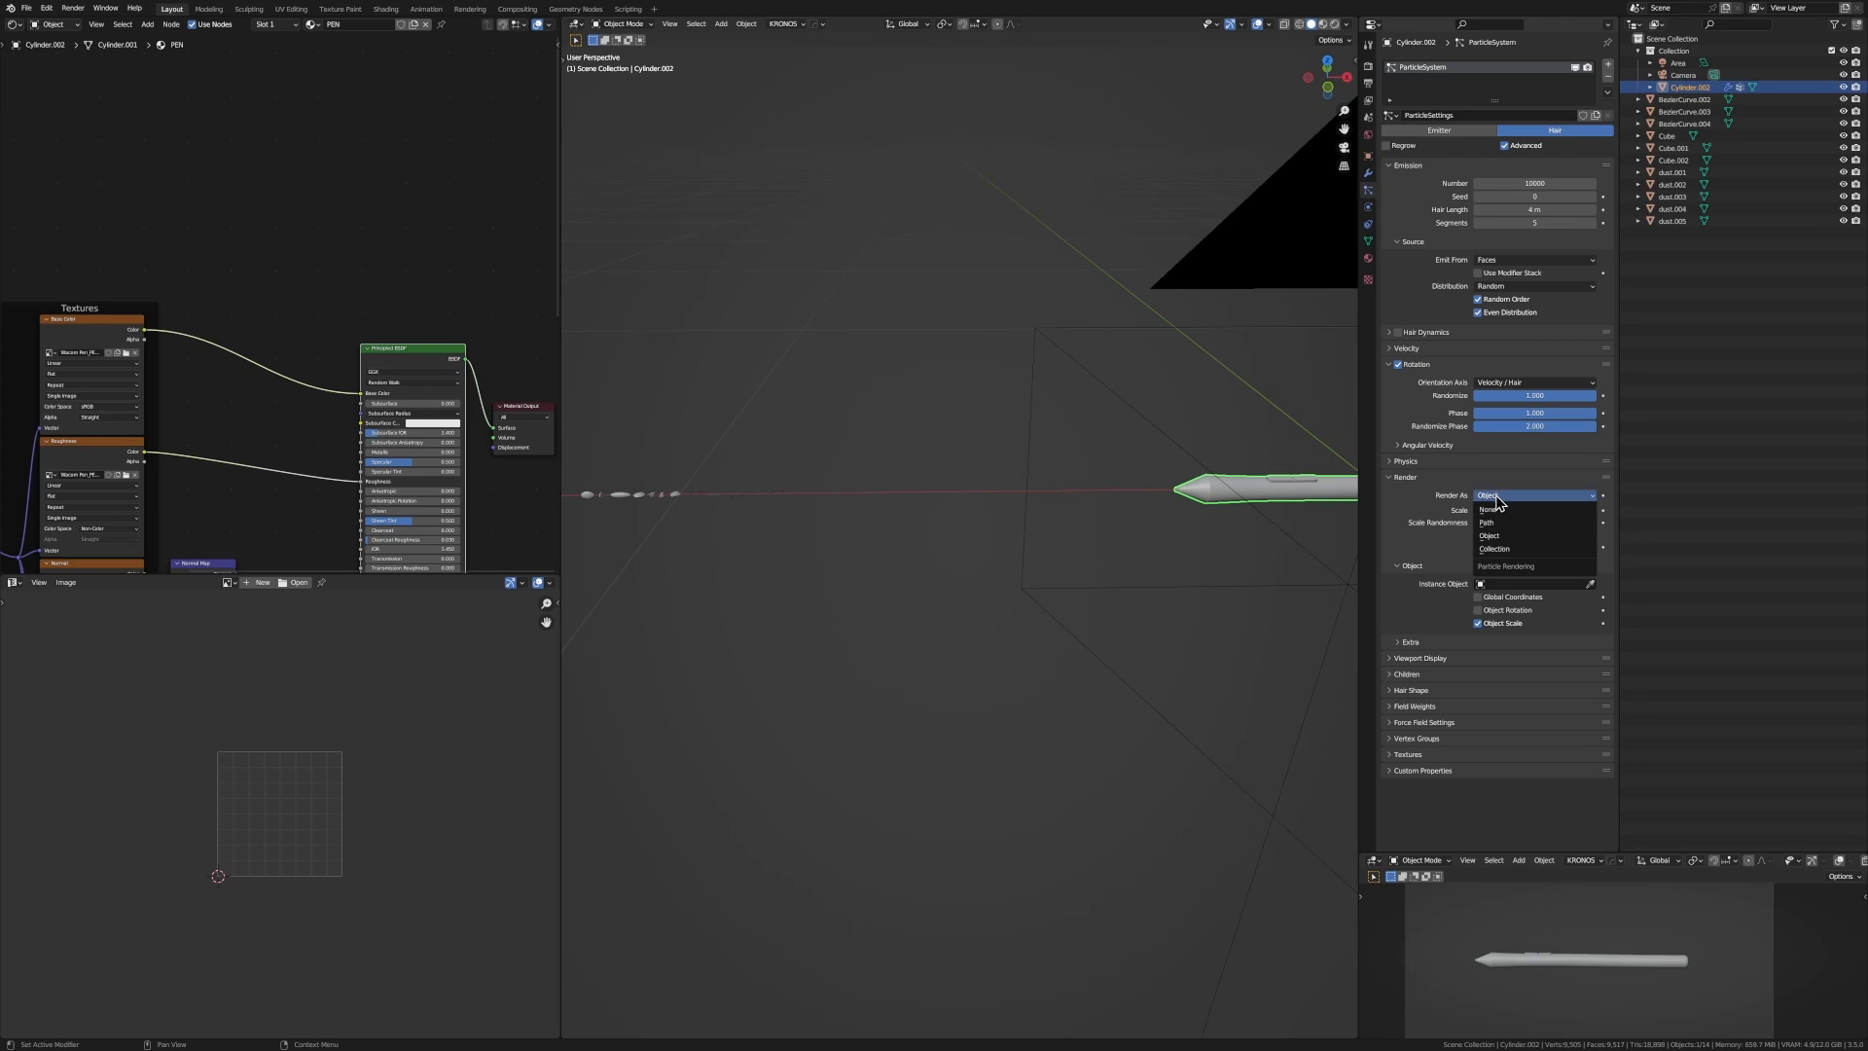
{"action": "left_click", "coordinate": [1492, 547]}
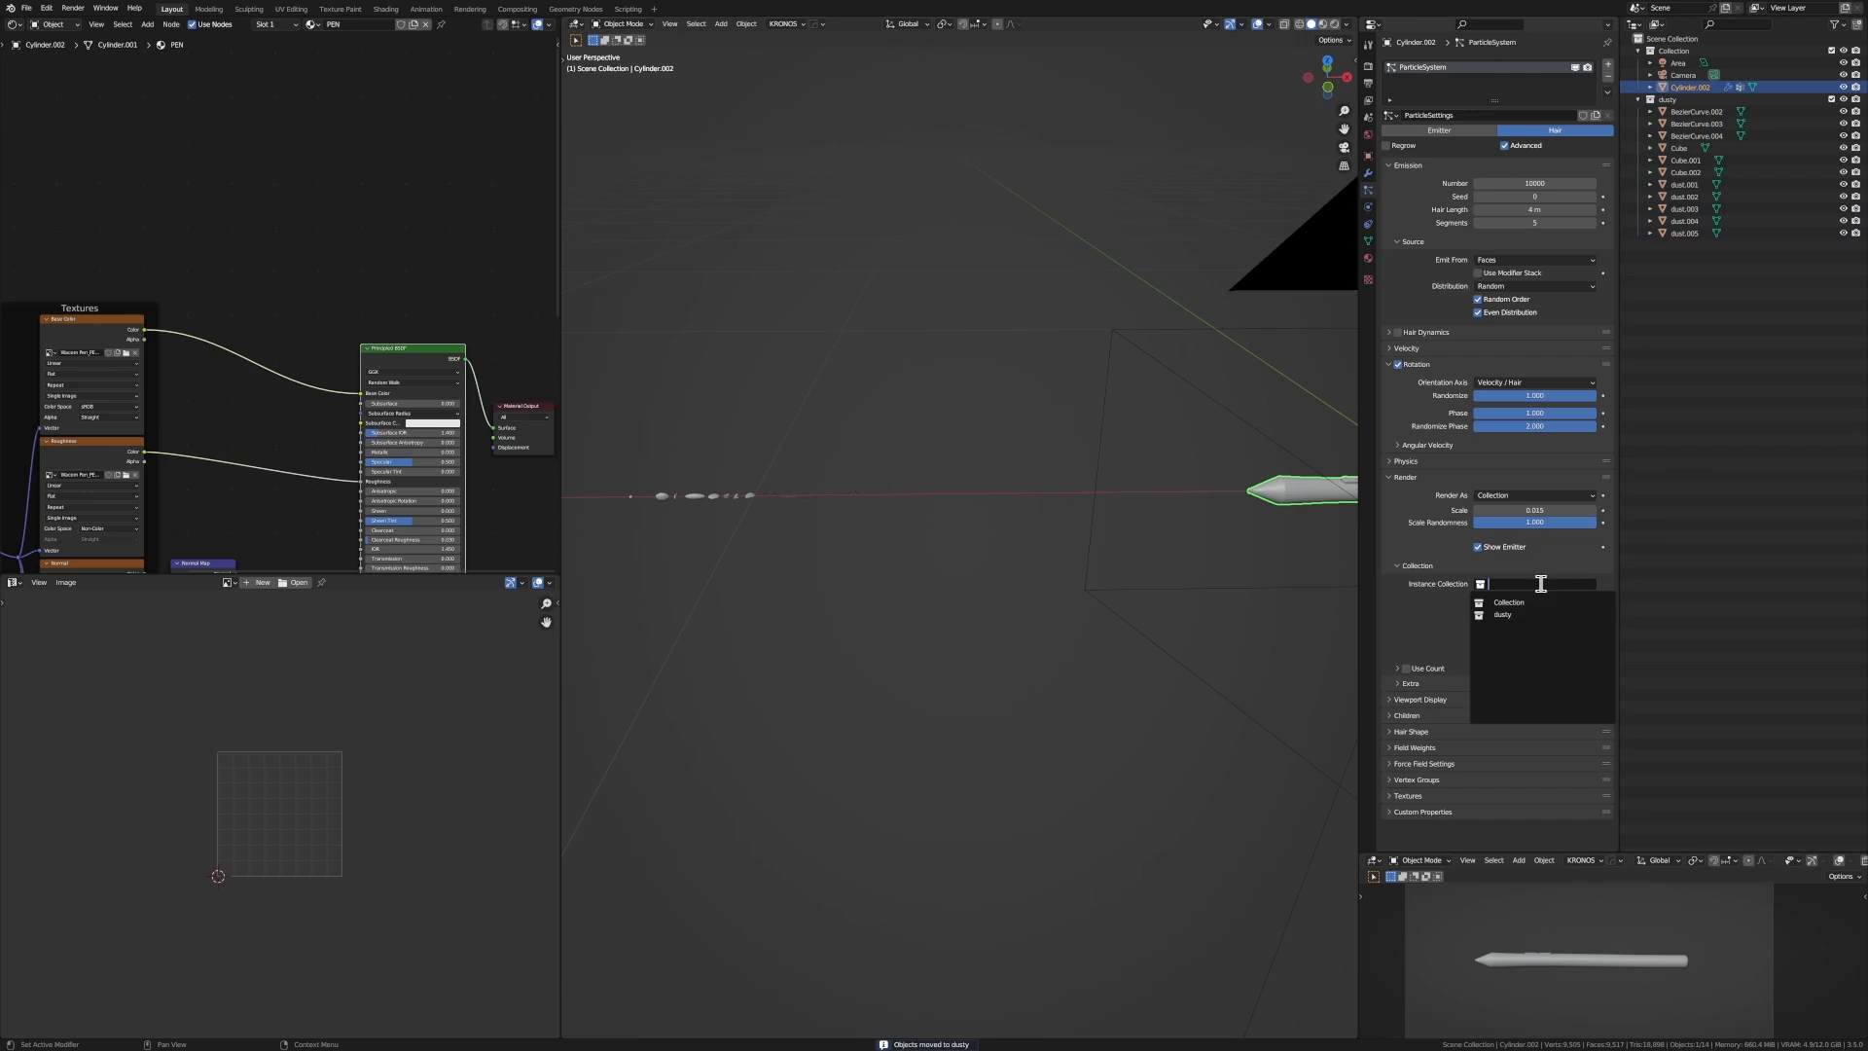
{"action": "left_click", "coordinate": [1503, 614]}
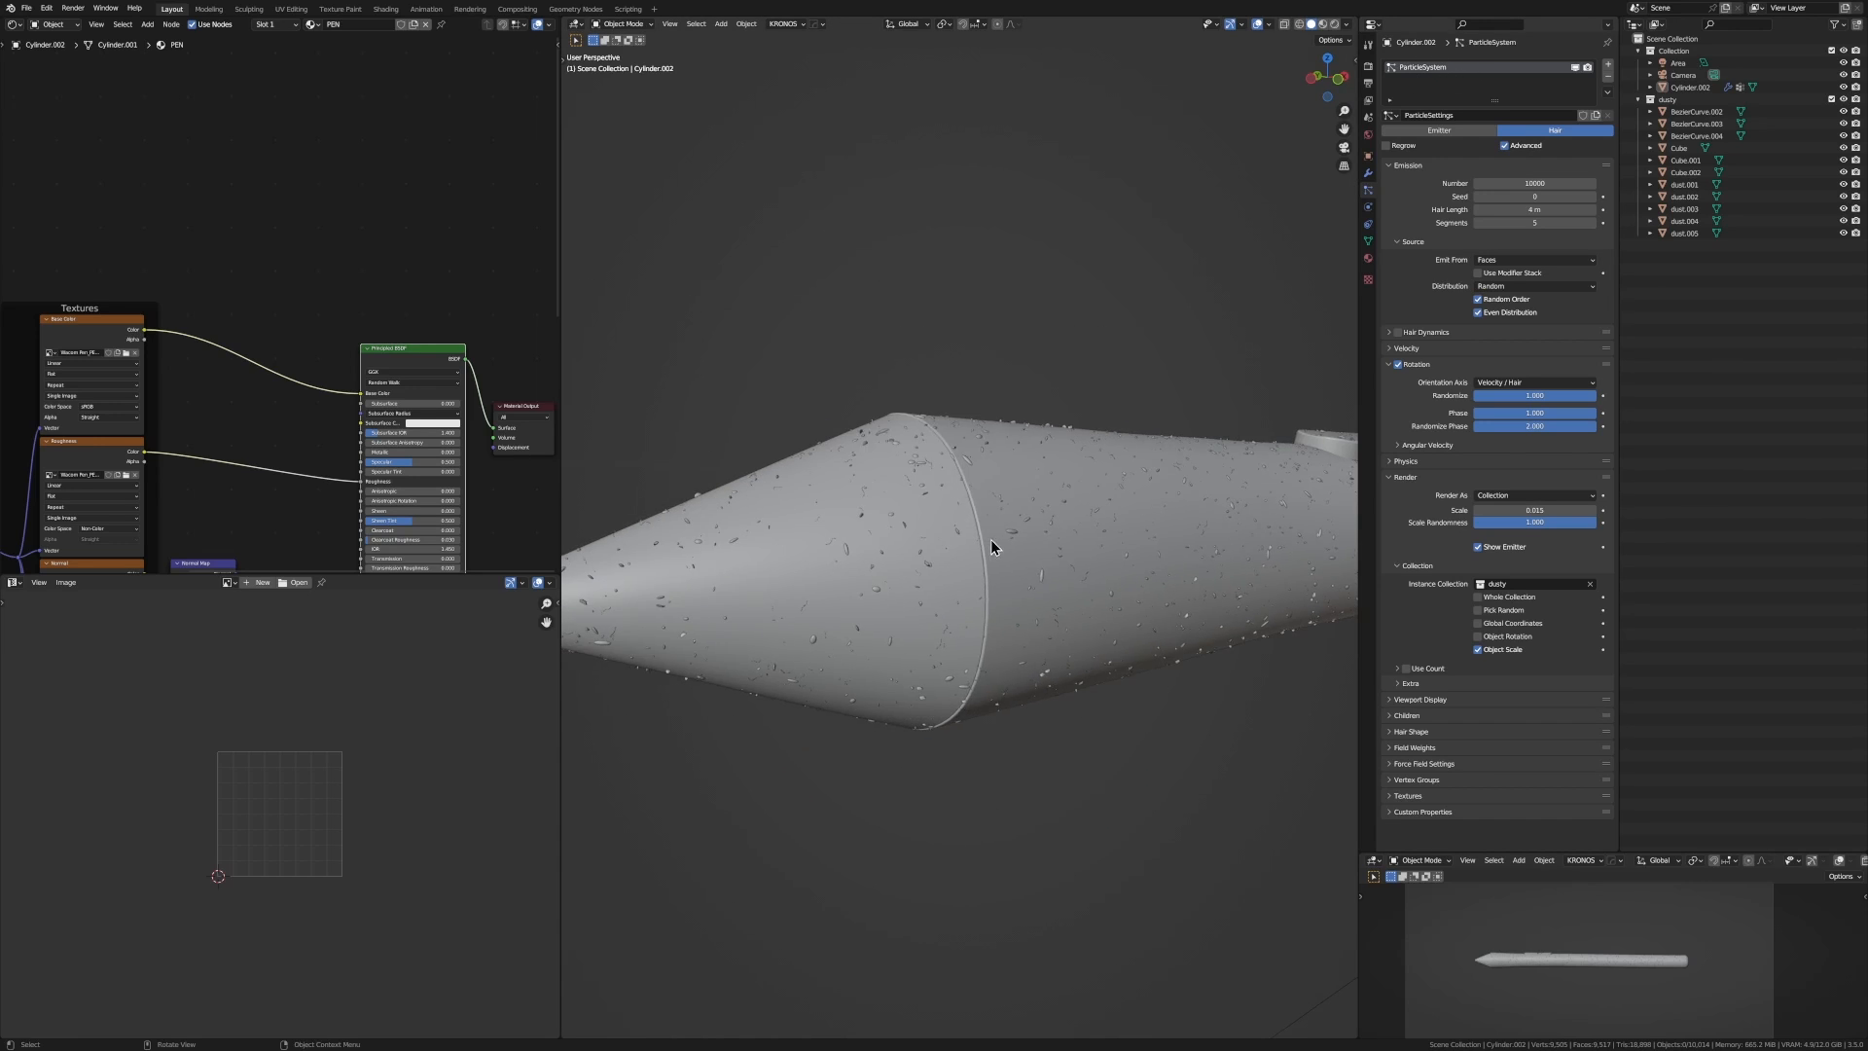
{"action": "left_click", "coordinate": [574, 9]}
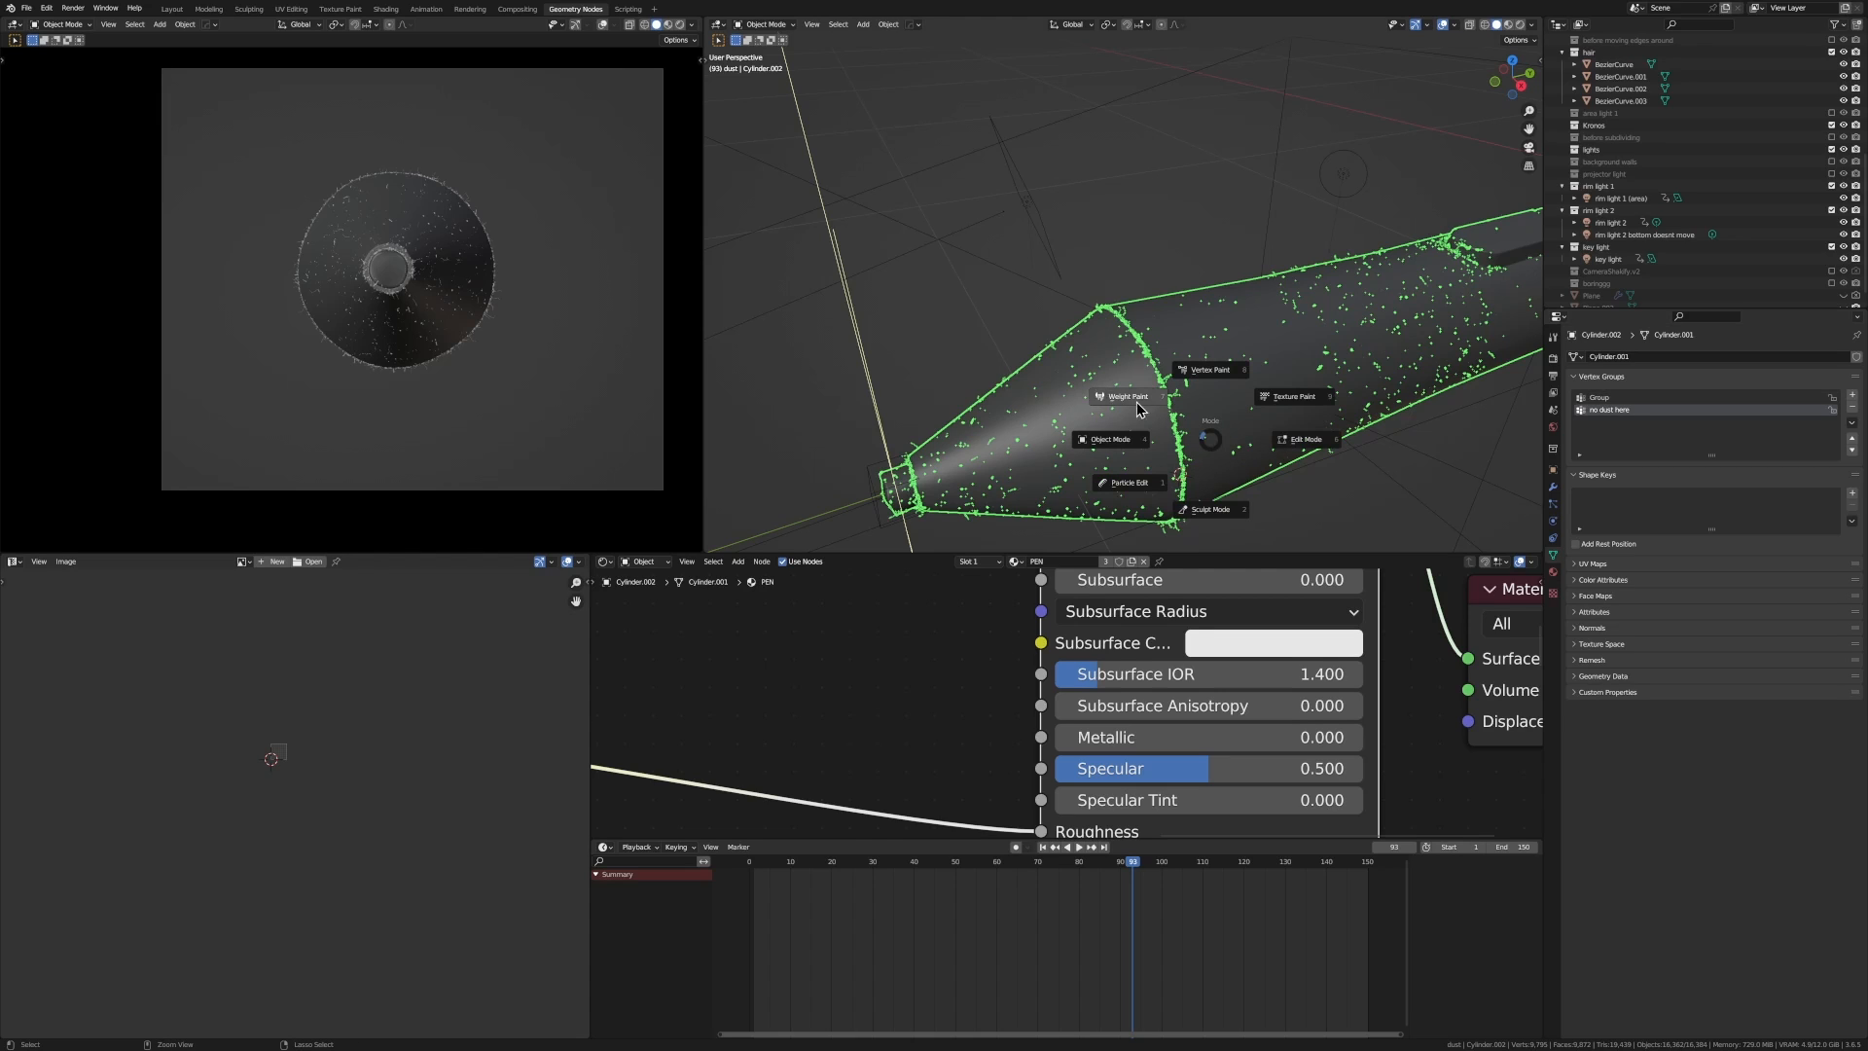
- Enter Weight Paint mode on the pen and invert the 'no dust here' weights
{"action": "left_click", "coordinate": [1123, 396]}
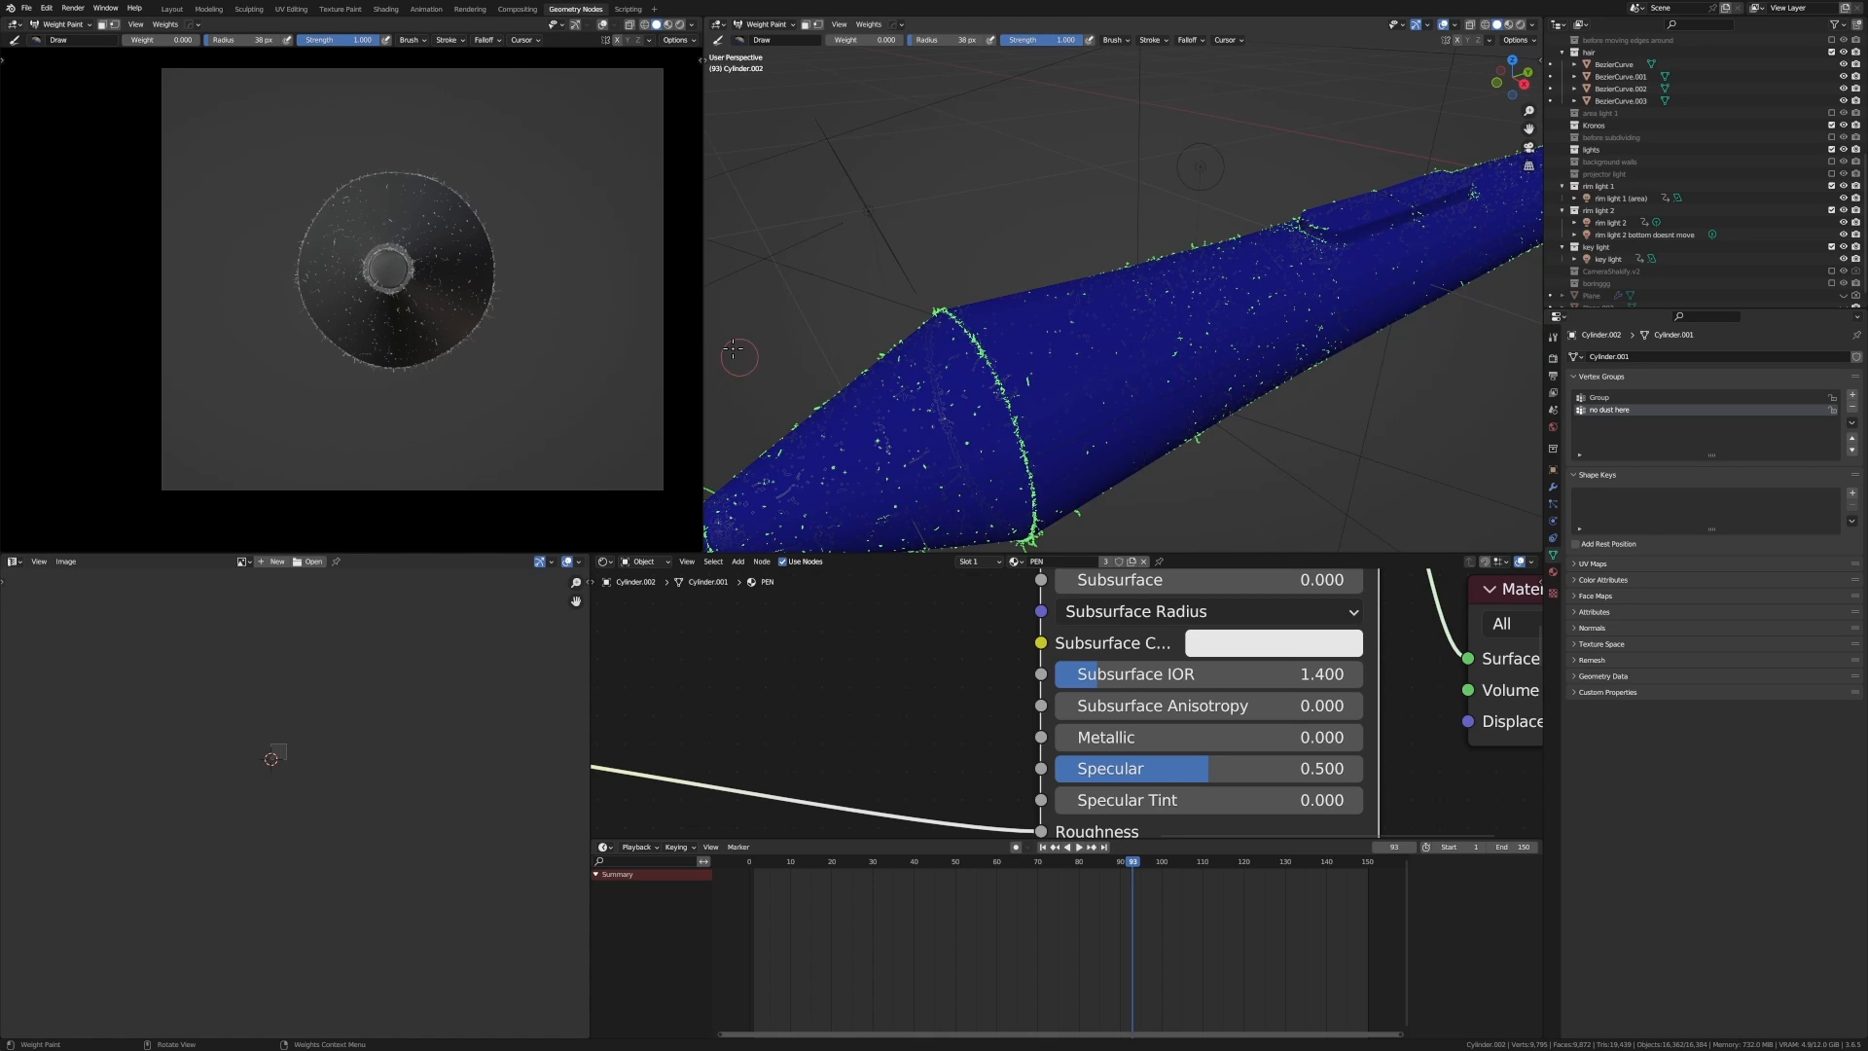
{"action": "left_click", "coordinate": [866, 24]}
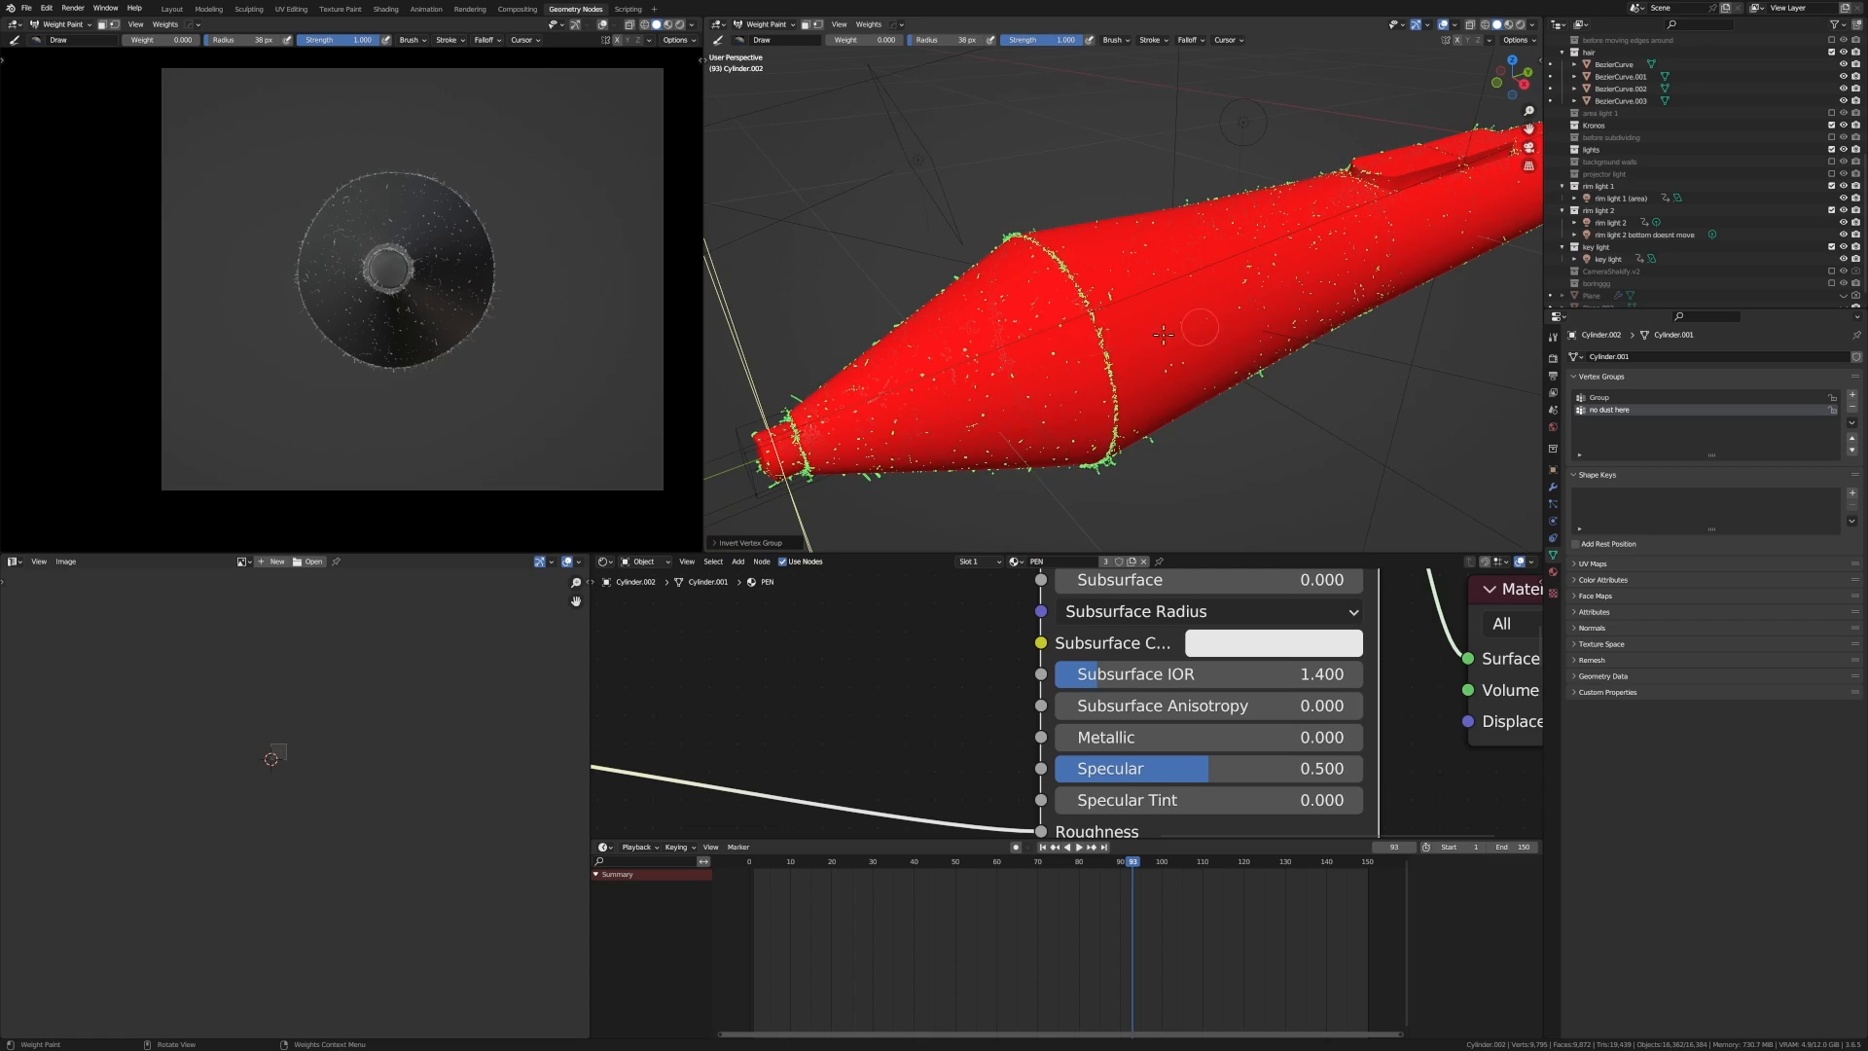
{"action": "mouse_move", "coordinate": [923, 48]}
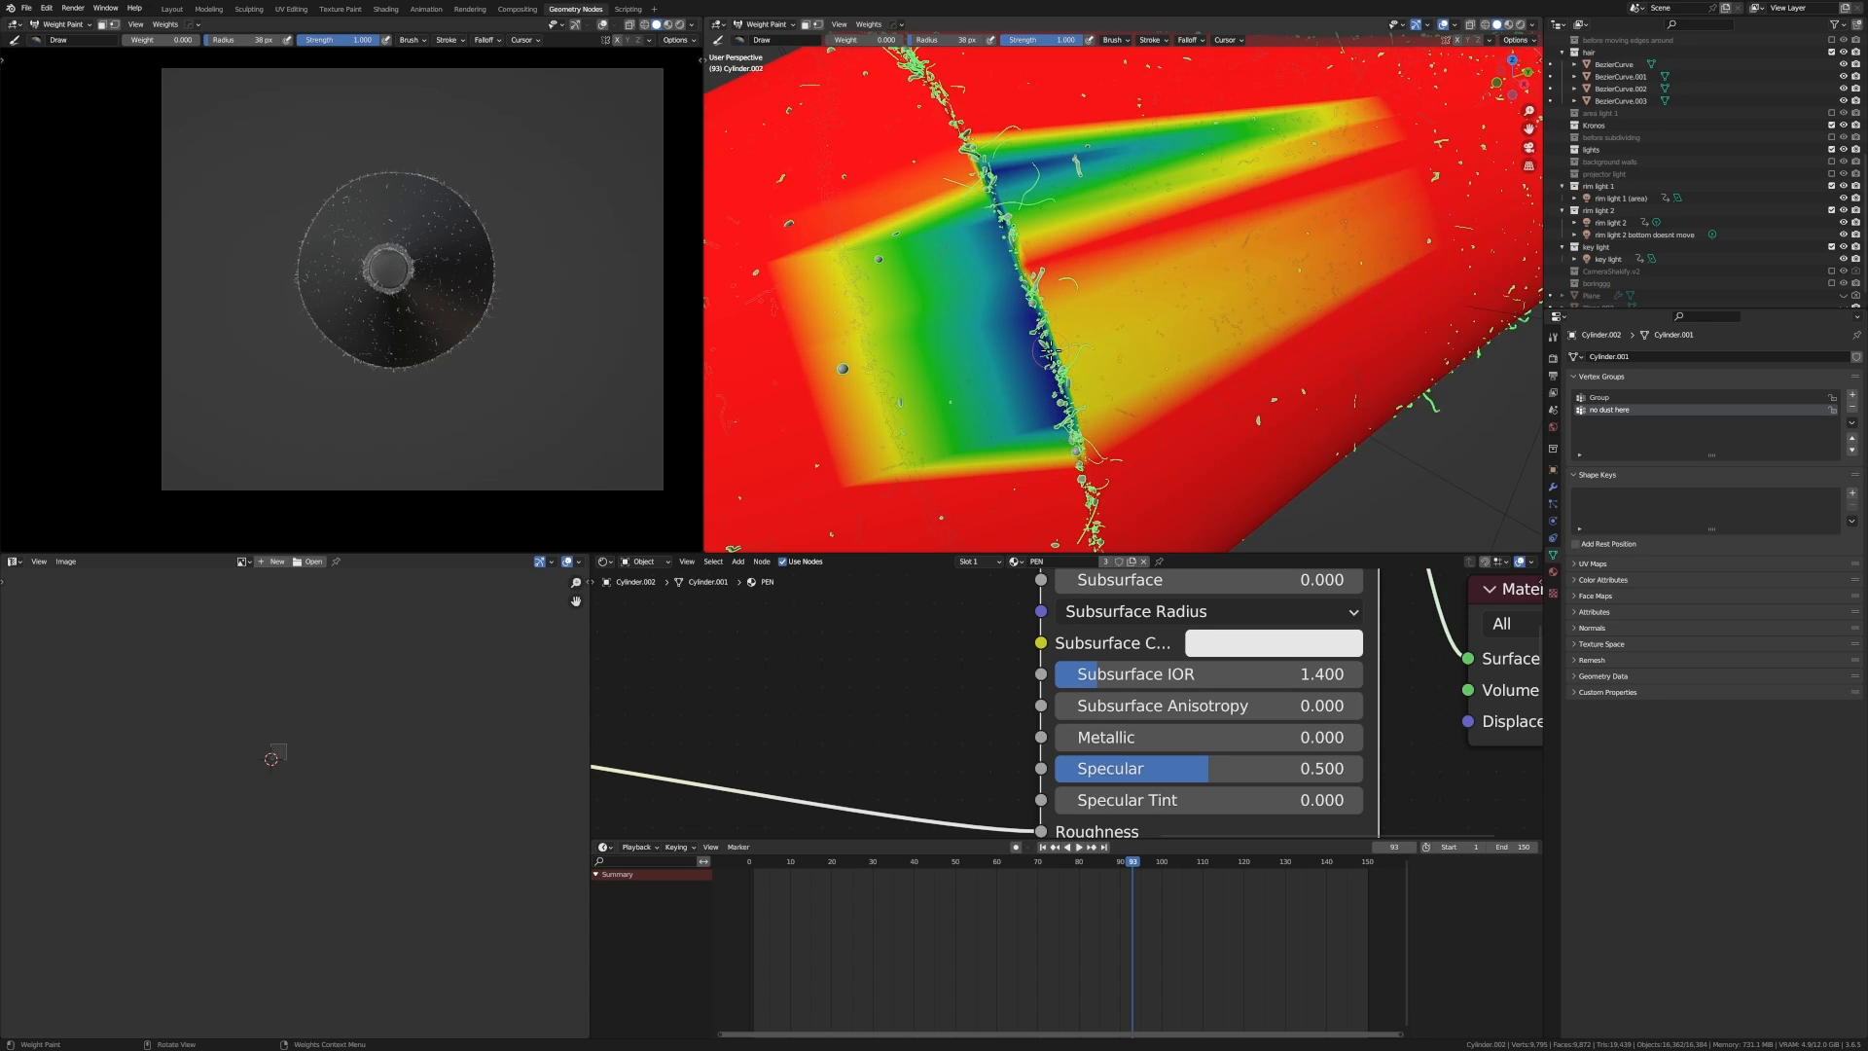
{"action": "mouse_move", "coordinate": [864, 338]}
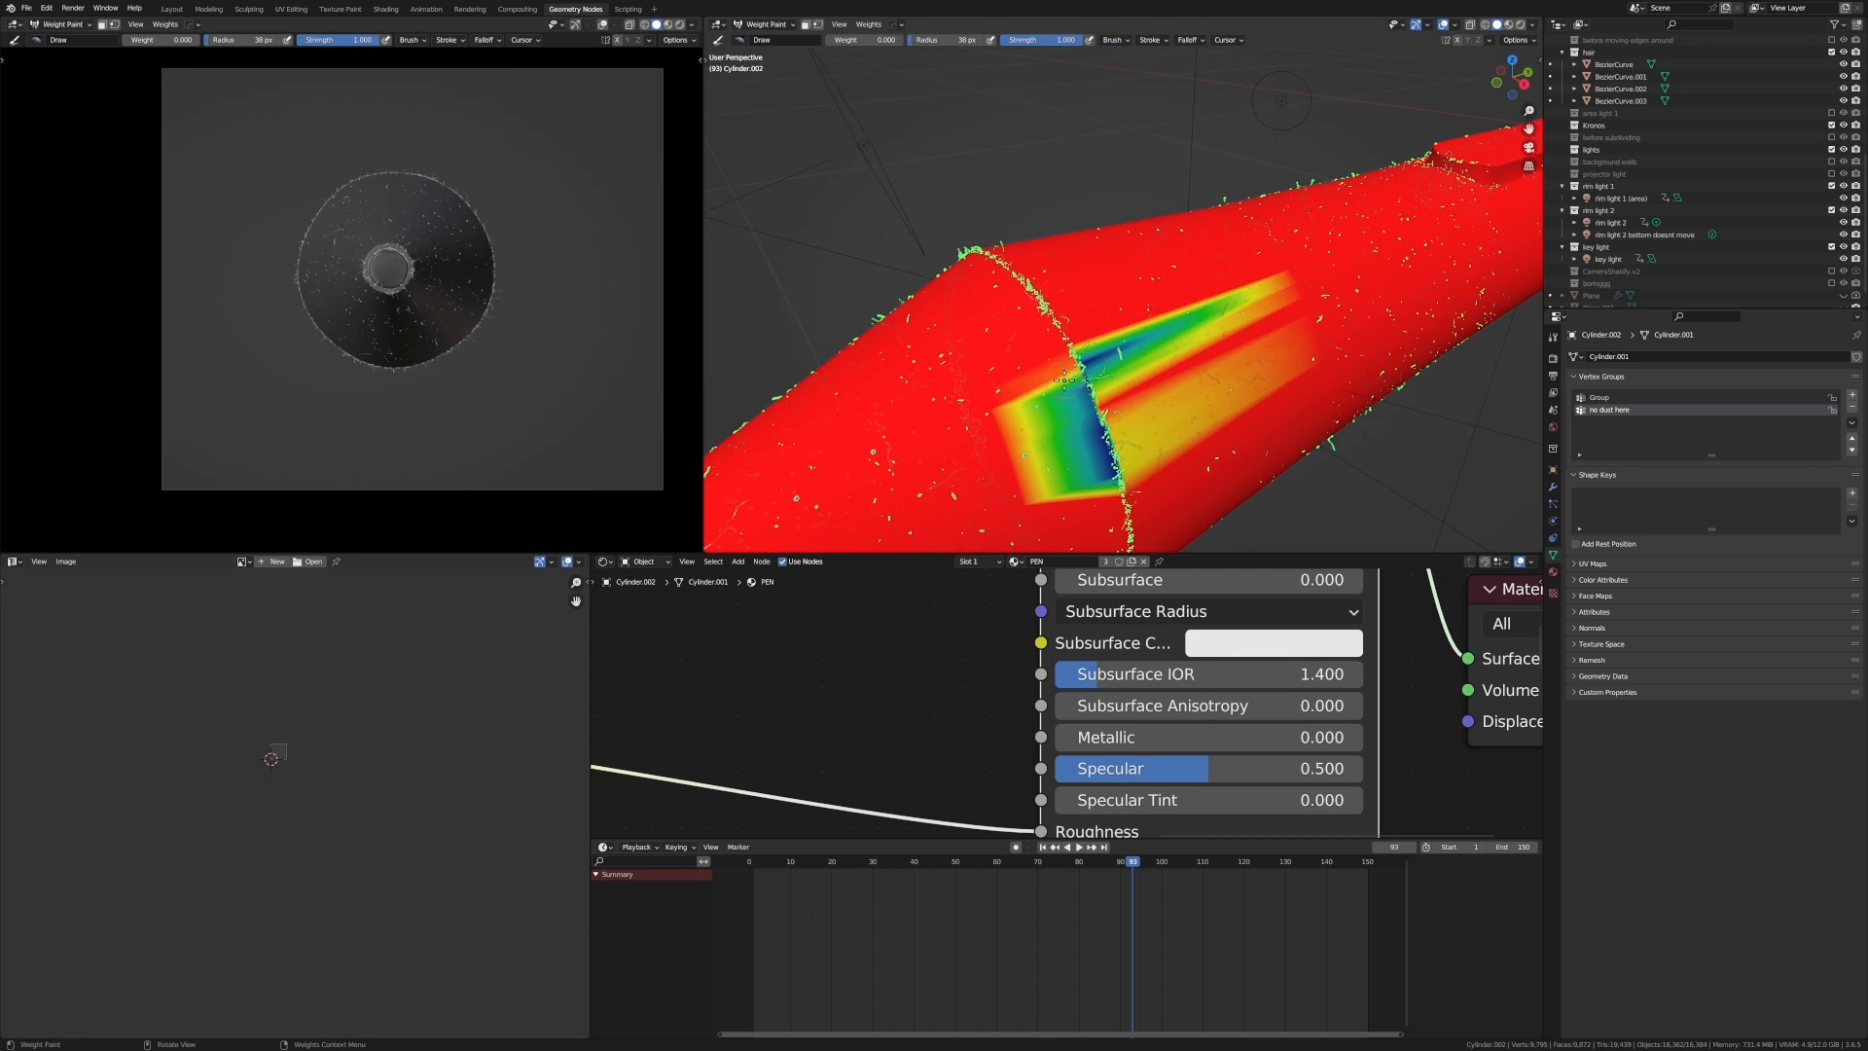
{"action": "mouse_move", "coordinate": [1078, 313]}
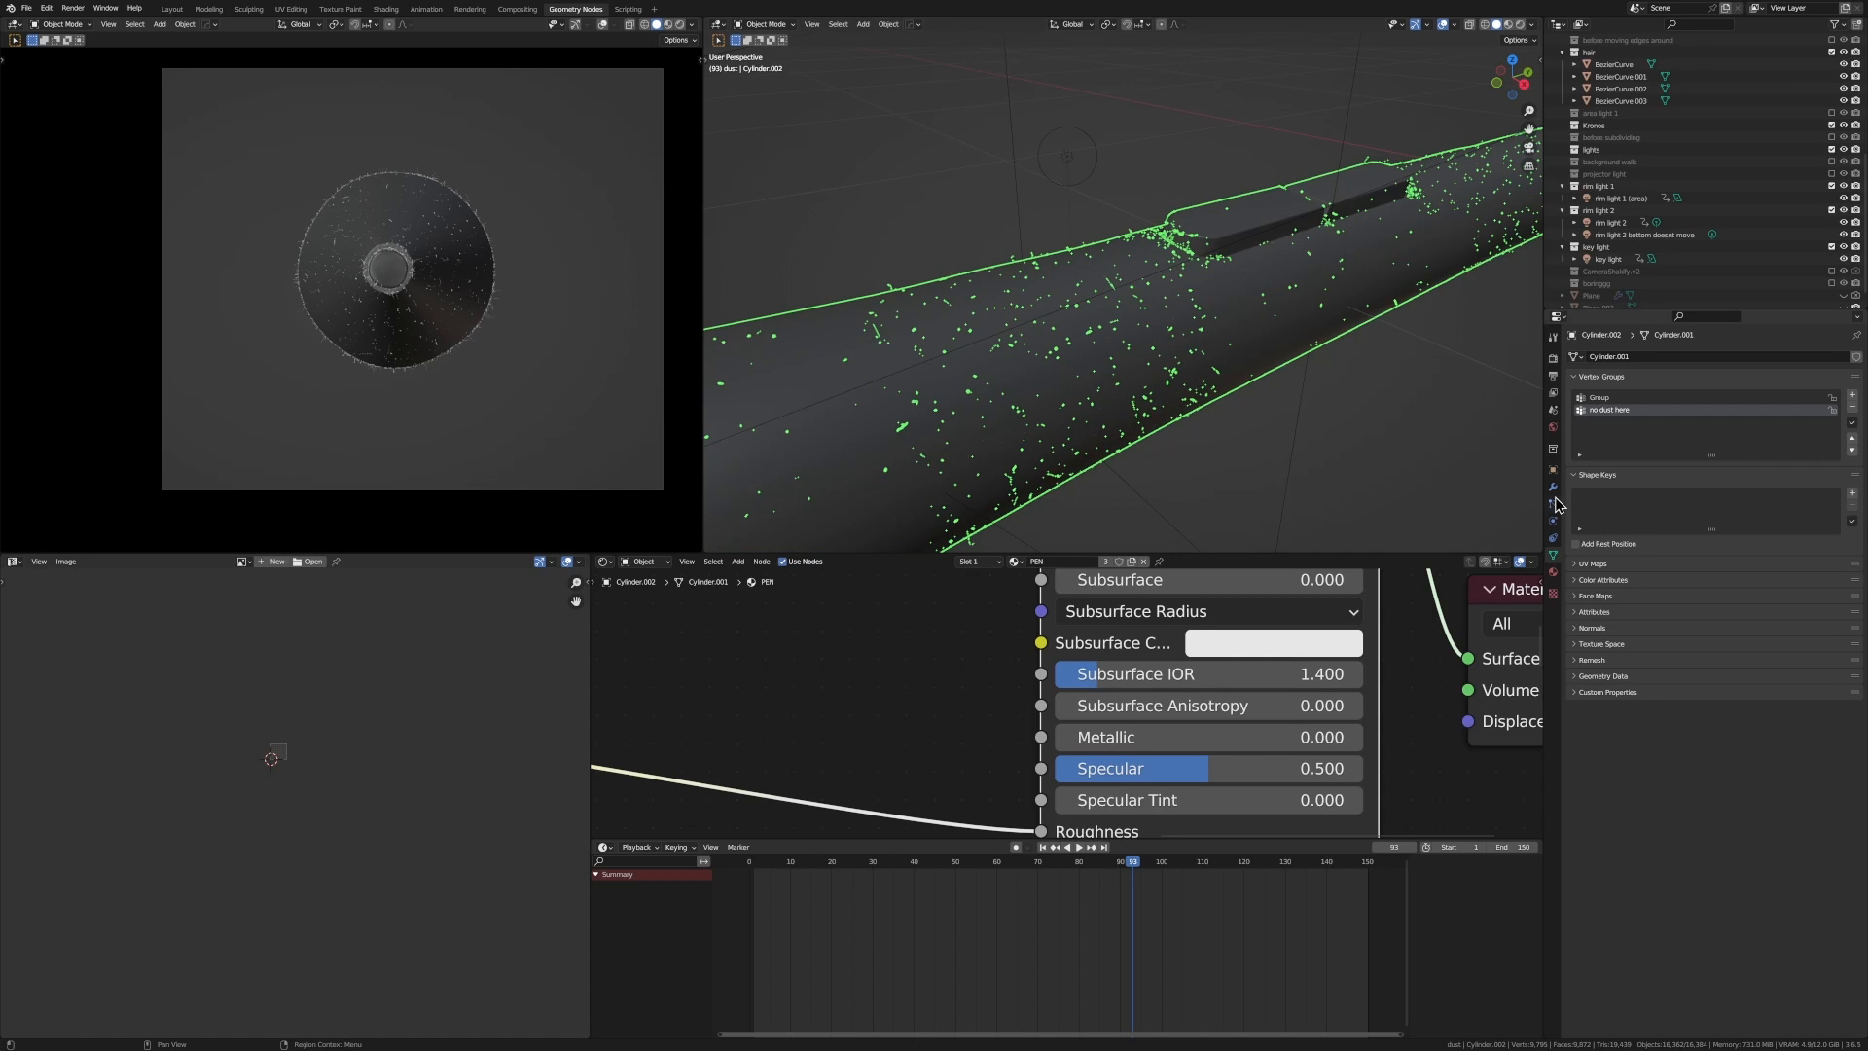
- Set the pen particle system's Density vertex group to 'no dust here'
{"action": "left_click", "coordinate": [1552, 486]}
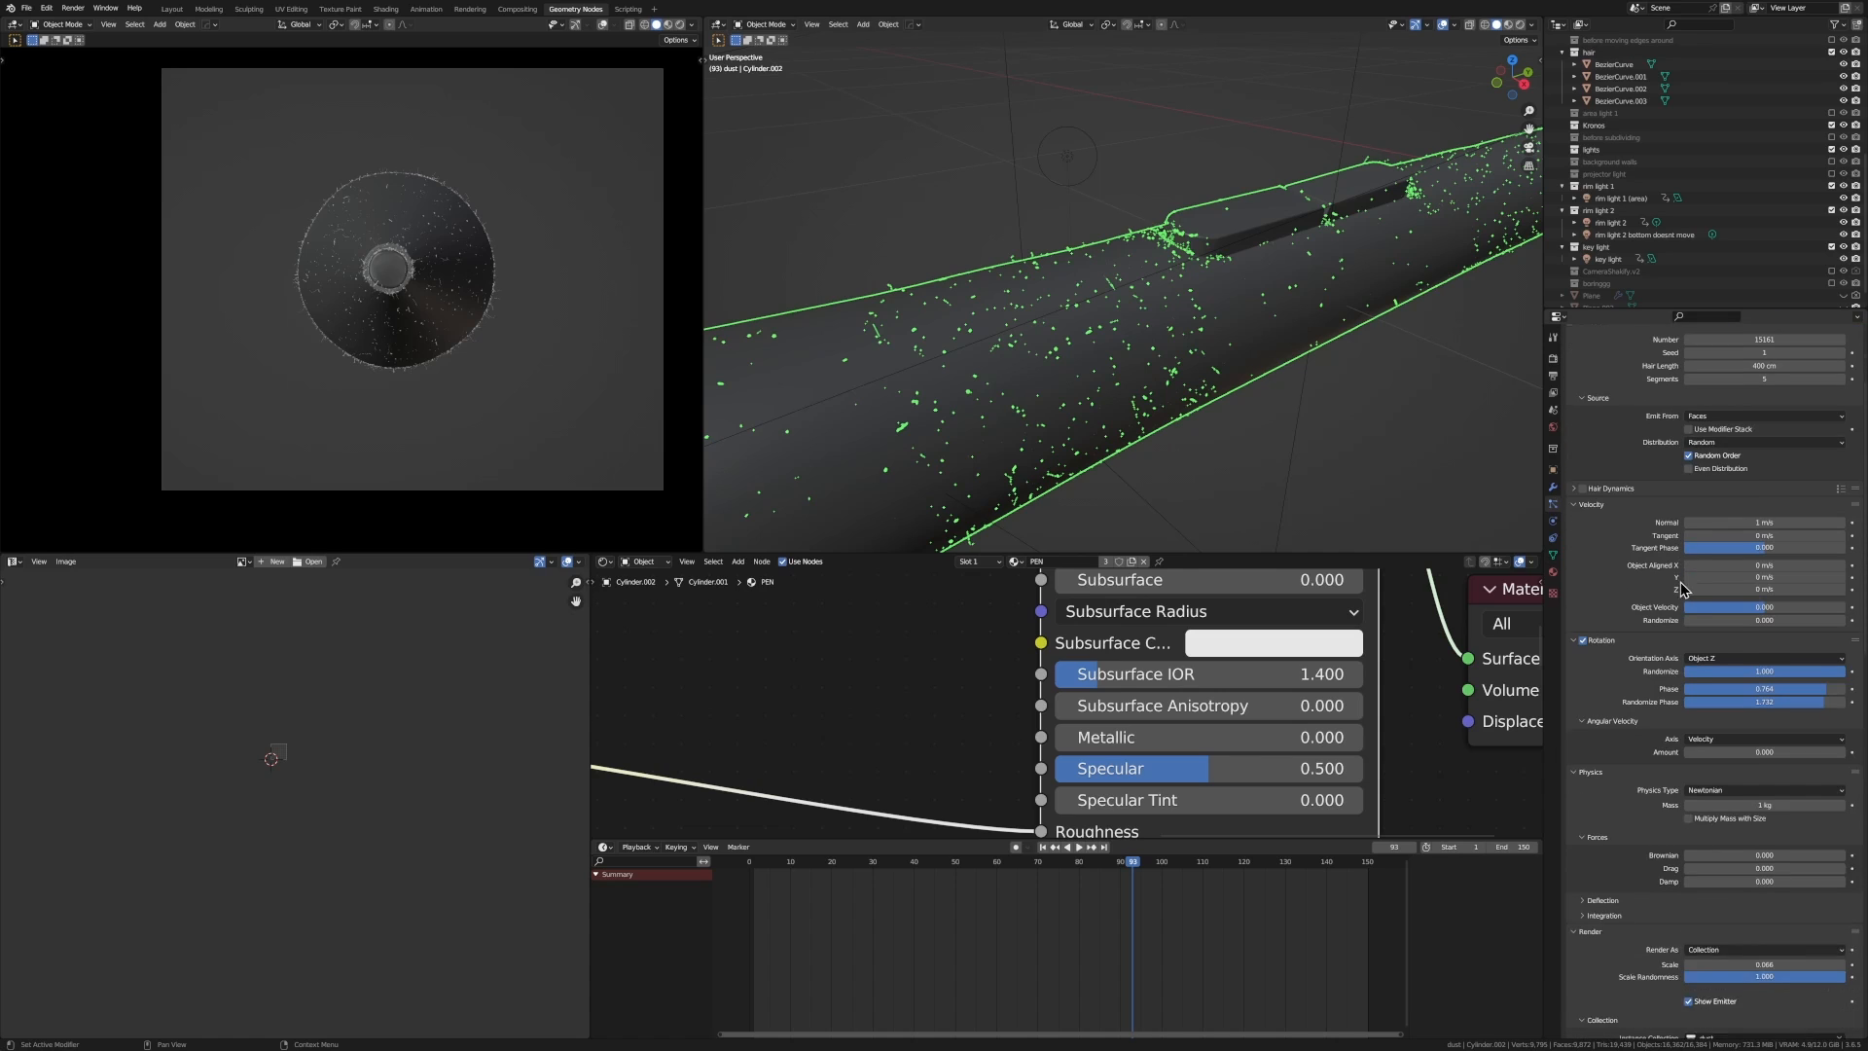
{"action": "scroll", "scroll_direction": "down", "scroll_amount": 3}
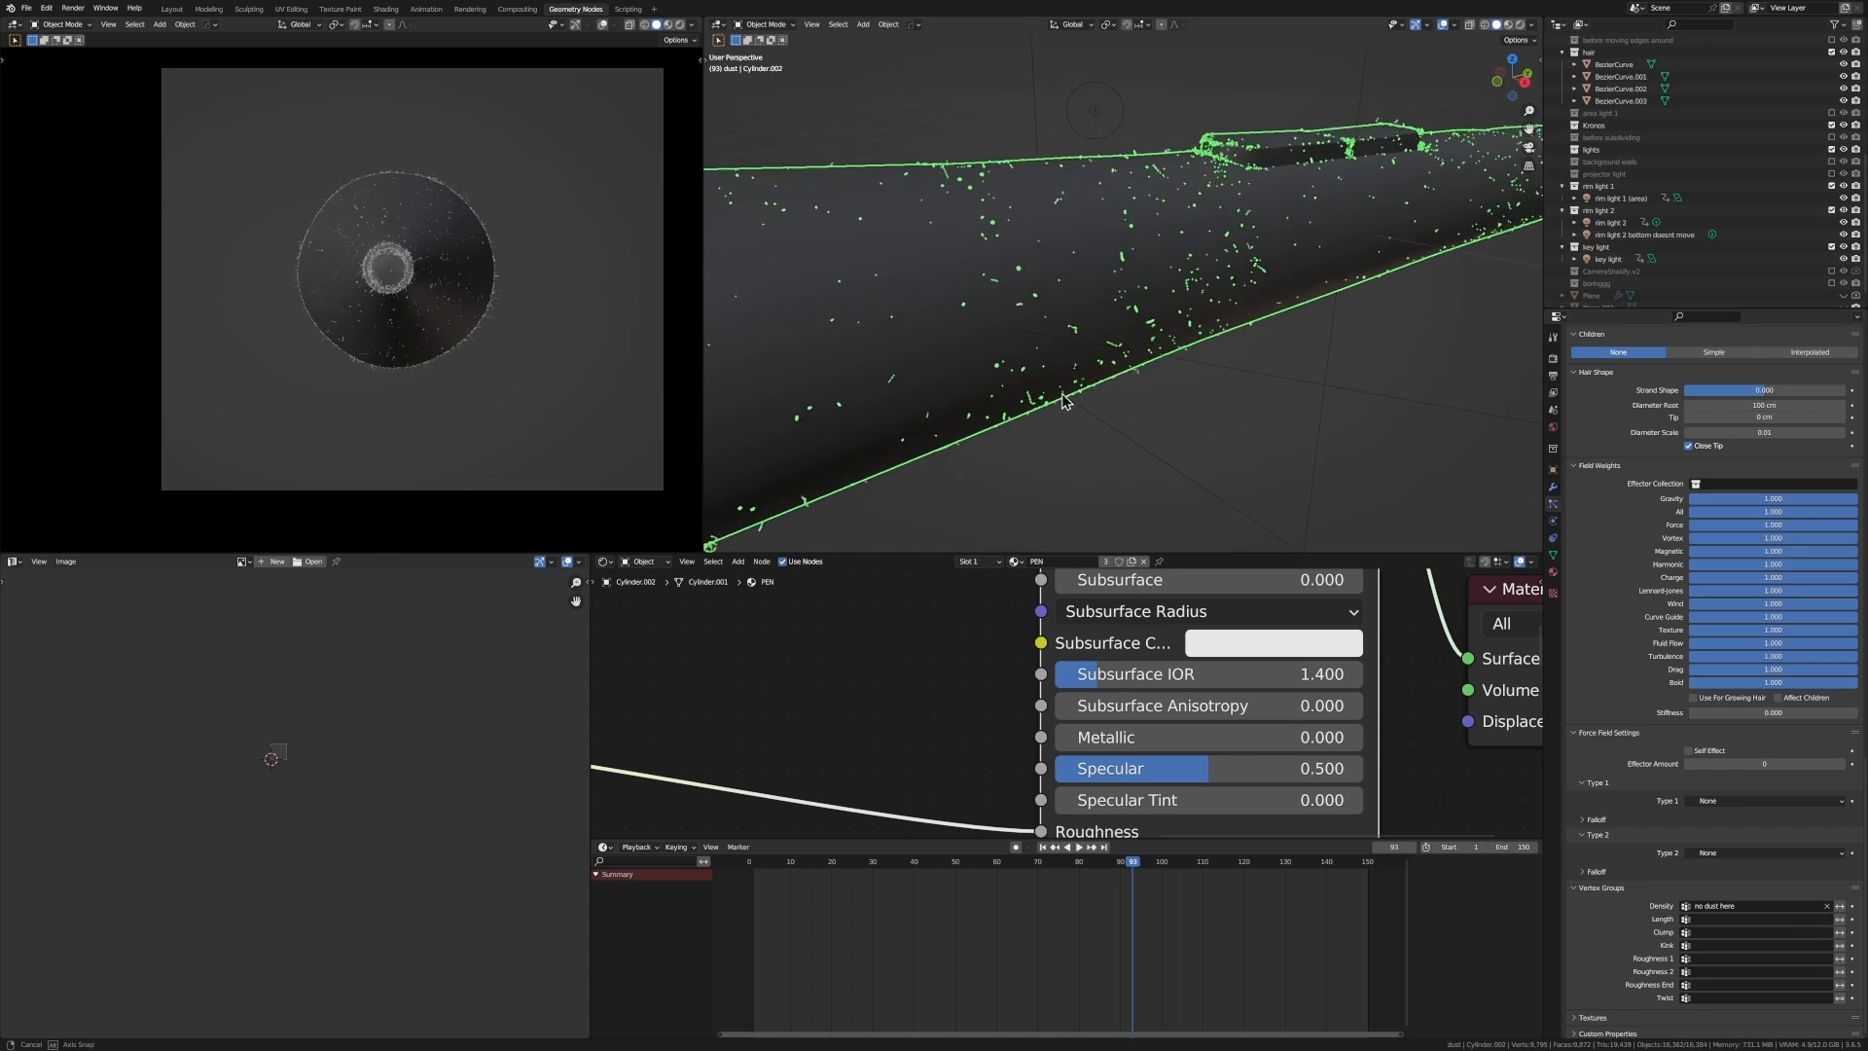
{"action": "left_click", "coordinate": [49, 23]}
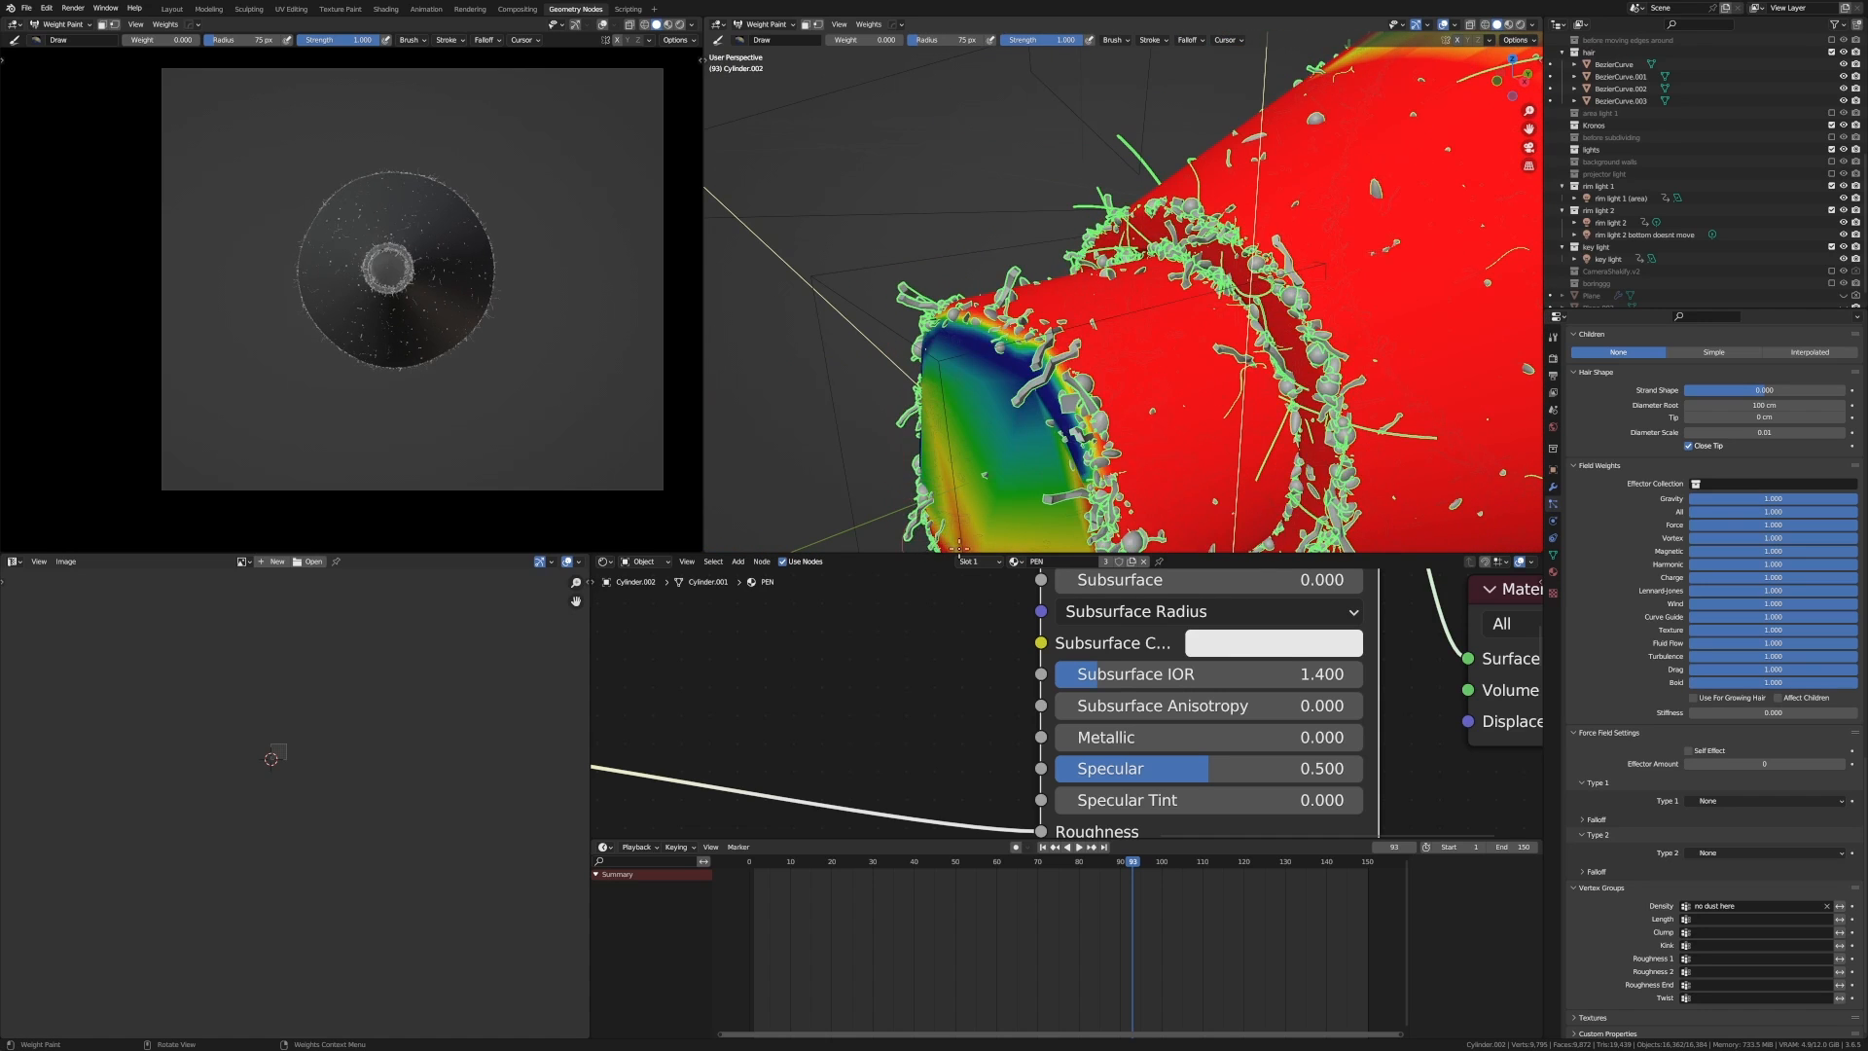
- Return to Object Mode to view the pen covered in dust specks
{"action": "left_click", "coordinate": [170, 9]}
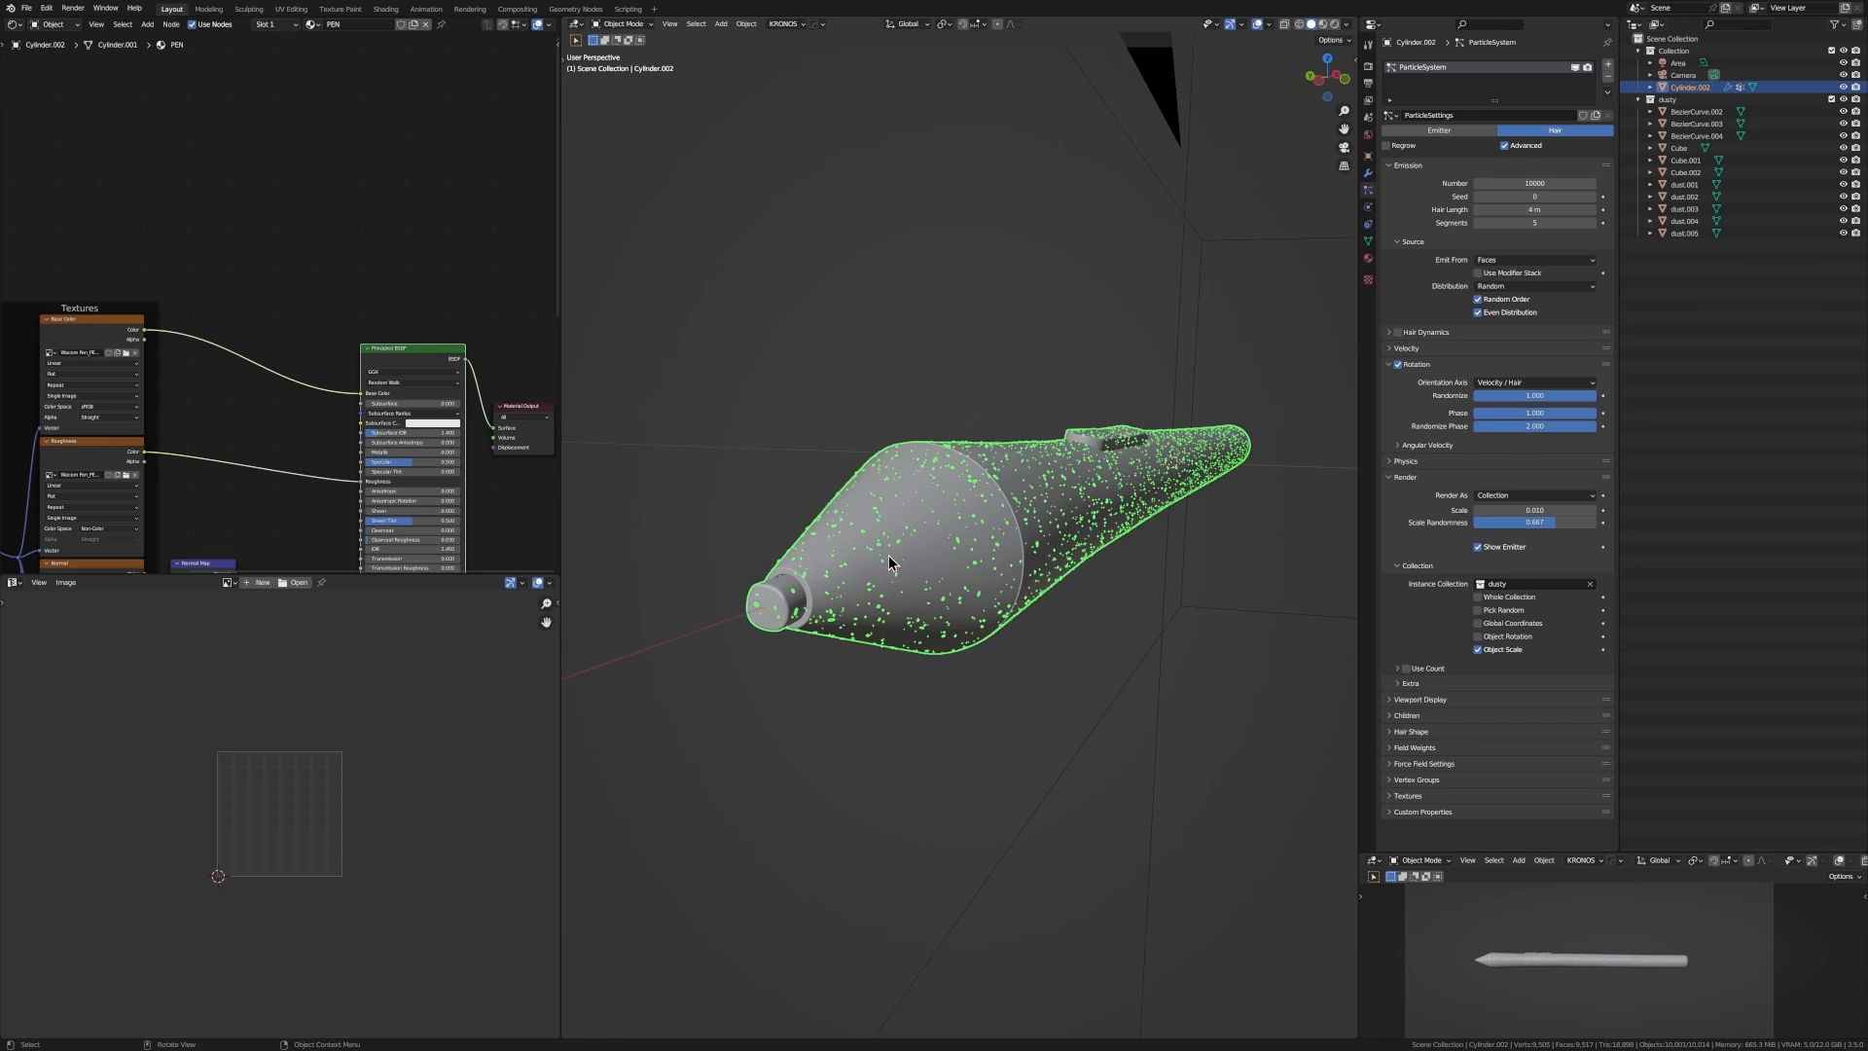